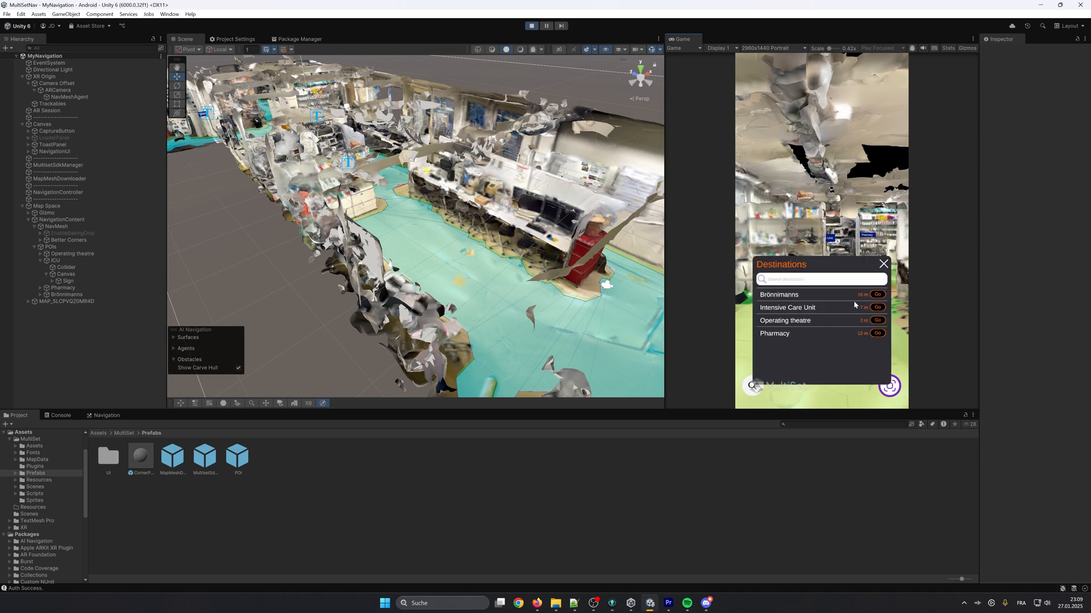
# - Start navigating to the Brönnimanns destination and follow the route until arrival
pyautogui.click(877, 294)
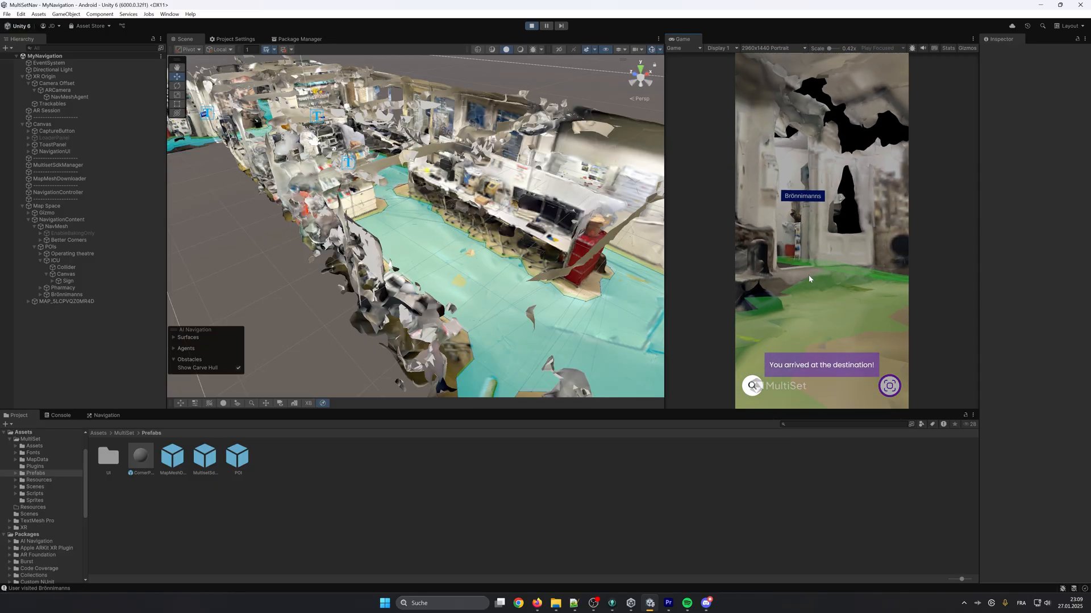
pyautogui.click(752, 386)
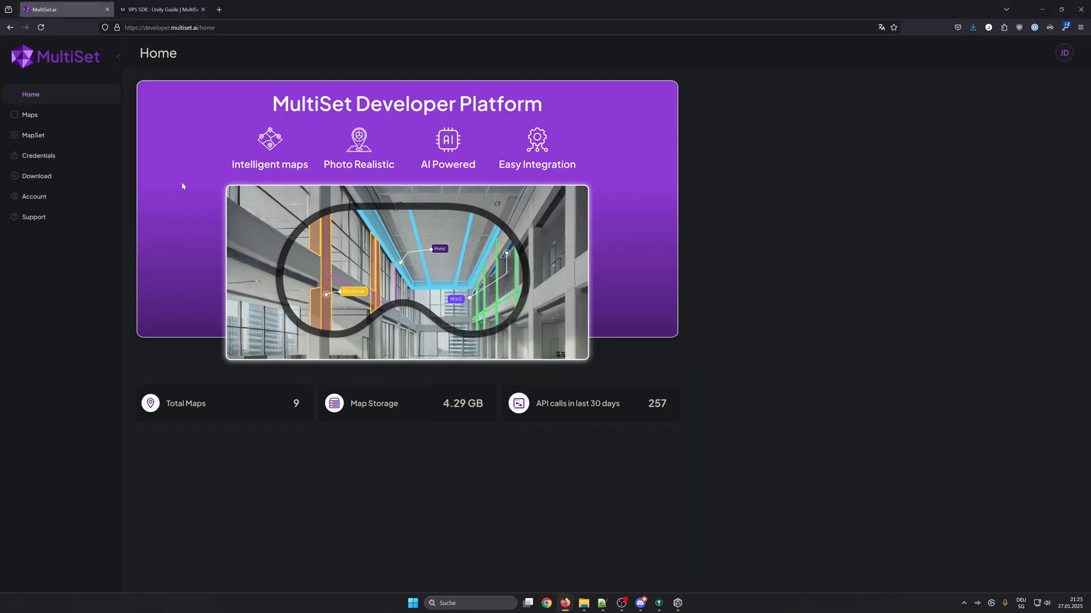
# - Check the portal's Unity guide, then begin a new project in Unity Hub
pyautogui.click(33, 216)
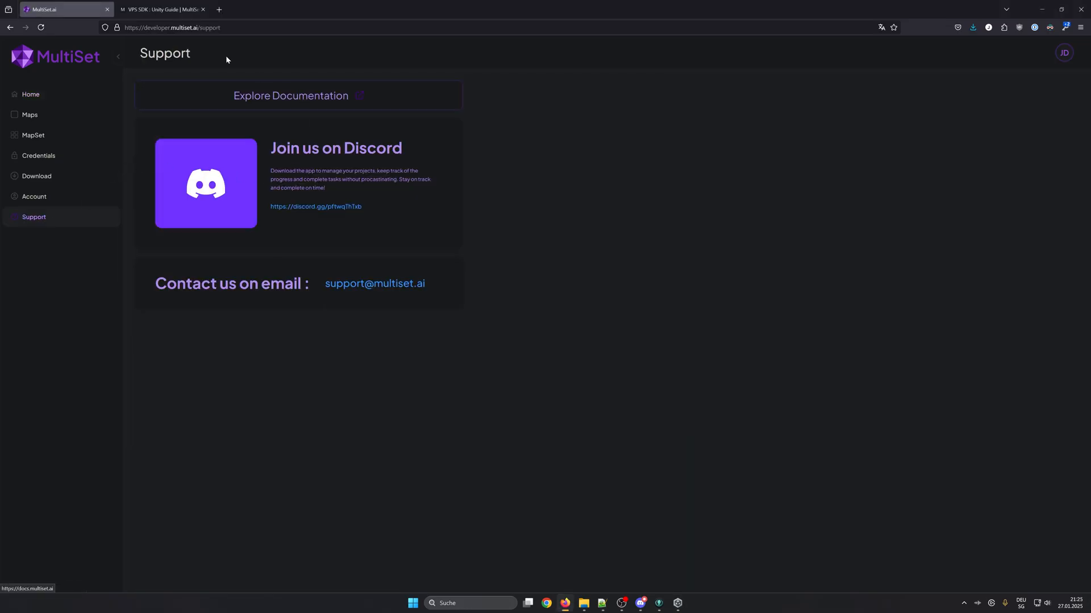
pyautogui.click(161, 9)
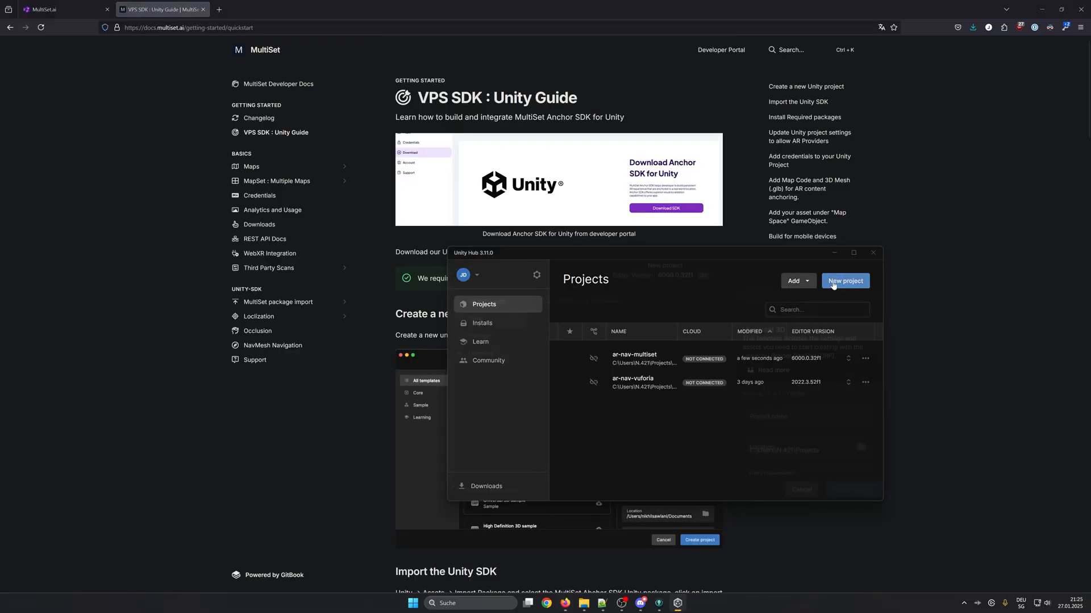
pyautogui.click(844, 280)
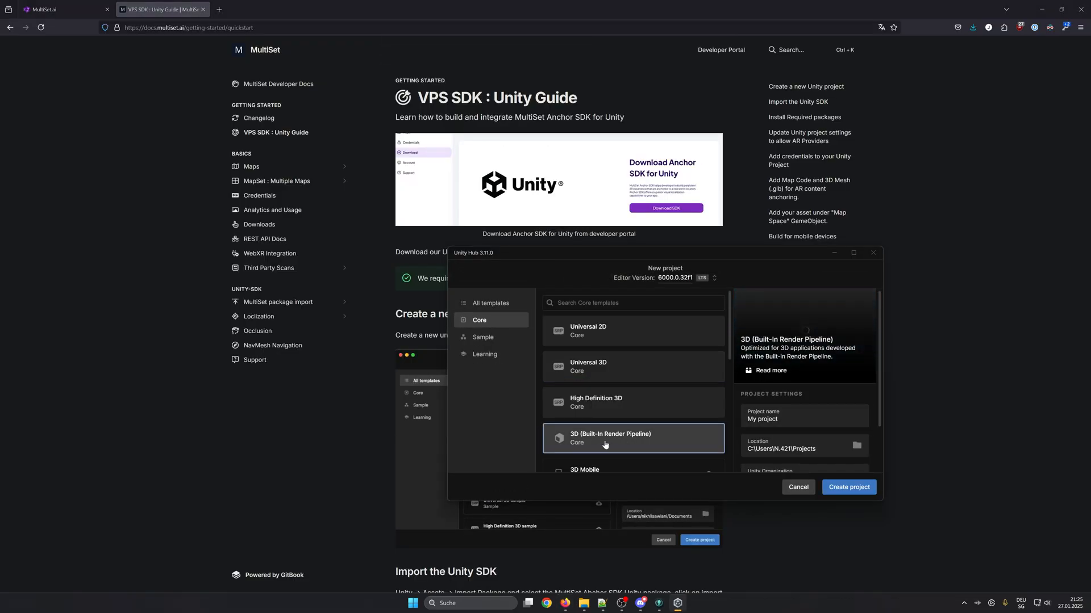
# - Name the 3D (Built-In Render Pipeline) project MultiSetNav and create it
pyautogui.click(779, 420)
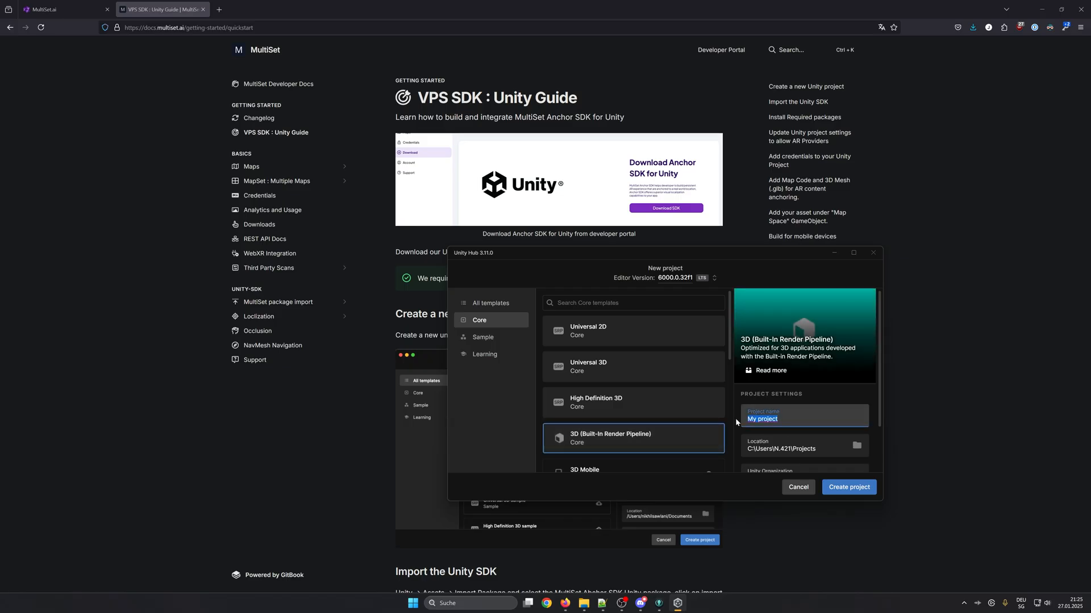
pyautogui.write('MultiSetNav')
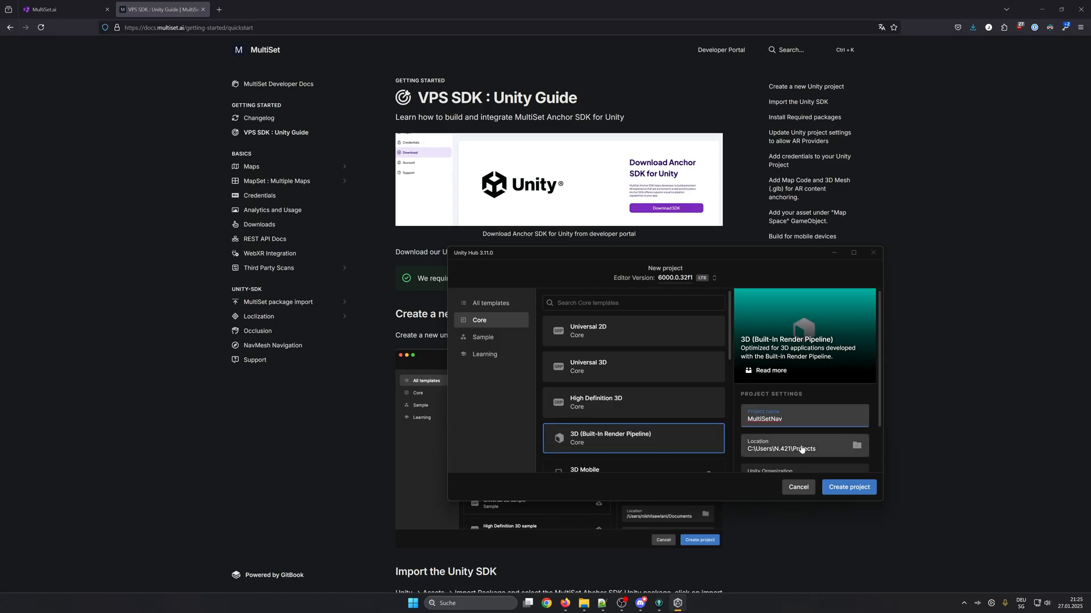
pyautogui.click(848, 487)
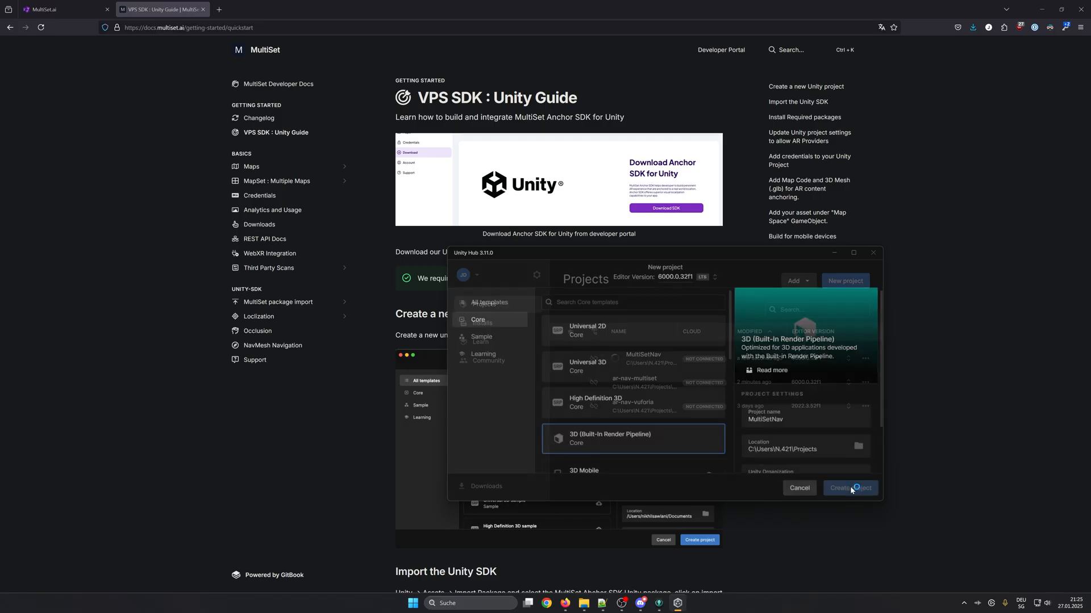
pyautogui.click(850, 487)
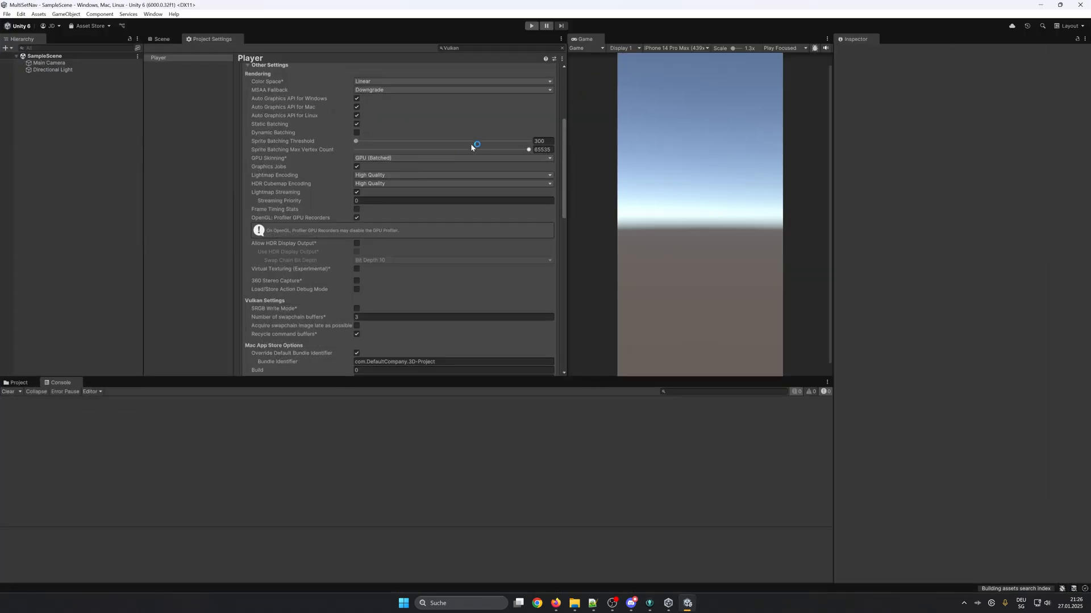
# - Download the VPS SDK for Unity from the portal's Download page
pyautogui.press('alt+tab')
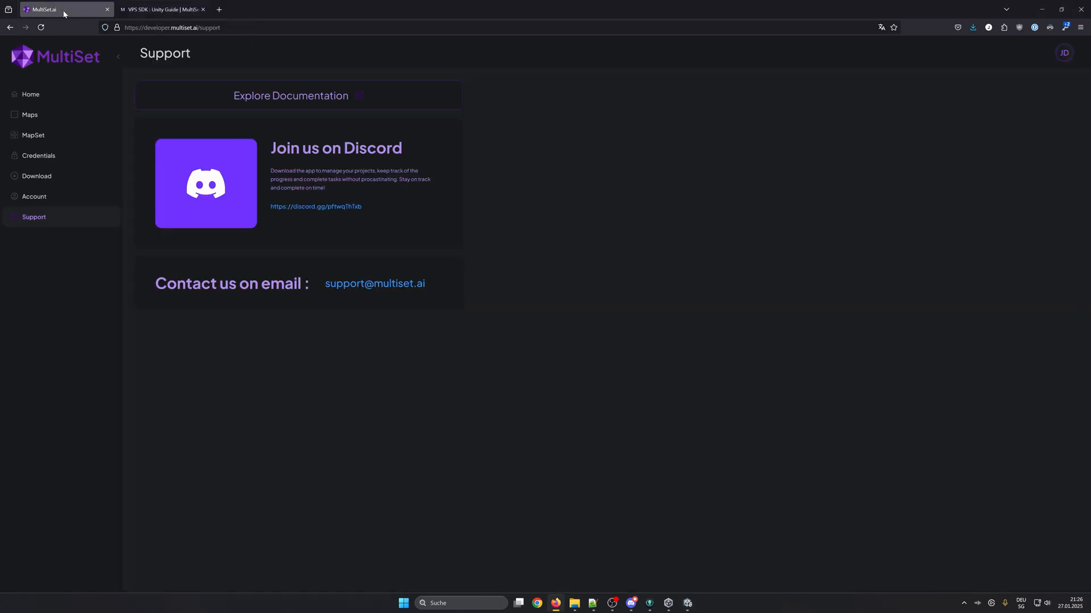
pyautogui.click(36, 176)
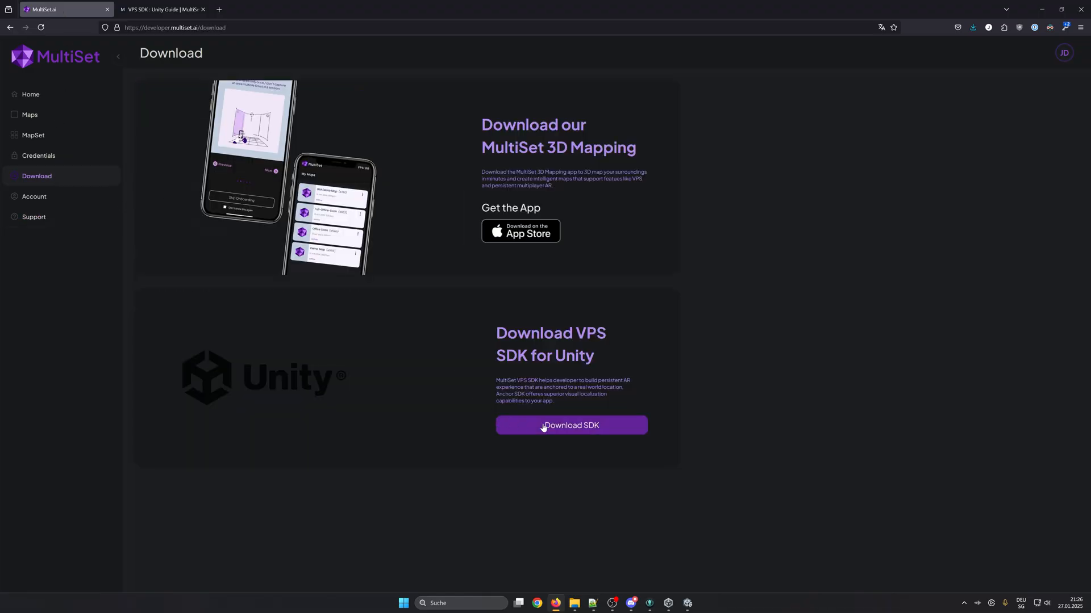
pyautogui.click(571, 425)
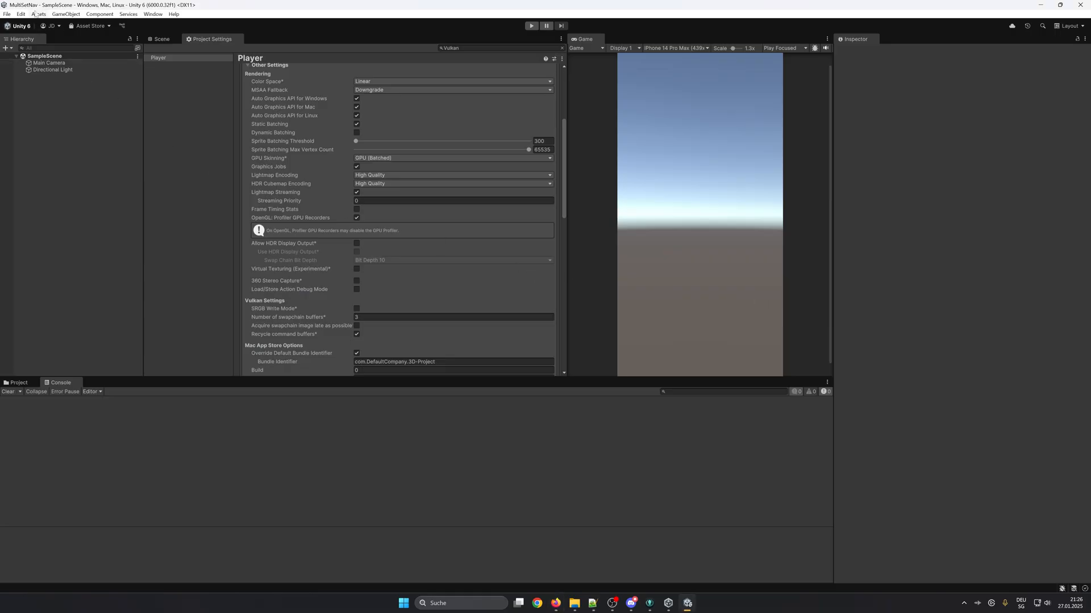
# - Import the downloaded MultiSetSDK_v1.4.0 unitypackage with all its assets
pyautogui.click(39, 14)
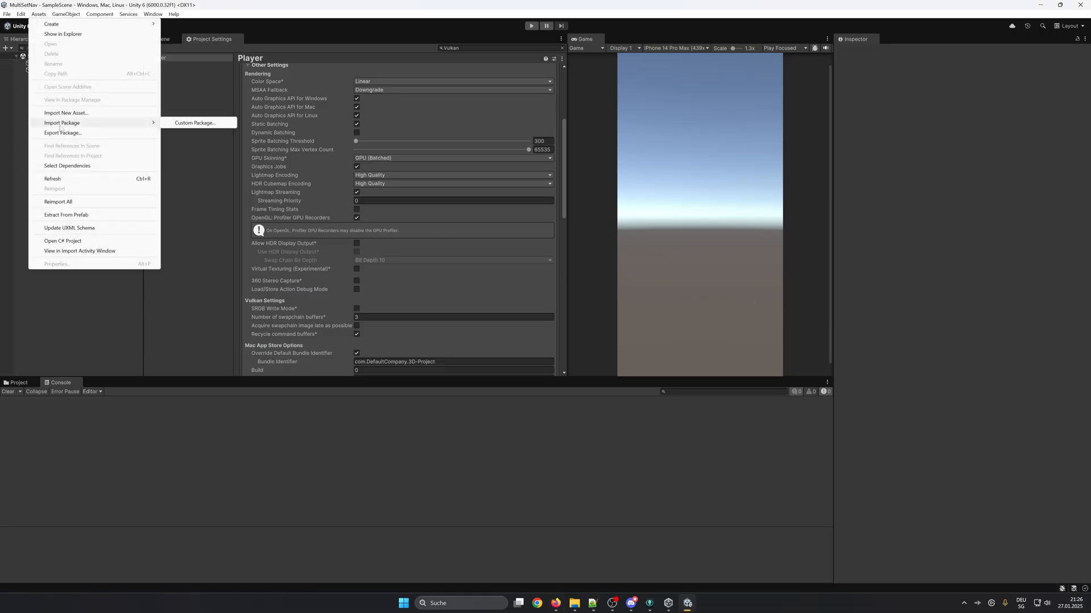
pyautogui.click(195, 123)
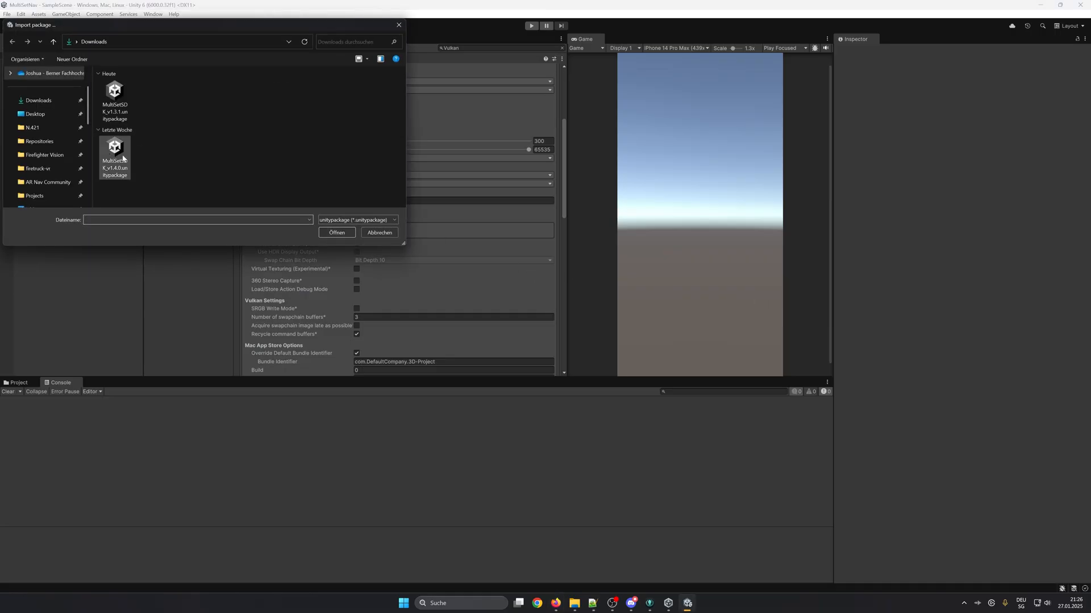
pyautogui.doubleClick(114, 148)
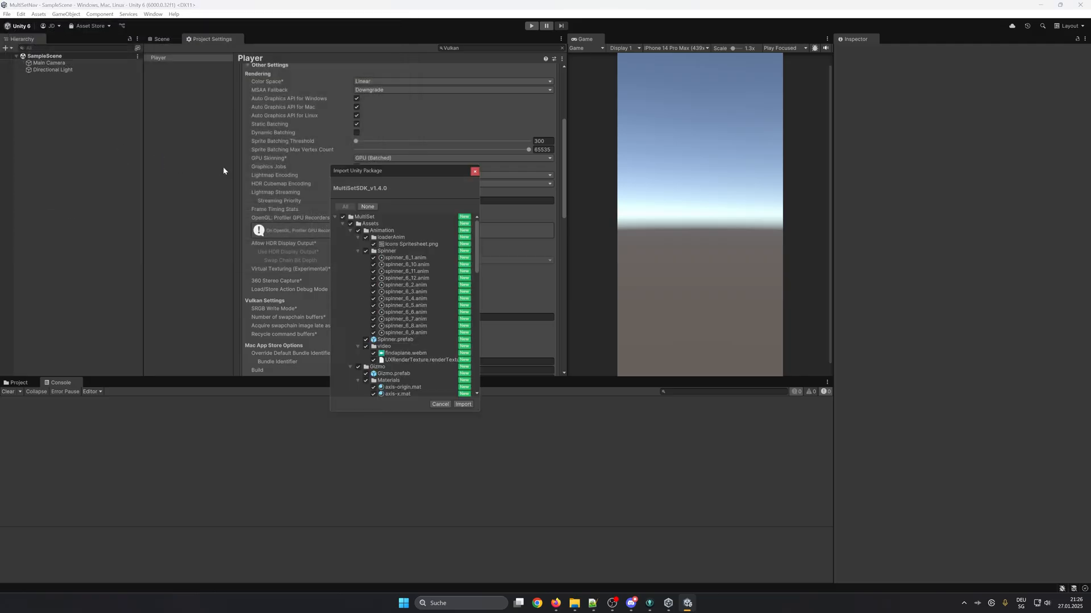
pyautogui.click(462, 404)
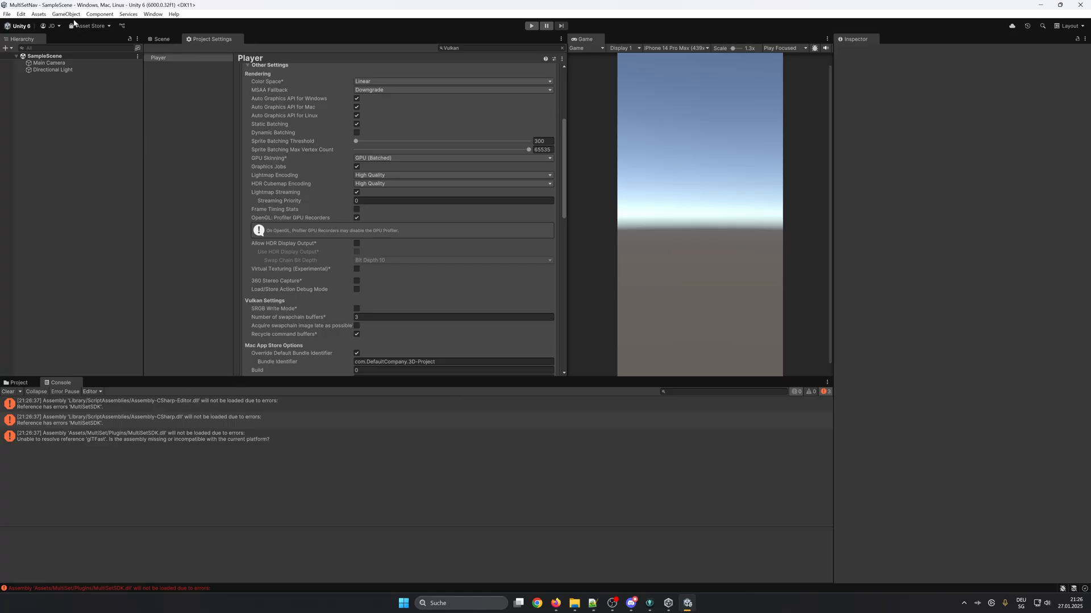
# - Bring up an editor window from the Window list after the import
pyautogui.click(151, 14)
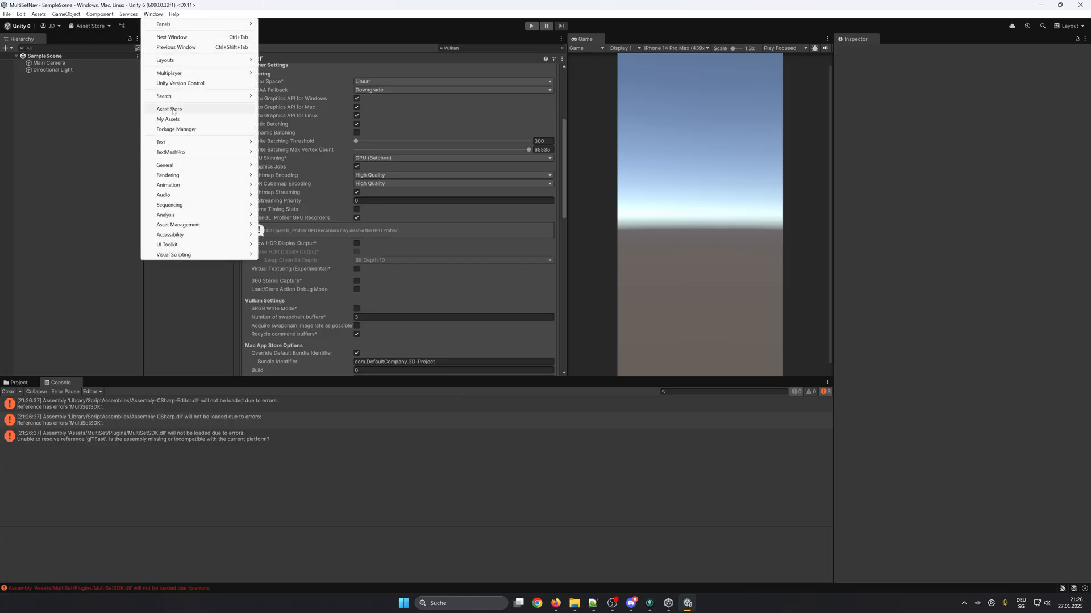
pyautogui.click(176, 130)
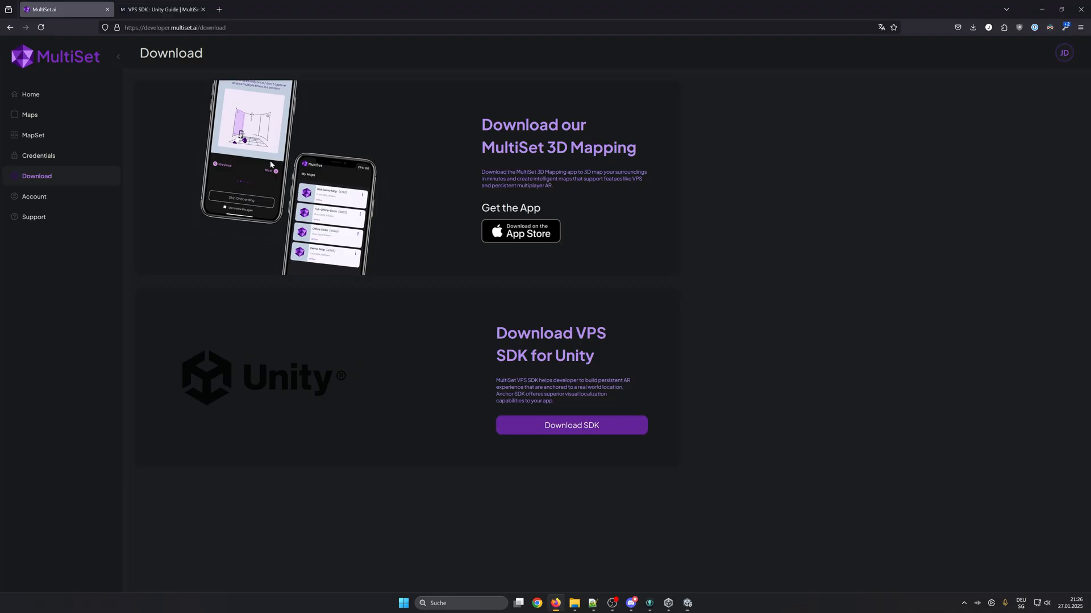
# - Copy com.unity.cloud.gltfast from the required packages list, then review the NavMesh Navigation guide
pyautogui.click(162, 9)
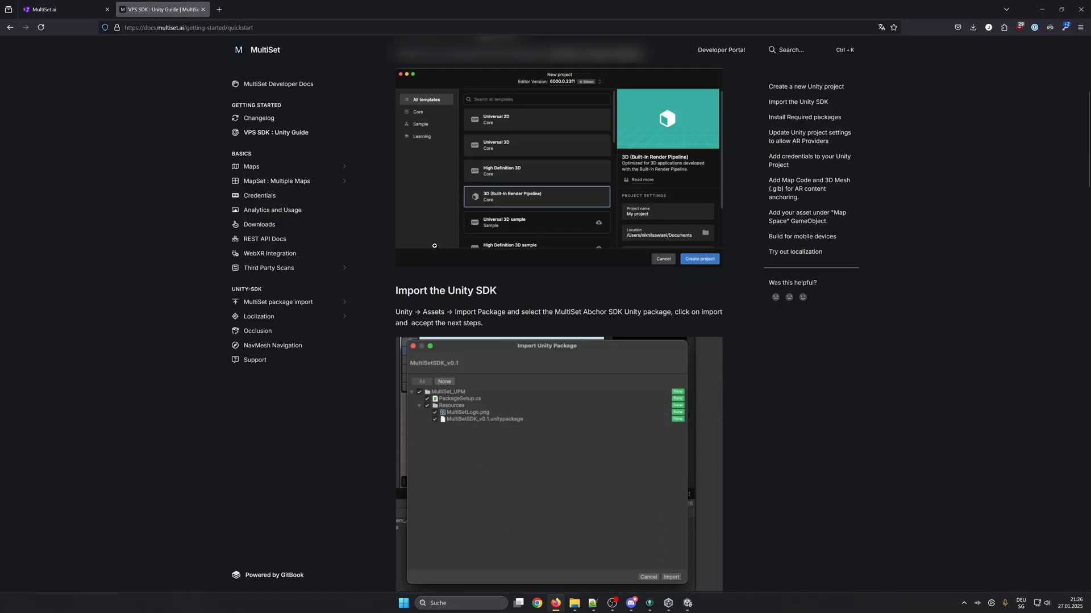
pyautogui.scroll(-3)
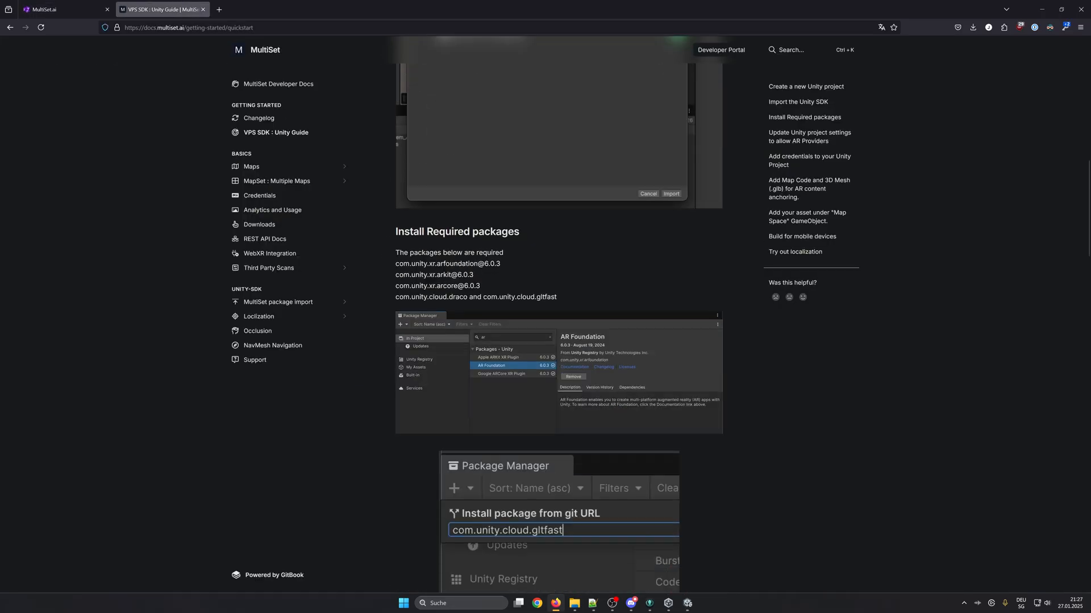
pyautogui.doubleClick(447, 262)
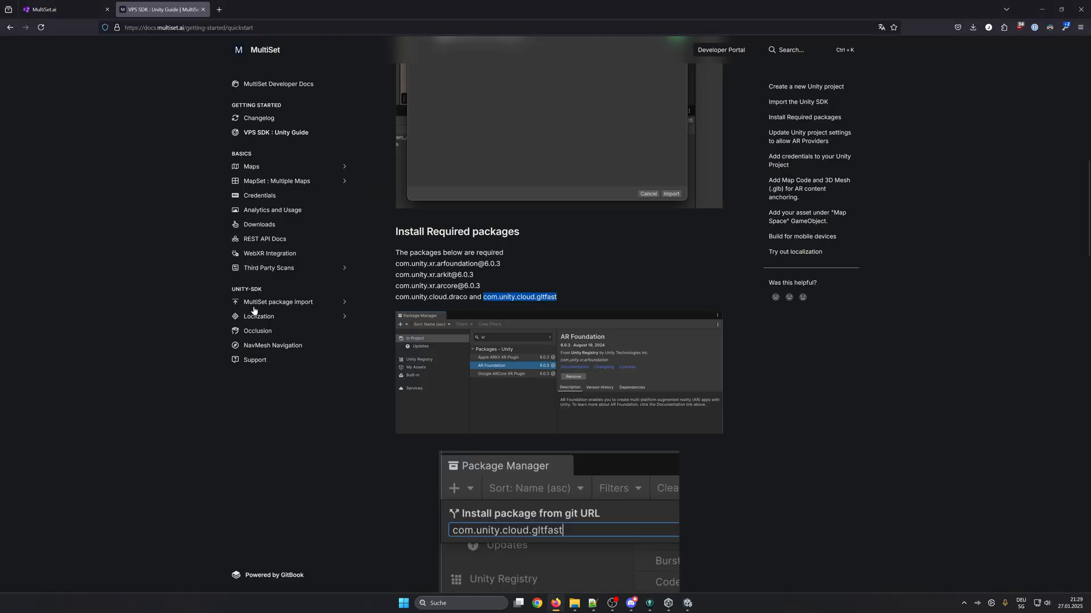
pyautogui.click(274, 345)
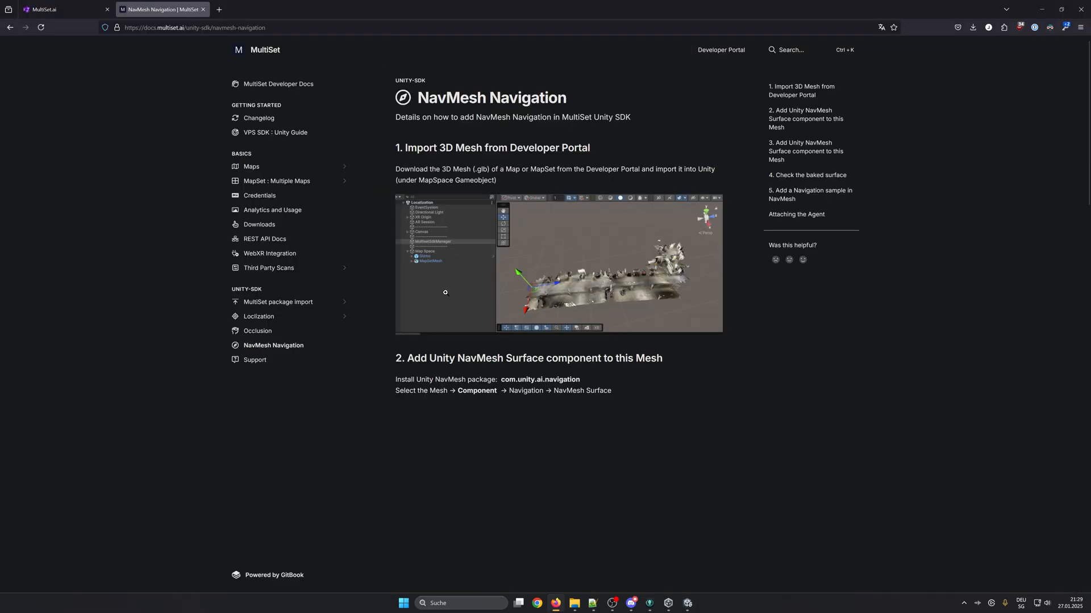
pyautogui.scroll(-3)
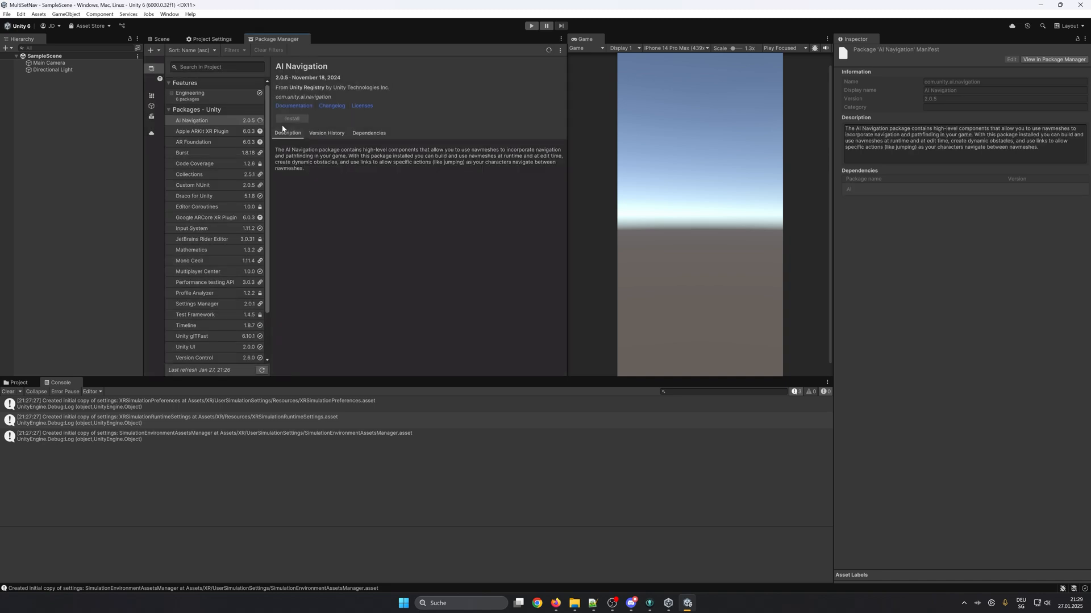
# - Enable Google ARCore for Android and Apple ARKit for iOS in XR Plug-in Management
pyautogui.click(209, 39)
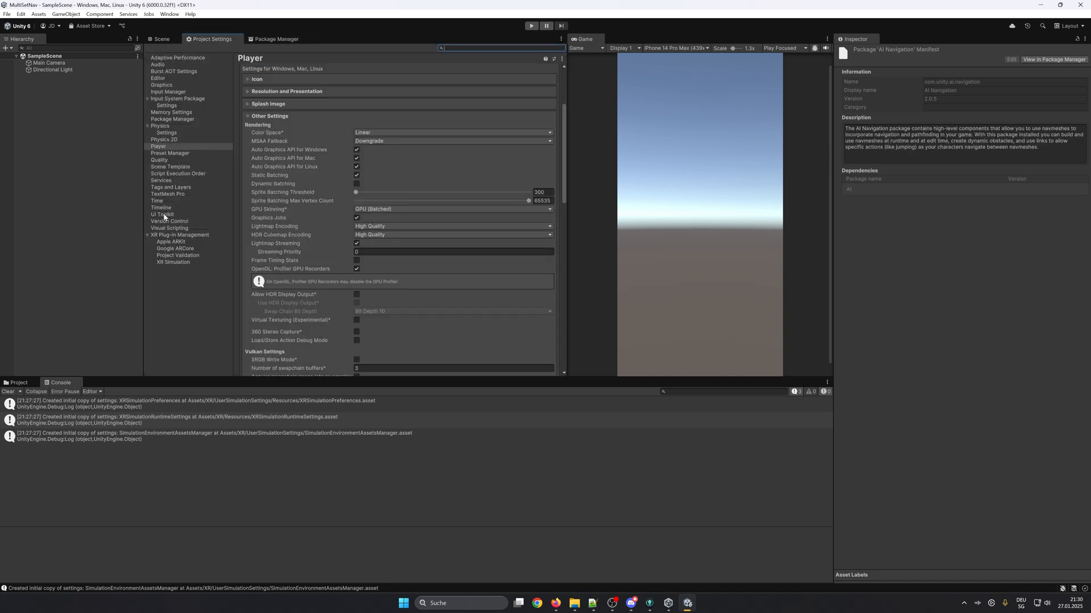
pyautogui.click(181, 234)
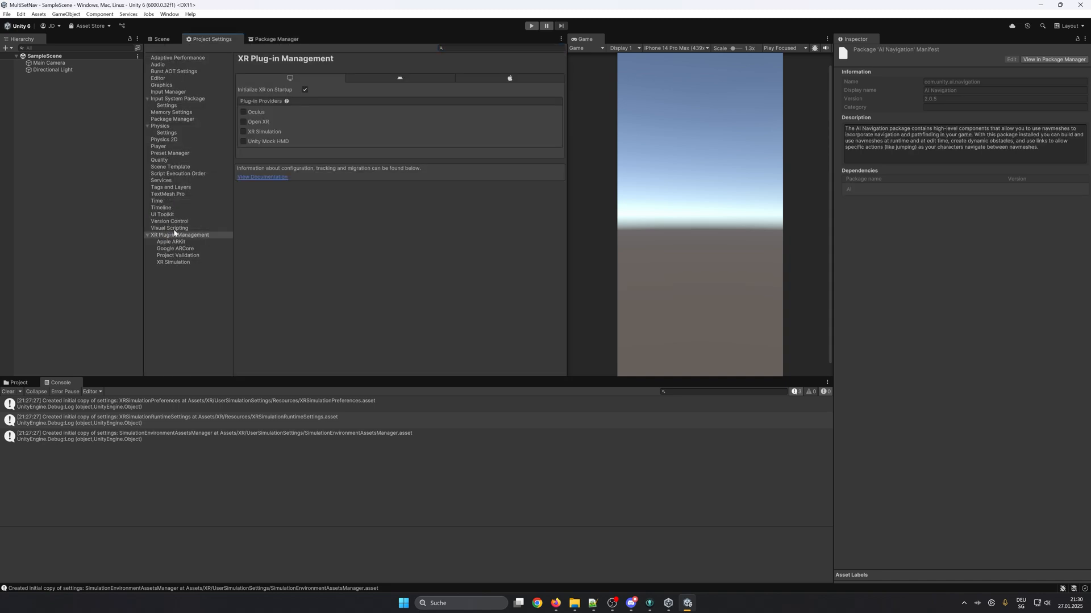
pyautogui.click(399, 79)
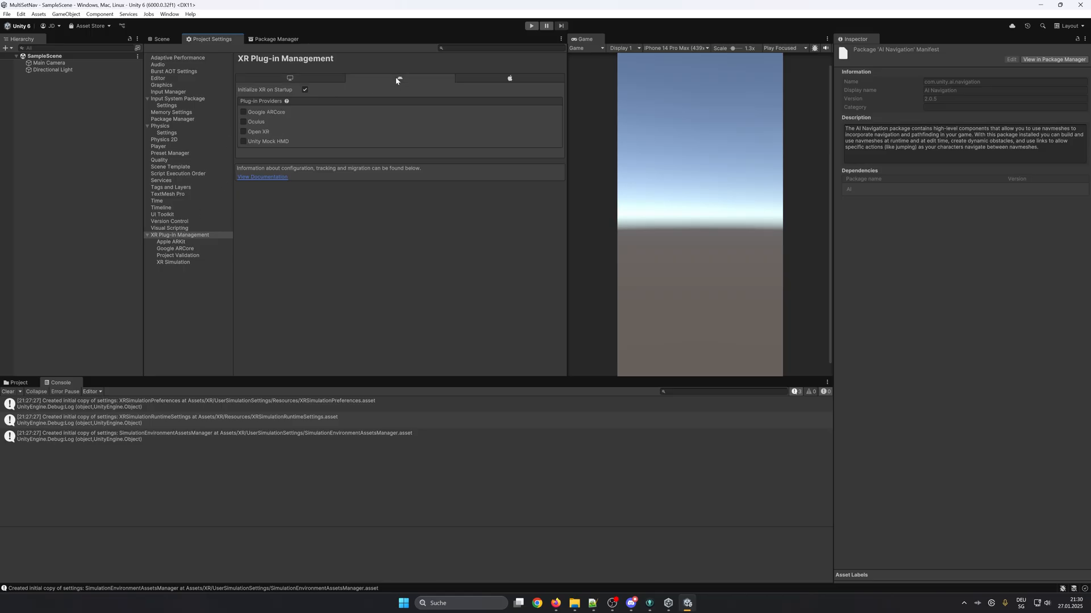
pyautogui.click(243, 112)
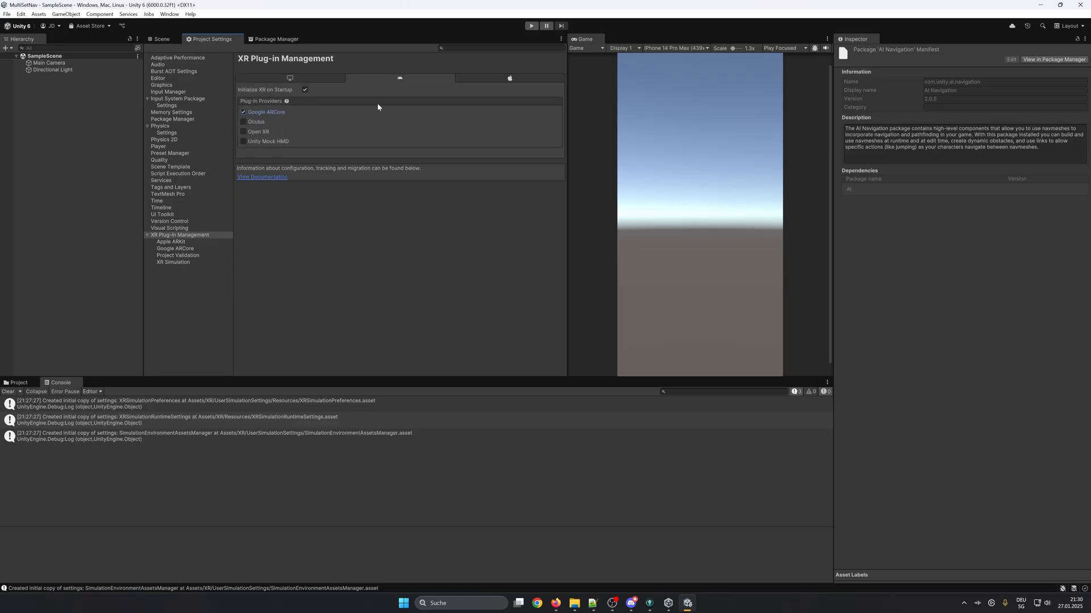
pyautogui.click(509, 78)
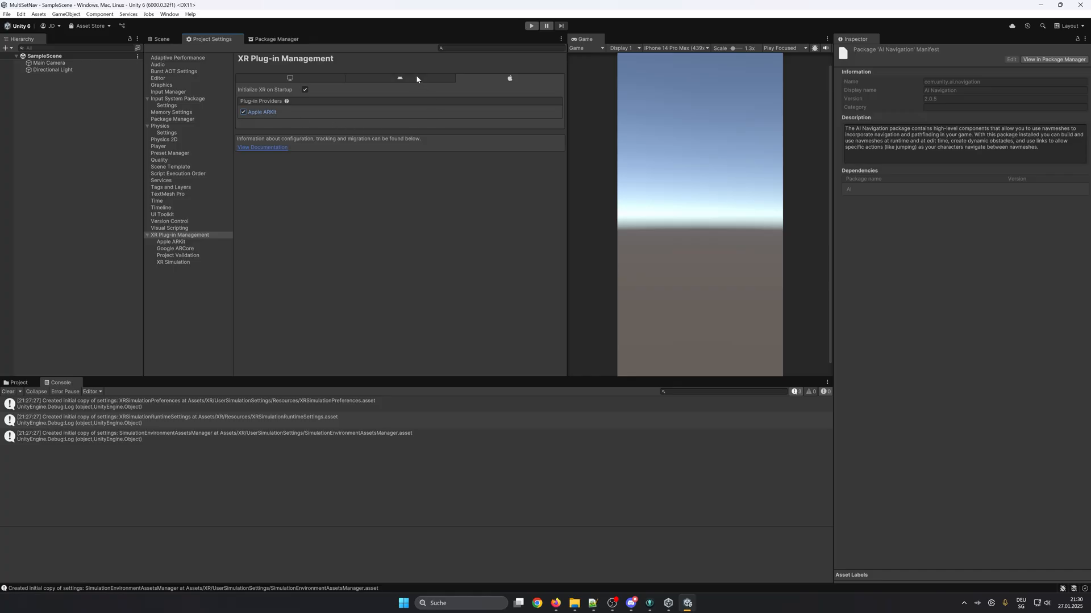
pyautogui.click(160, 39)
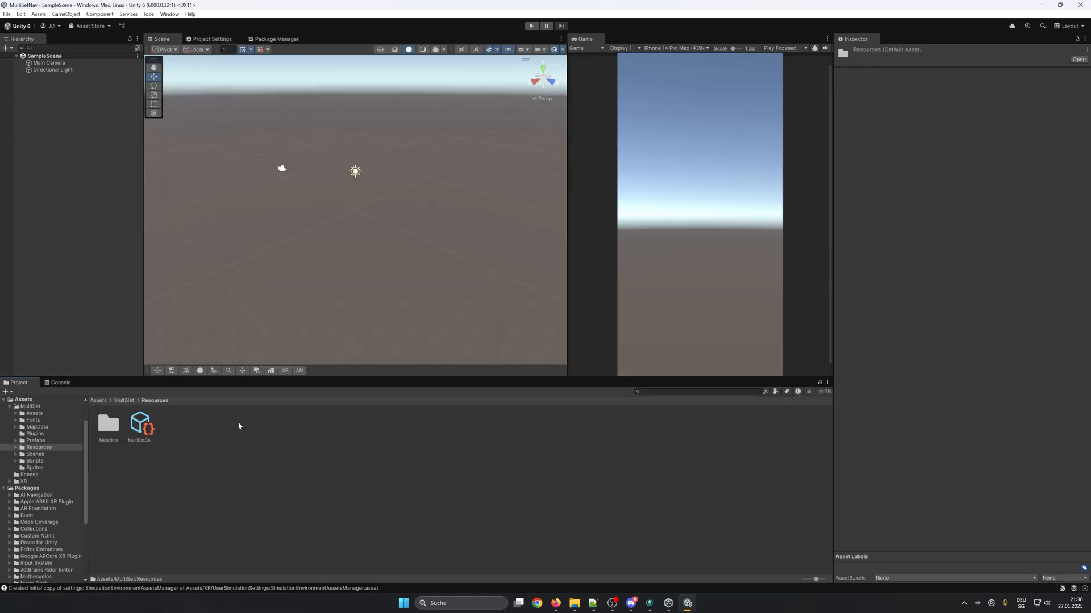
# - Go to the portal's Credentials page via the Download section
pyautogui.click(141, 424)
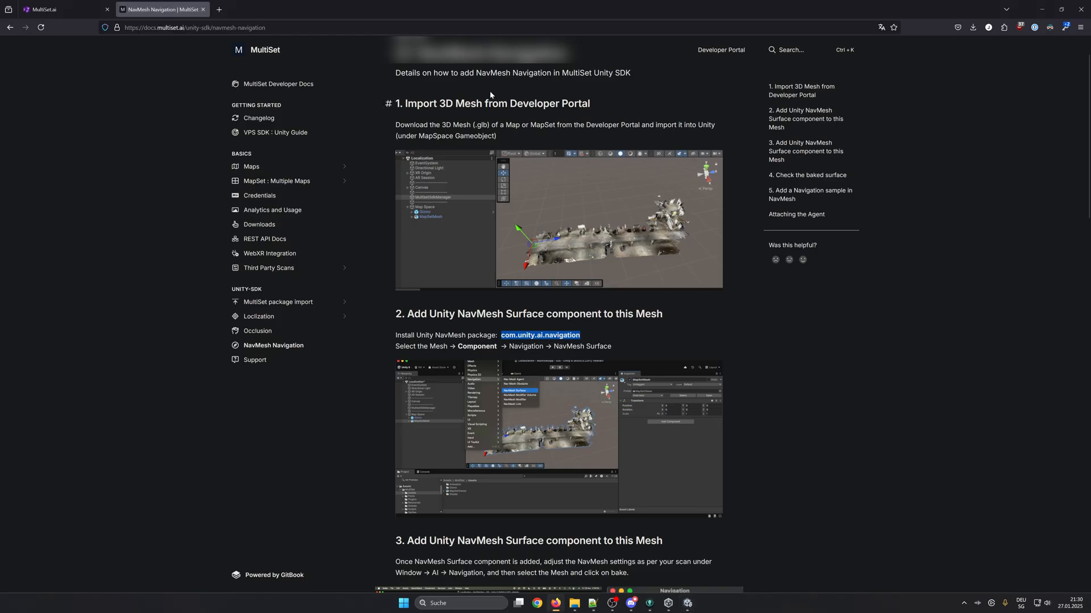
pyautogui.click(60, 9)
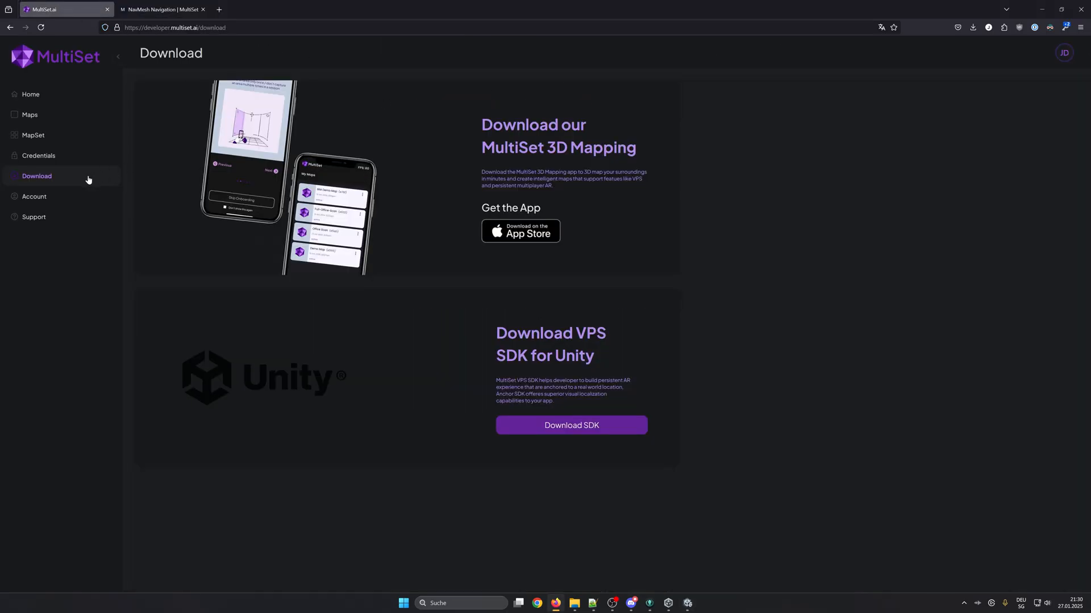
pyautogui.moveTo(39, 157)
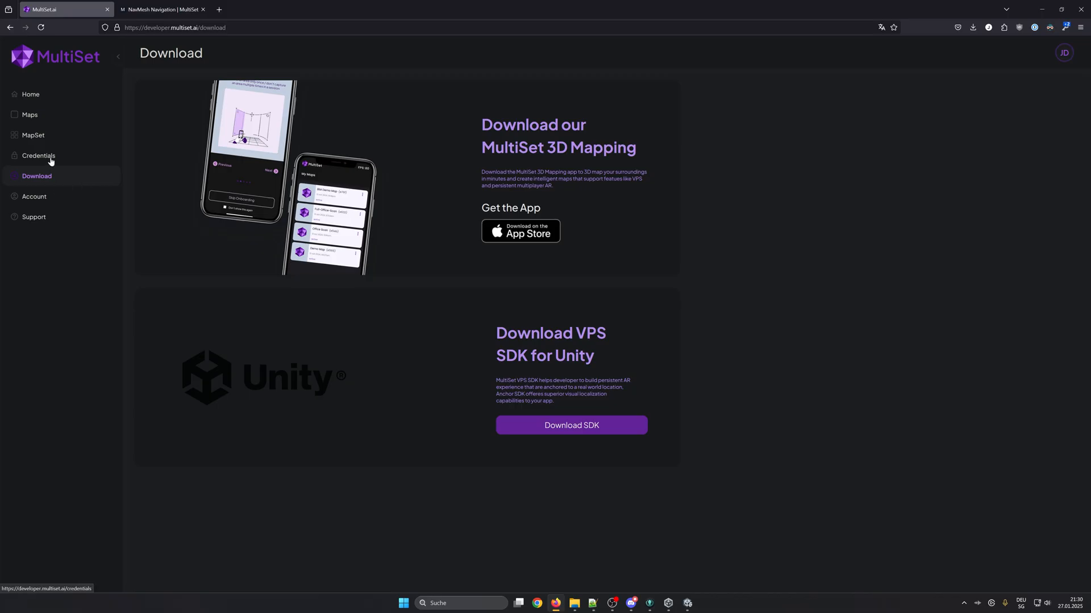
pyautogui.click(39, 156)
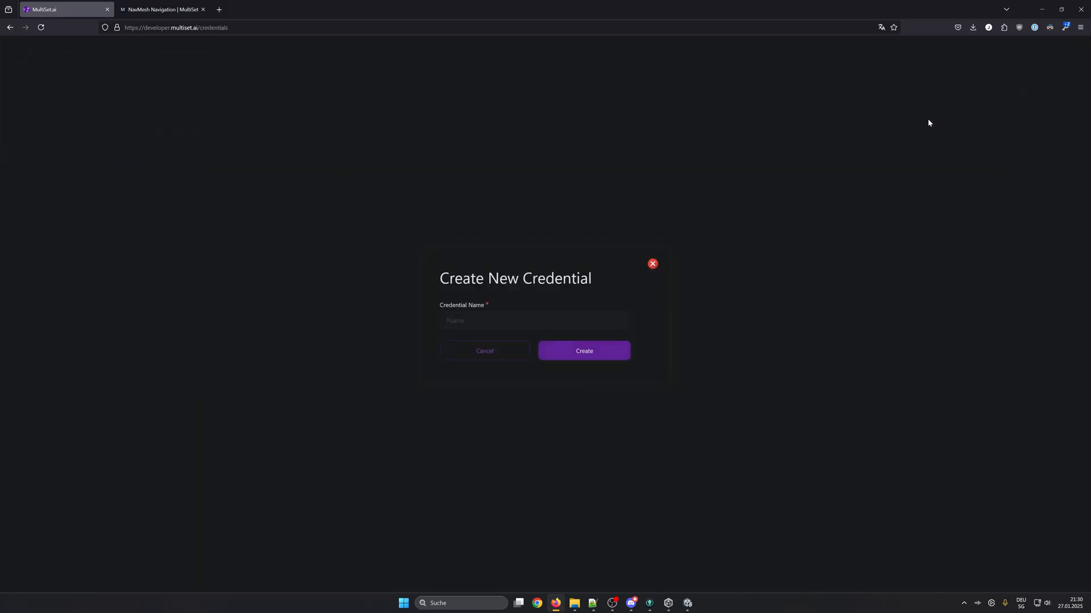
# - Create a new credential named MultiSetNavTest
pyautogui.click(534, 320)
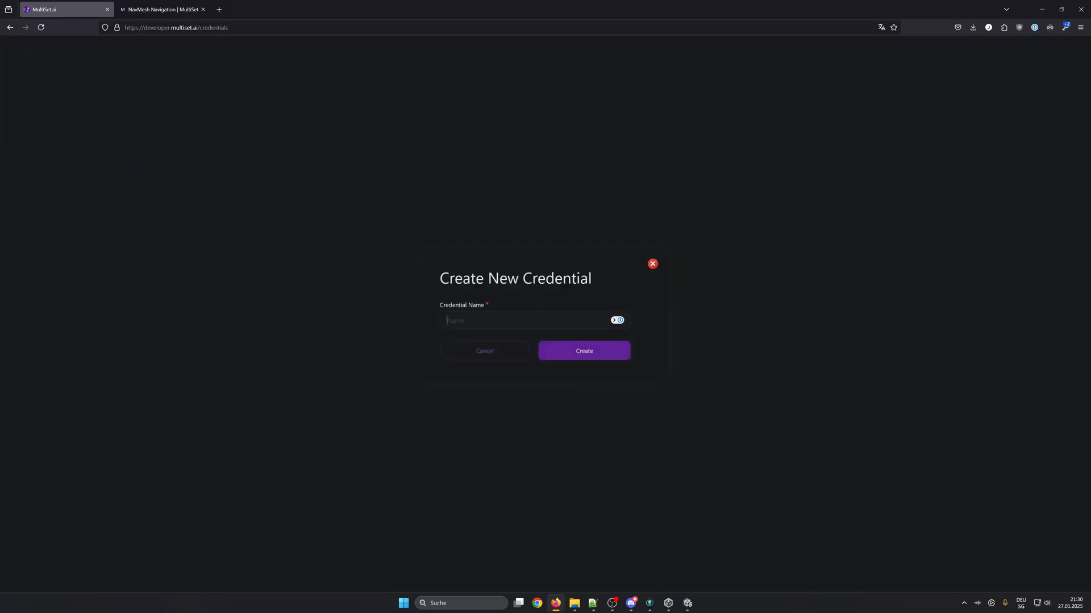
pyautogui.write('MultiSet')
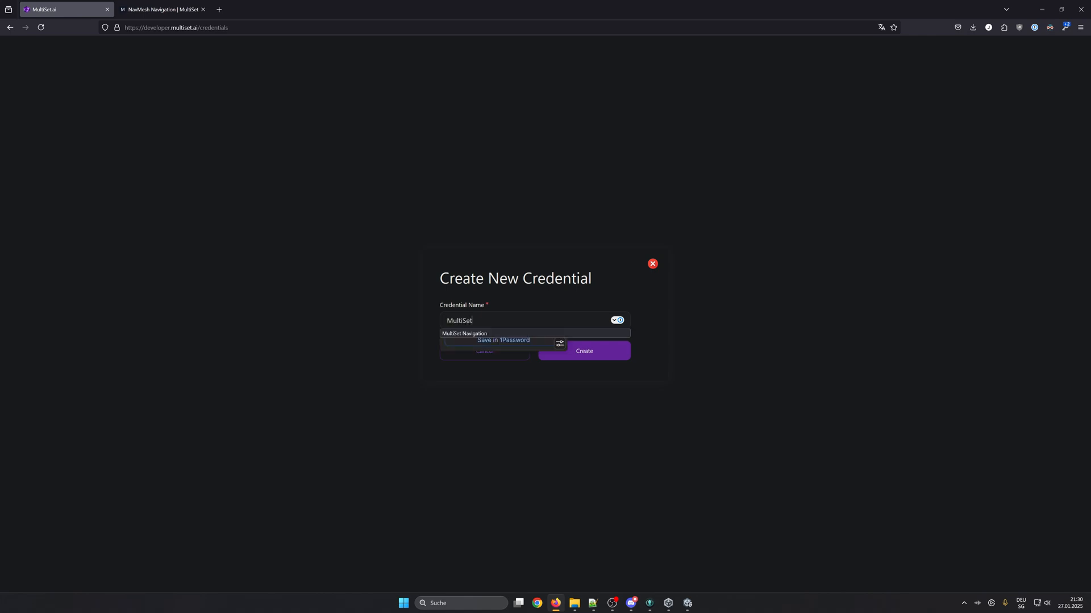
pyautogui.write('NavTest')
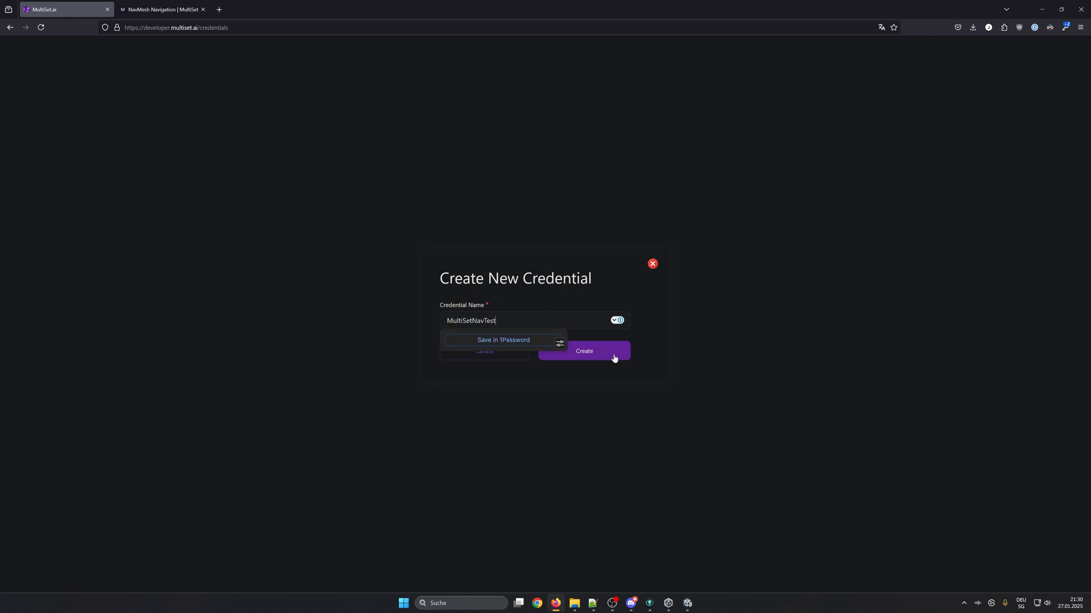
pyautogui.click(584, 351)
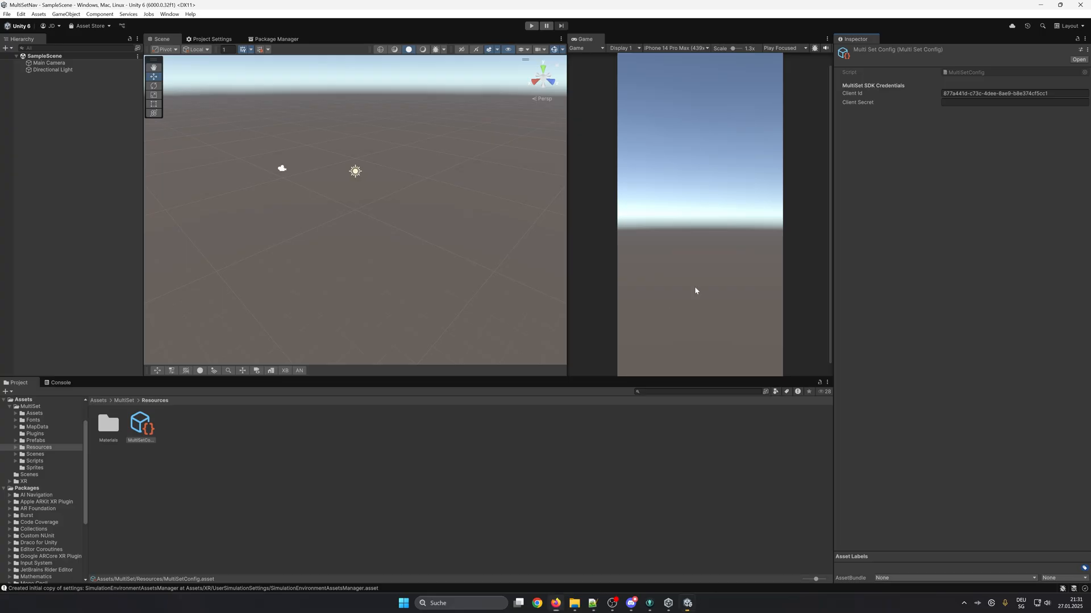
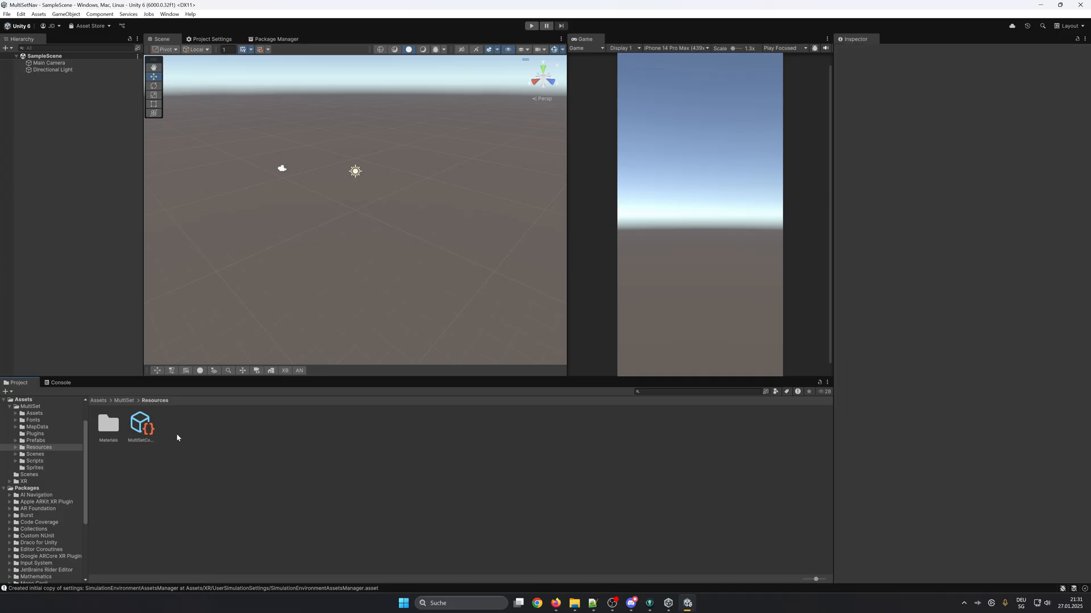
# - Open the Navigation scene from Assets > MultiSet > Scenes and set the Game view scale to 1x
pyautogui.click(141, 423)
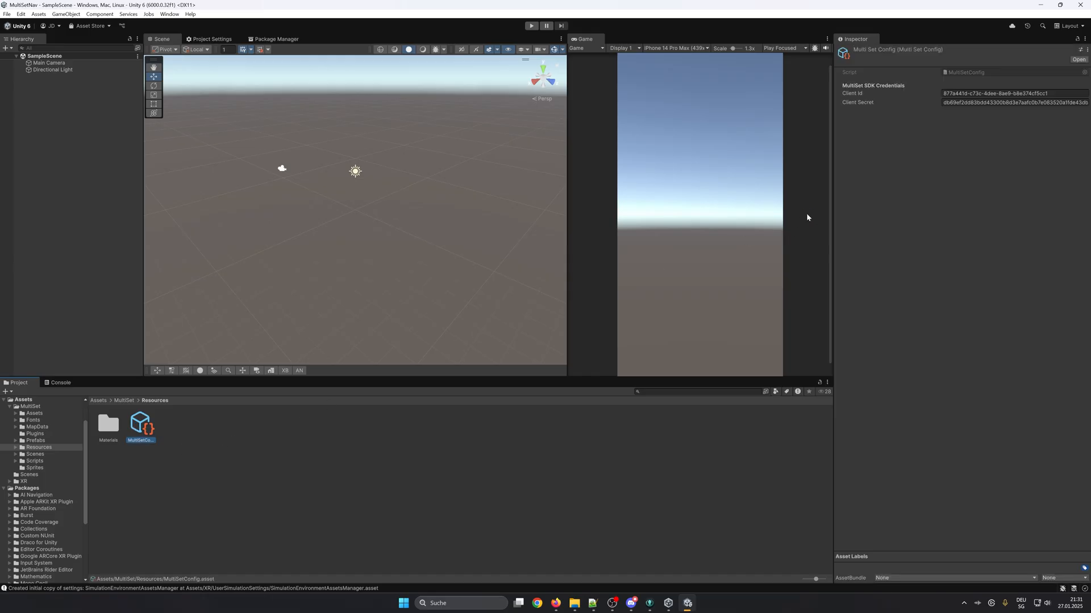
pyautogui.moveTo(123, 400)
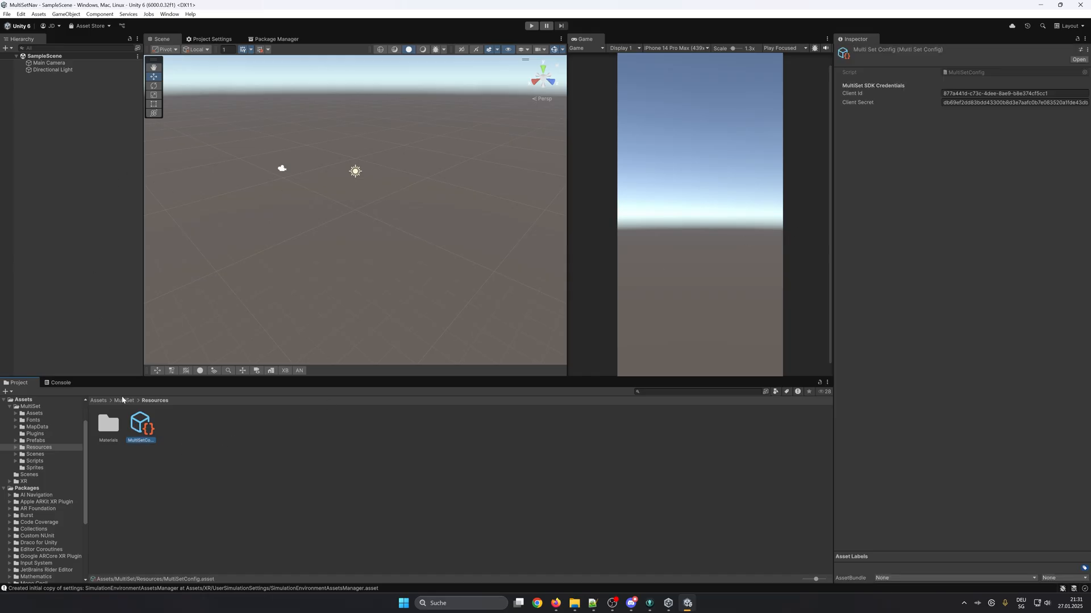
pyautogui.click(124, 400)
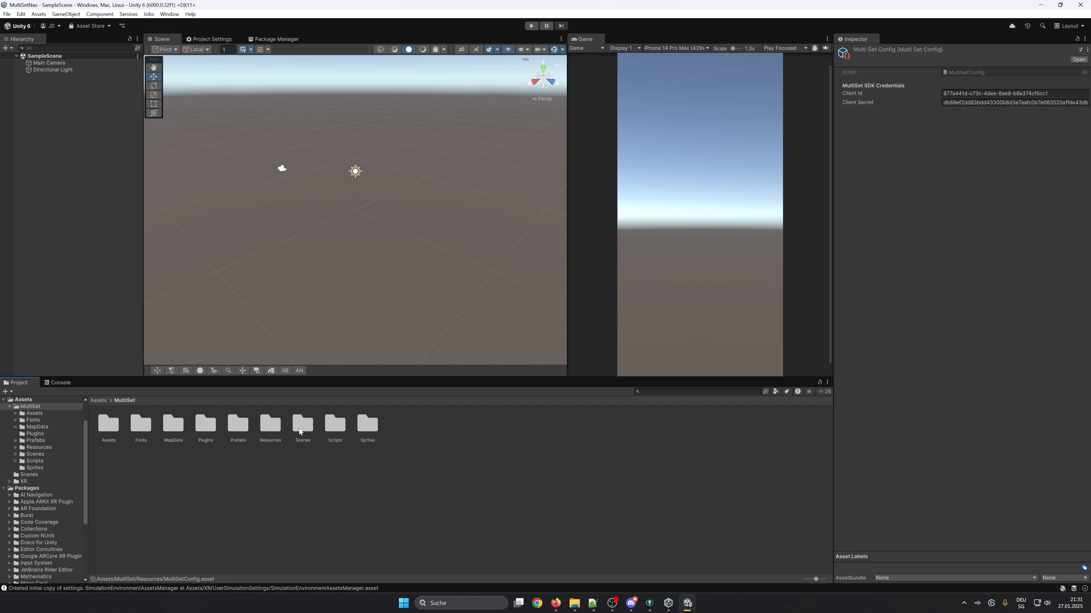
pyautogui.doubleClick(303, 426)
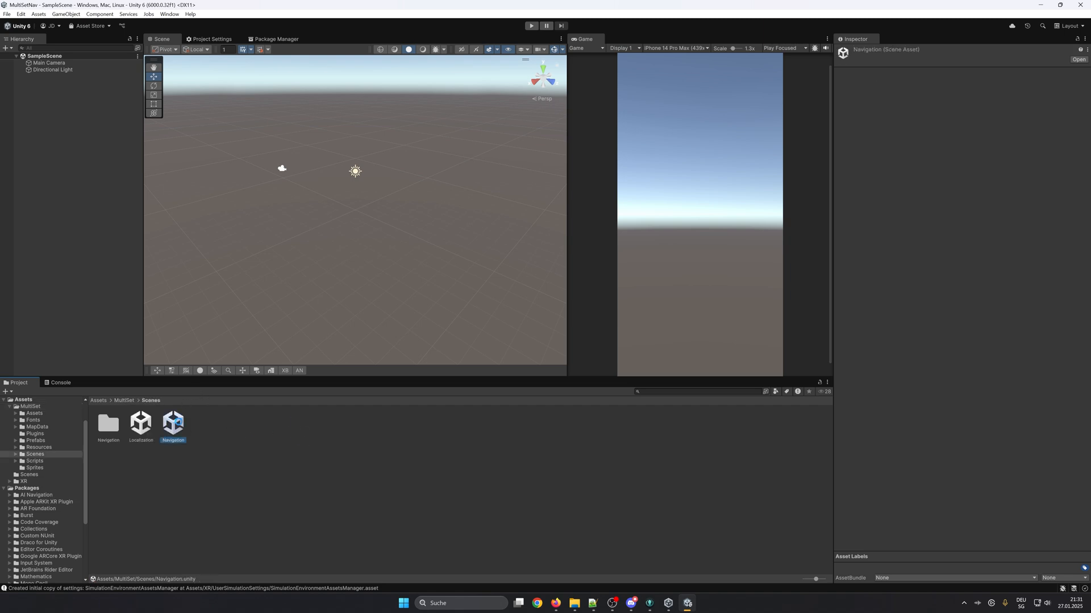
pyautogui.doubleClick(173, 422)
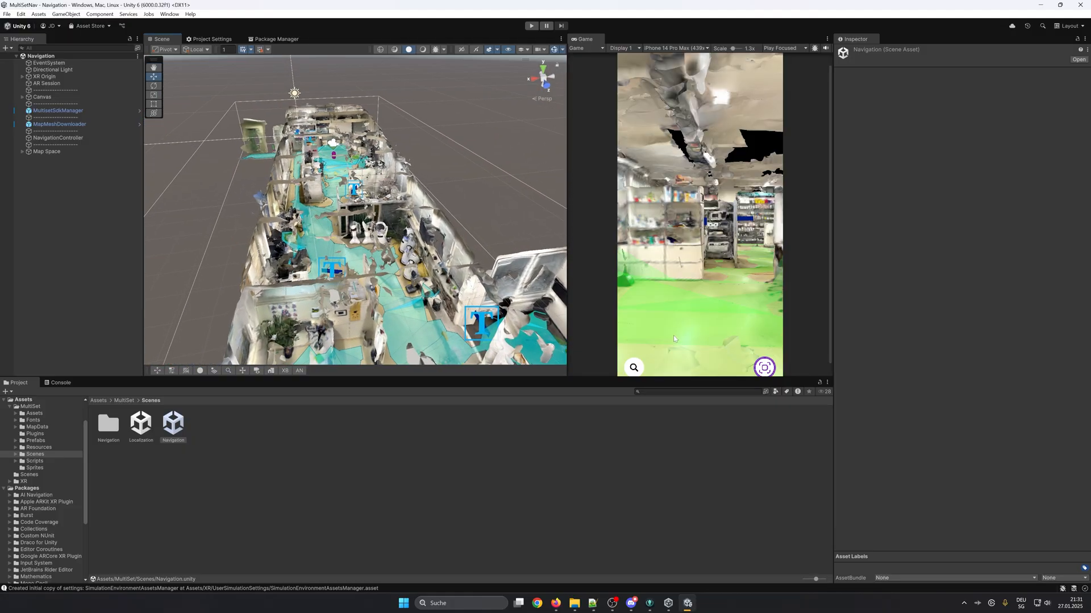
pyautogui.click(733, 47)
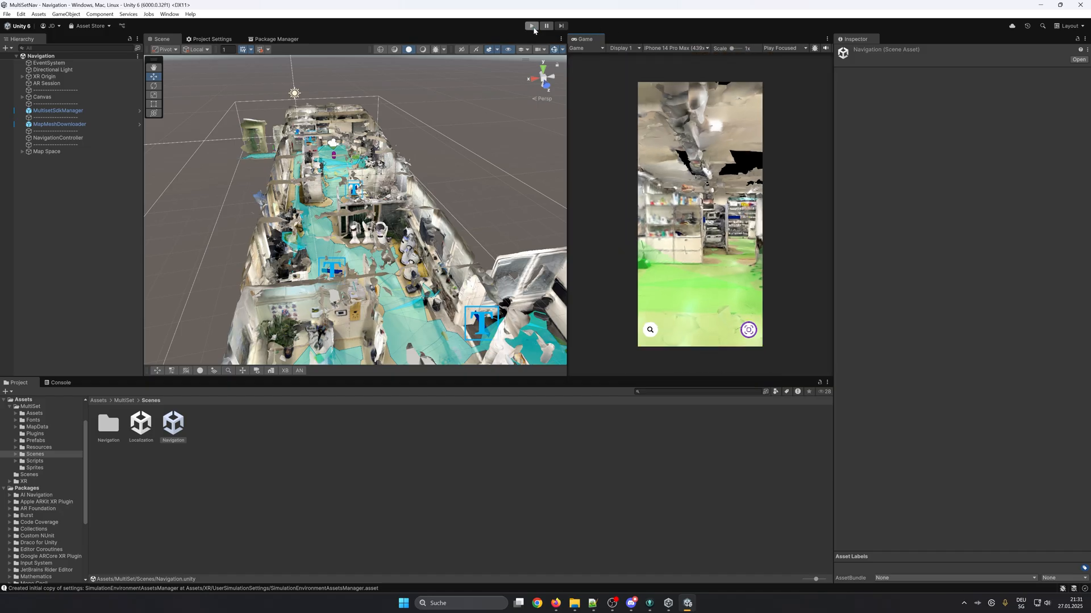
# - Enter Play mode, import TMP Essentials from the TMP Importer, and close it
pyautogui.click(530, 26)
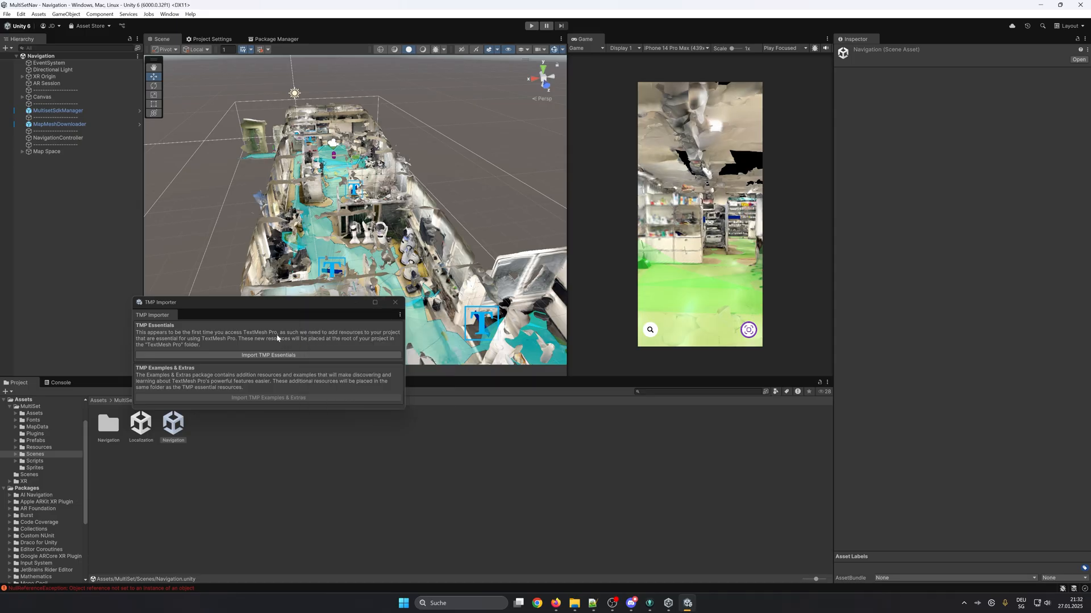
pyautogui.click(268, 355)
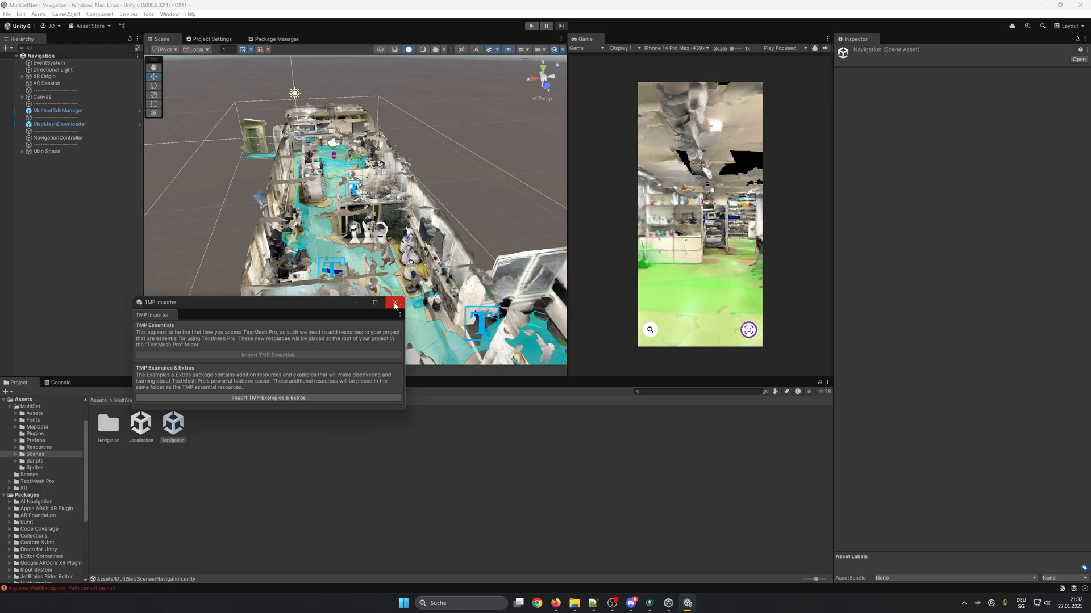
pyautogui.click(395, 304)
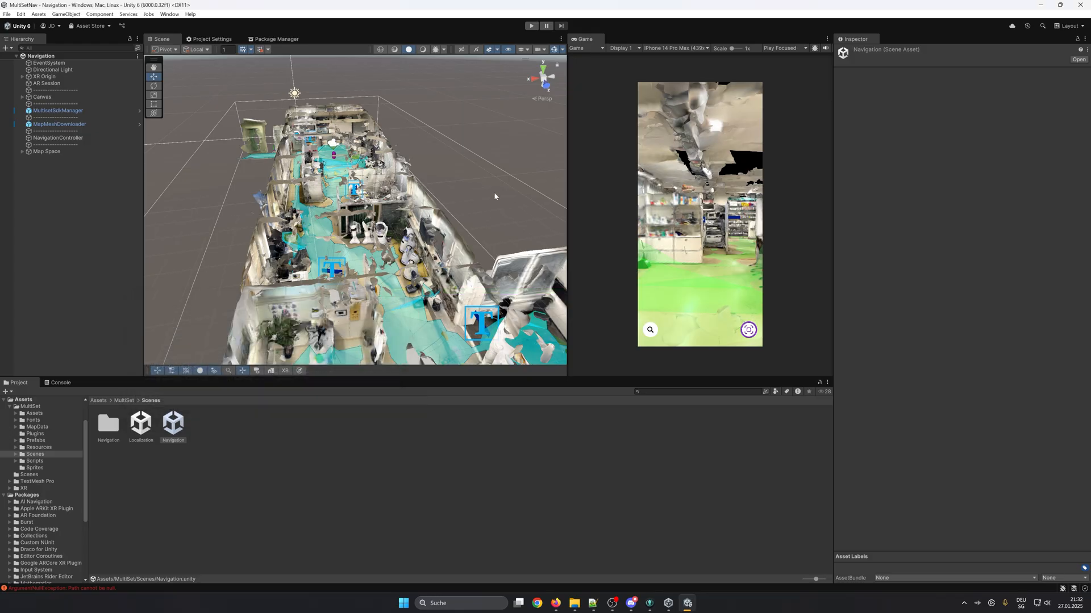
# - Run the scene and pick the Intensive Care Unit from the Destinations list
pyautogui.click(531, 27)
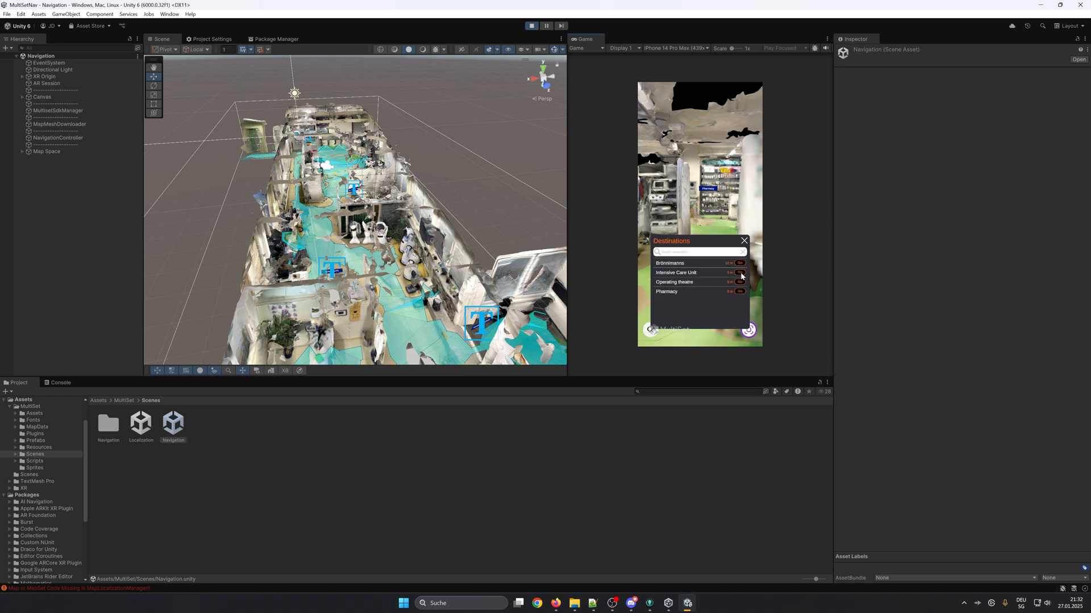
pyautogui.click(738, 262)
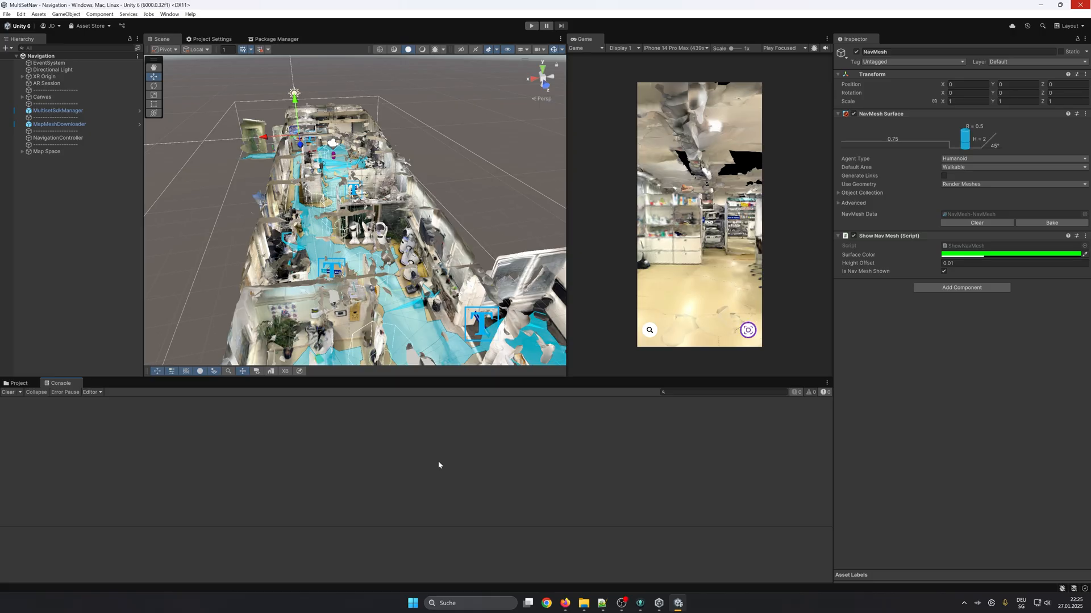
# - Rename the duplicated Navigation 1 scene to MyNavigation in the Scenes folder
pyautogui.click(18, 382)
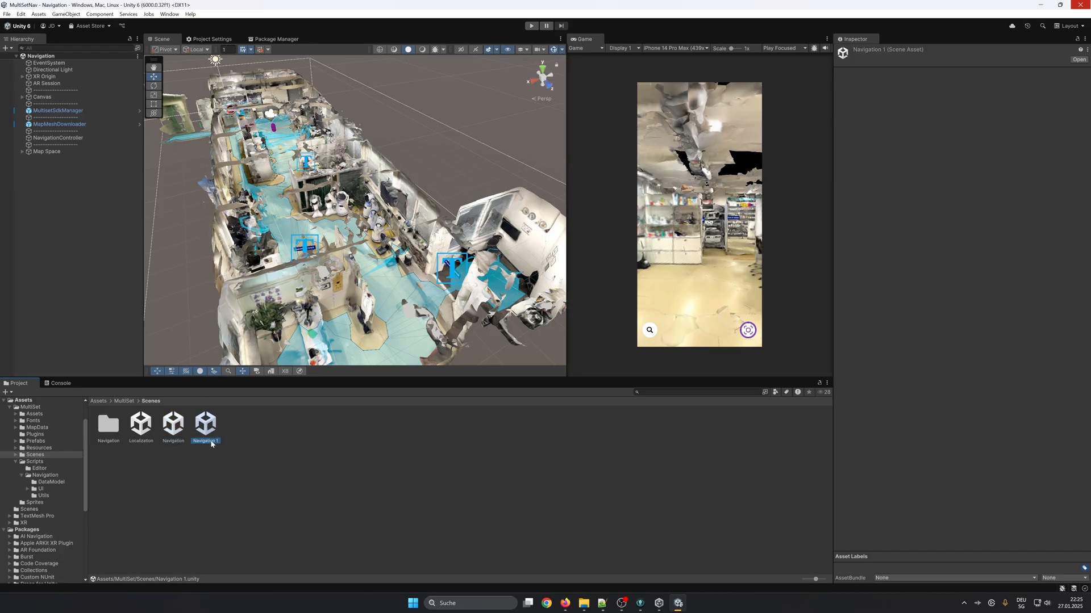
pyautogui.doubleClick(204, 441)
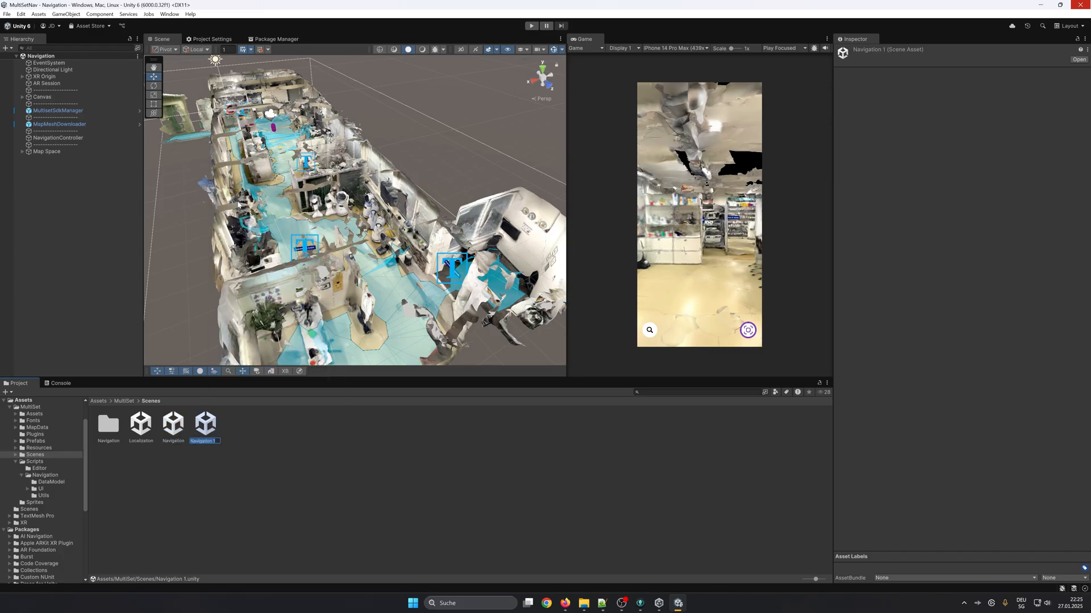
pyautogui.write('MyNavi')
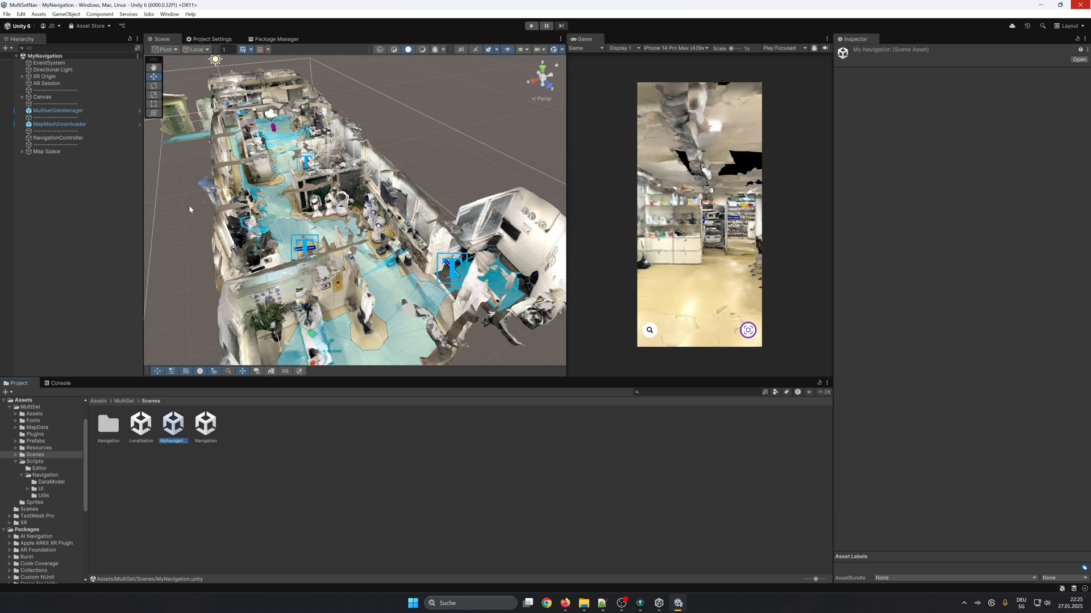
# - Select MultisetSdkManager and keep its Localization Type set to Map
pyautogui.click(58, 110)
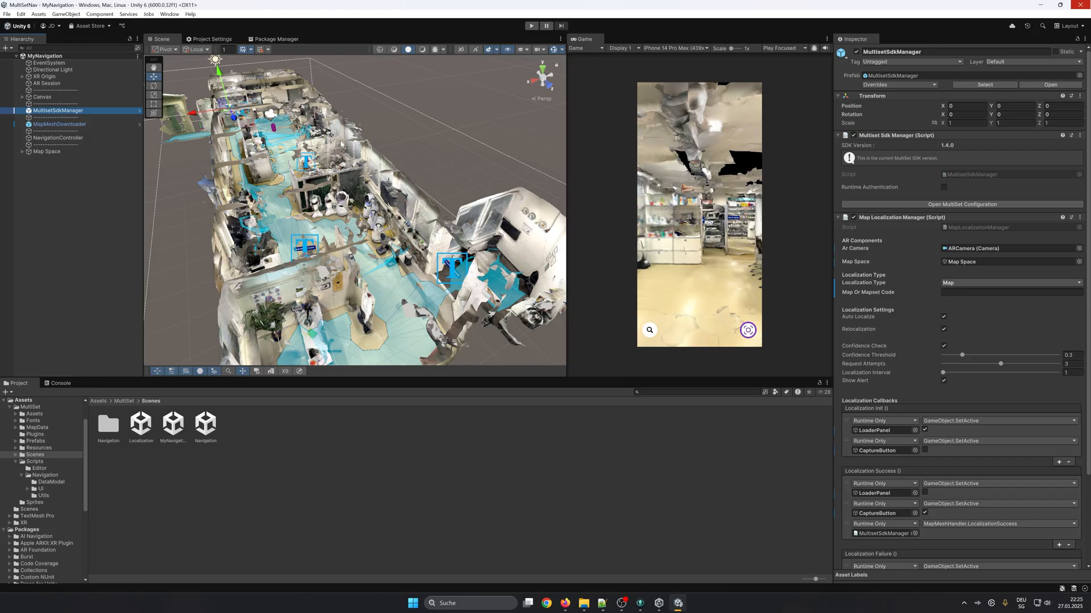
pyautogui.moveTo(393, 151)
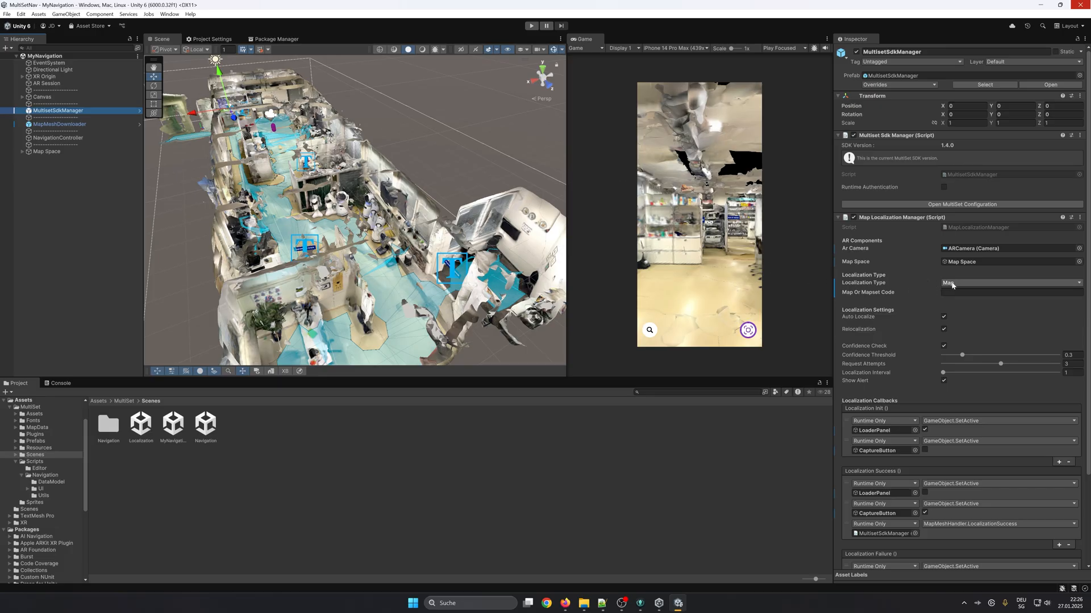
pyautogui.click(1008, 283)
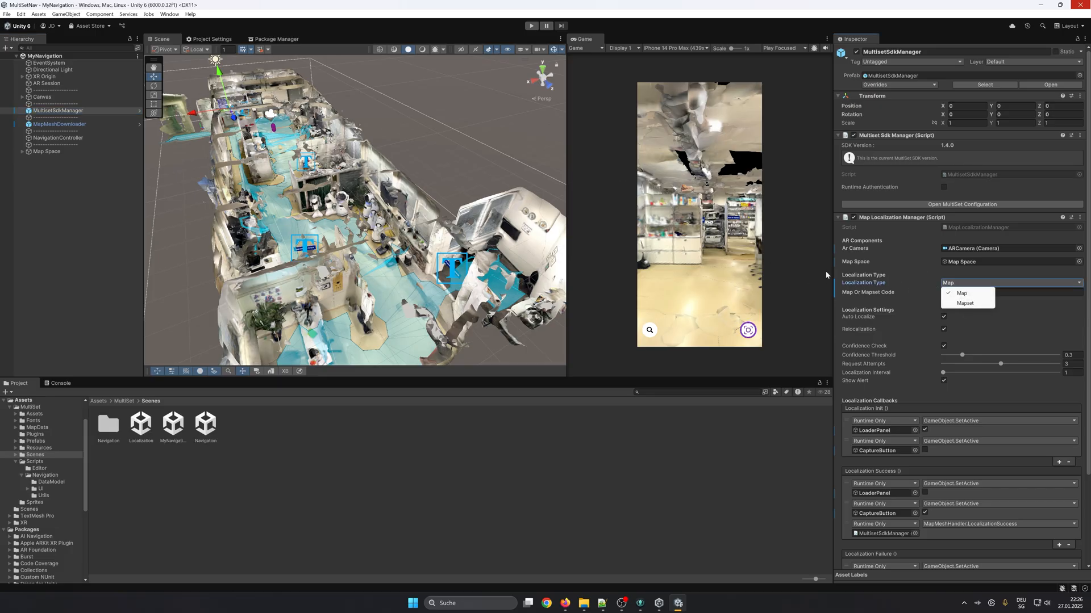
pyautogui.click(961, 294)
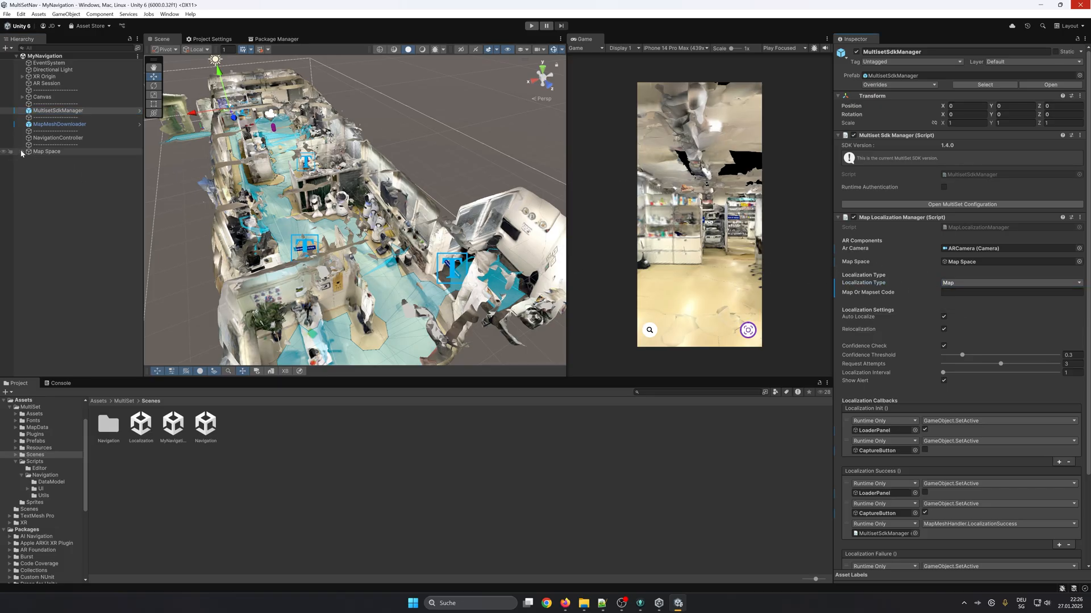
# - Delete the previously downloaded scanned map object from Map Space
pyautogui.click(66, 172)
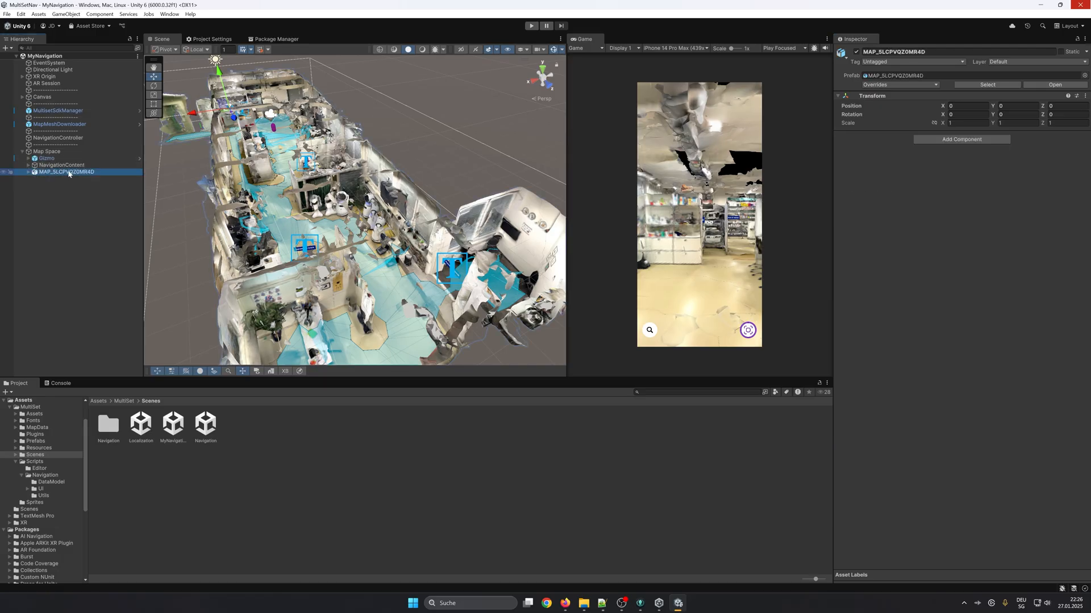
pyautogui.rightClick(62, 171)
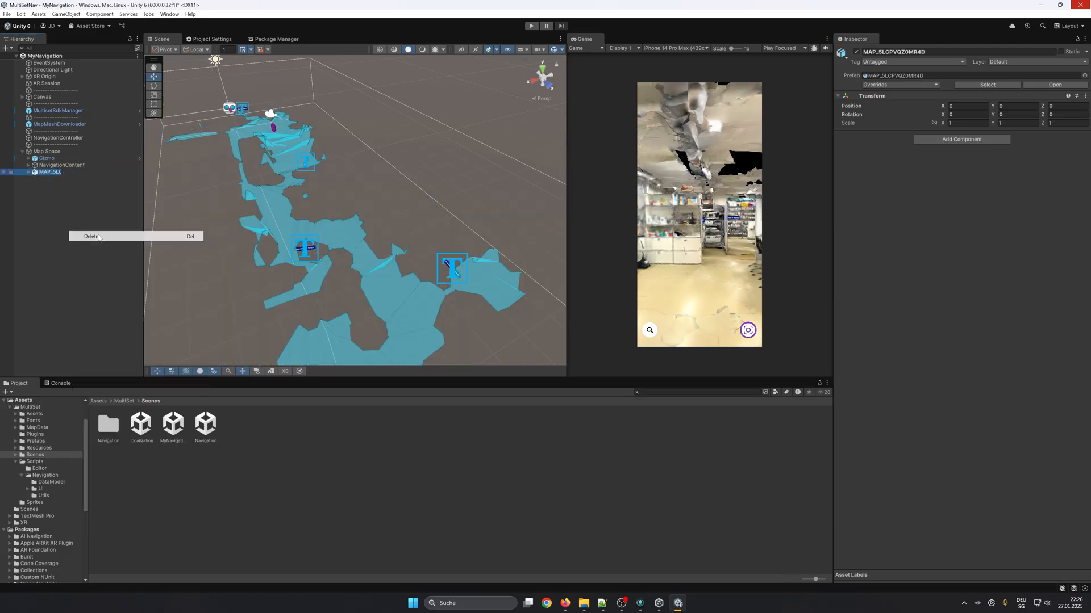
pyautogui.click(91, 236)
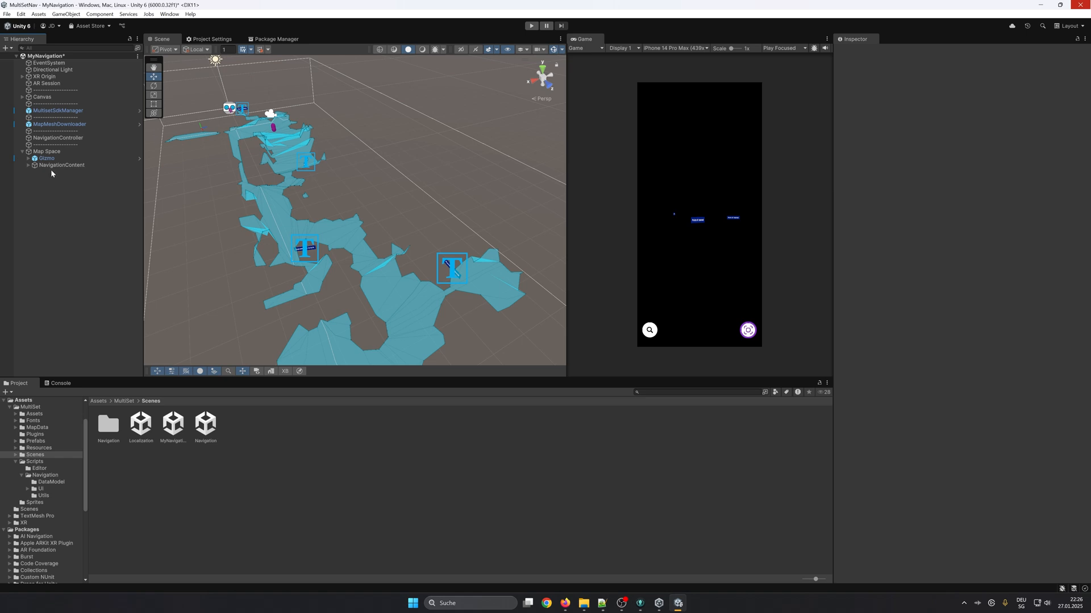
# - Select the NavMesh object under NavigationContent and switch to the MultiSet portal
pyautogui.click(30, 165)
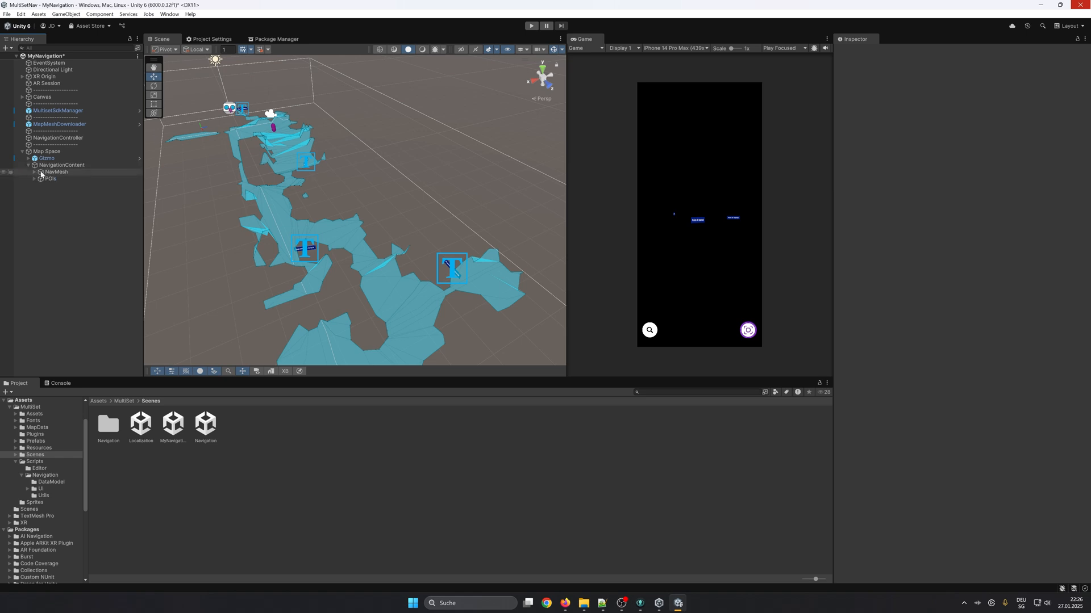
pyautogui.click(57, 171)
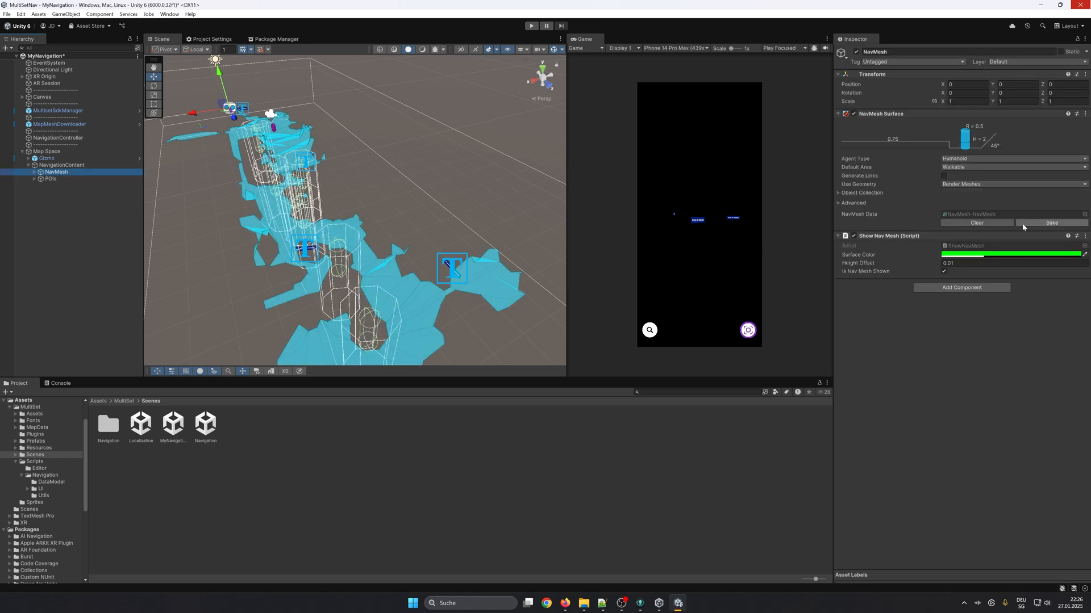
pyautogui.press('alt+tab')
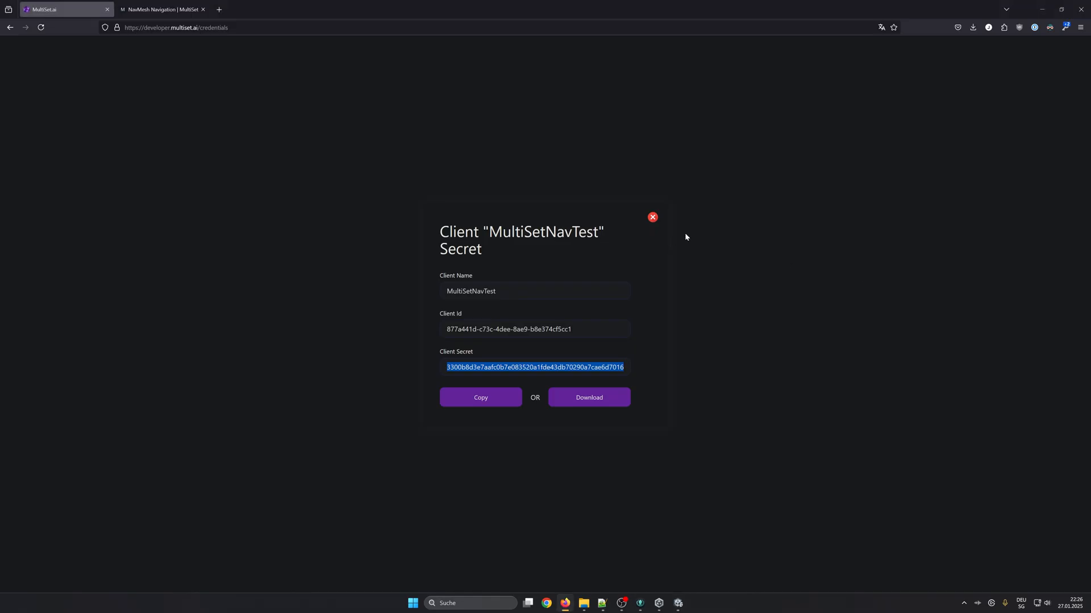
# - Close the secret dialog, copy the Medinf_Lab map code from Maps and return to Unity
pyautogui.click(652, 217)
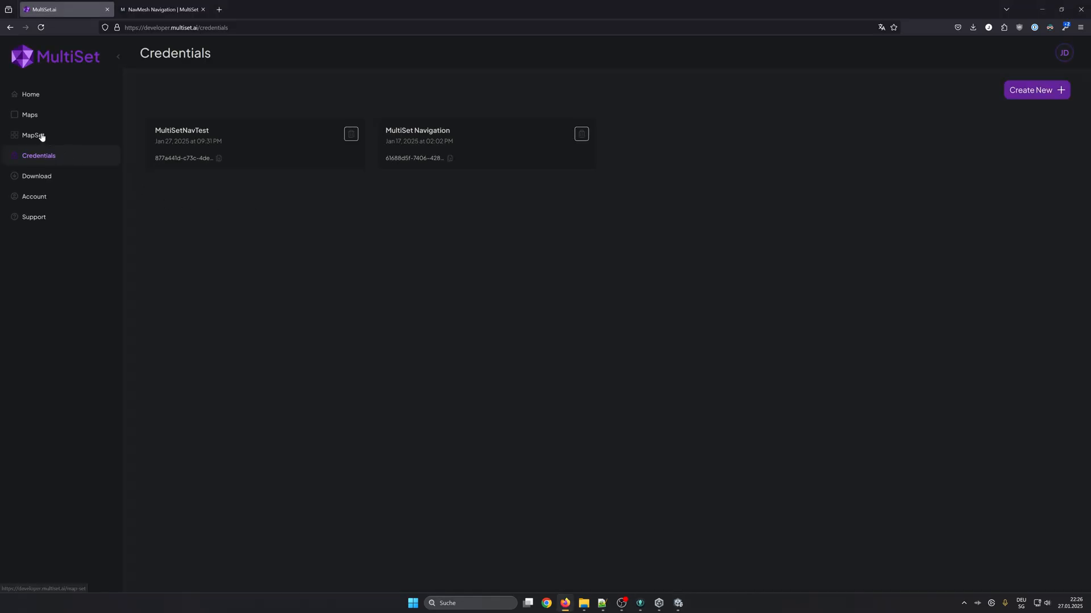
pyautogui.click(29, 115)
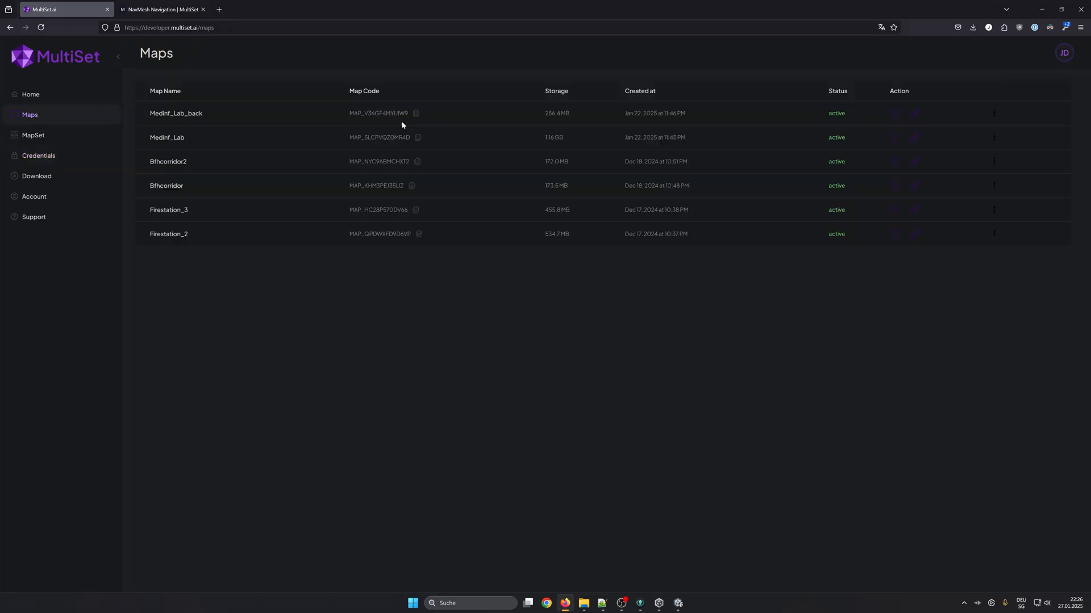
pyautogui.click(33, 136)
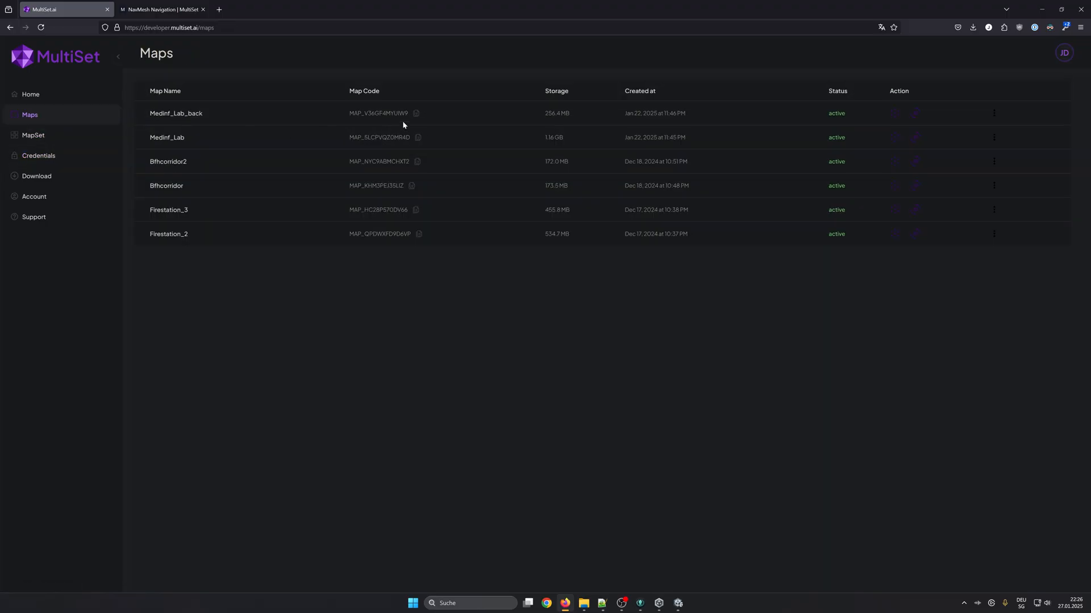
pyautogui.click(416, 112)
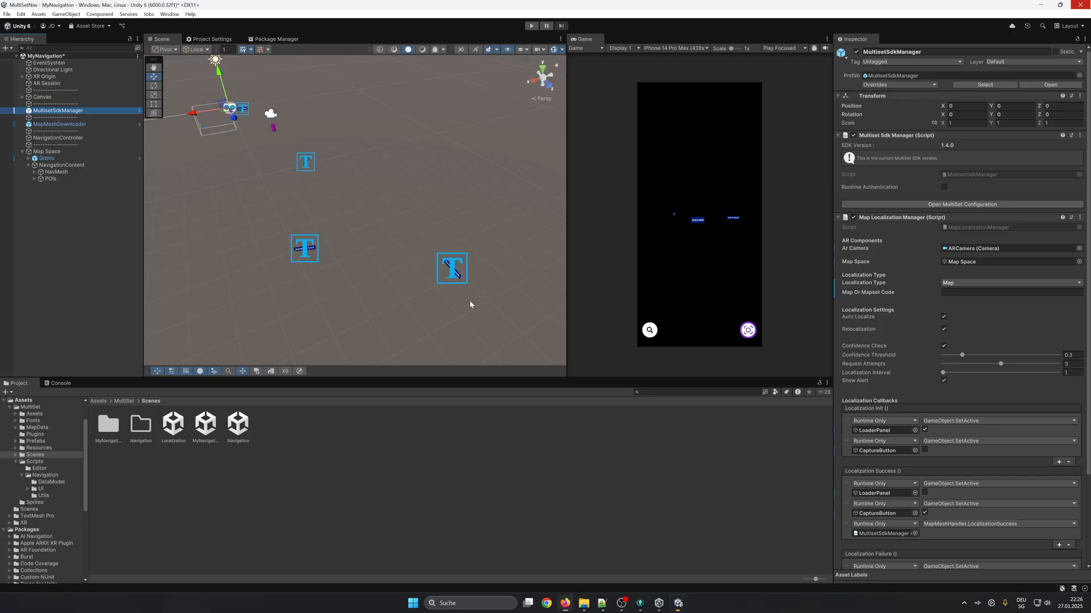
# - Enter MAP_5LCPVQZ0MR4D as the Map Or Mapset Code on the SDK manager
pyautogui.click(1011, 292)
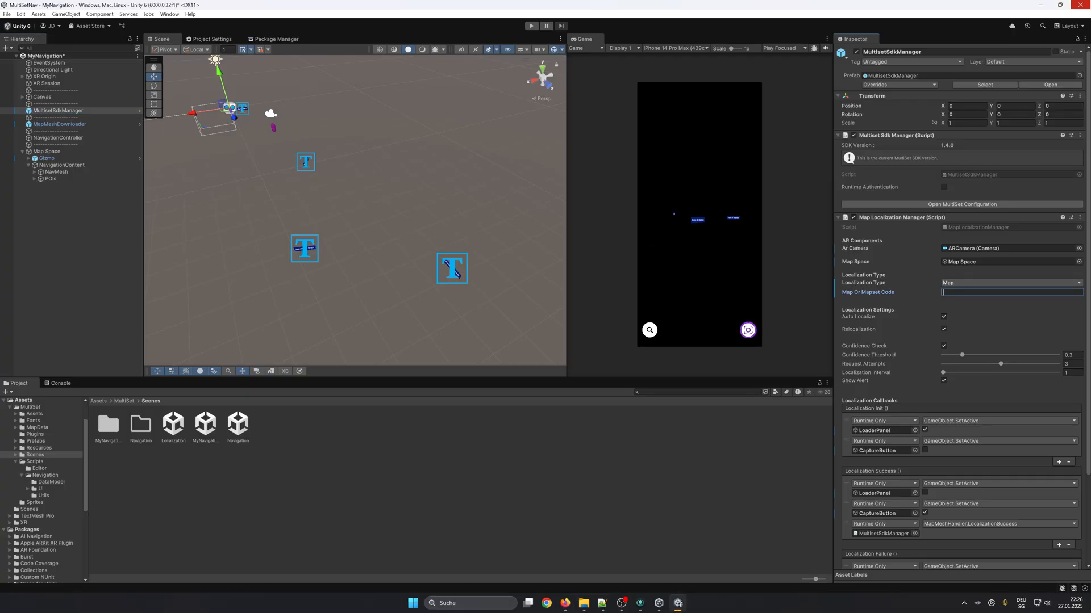
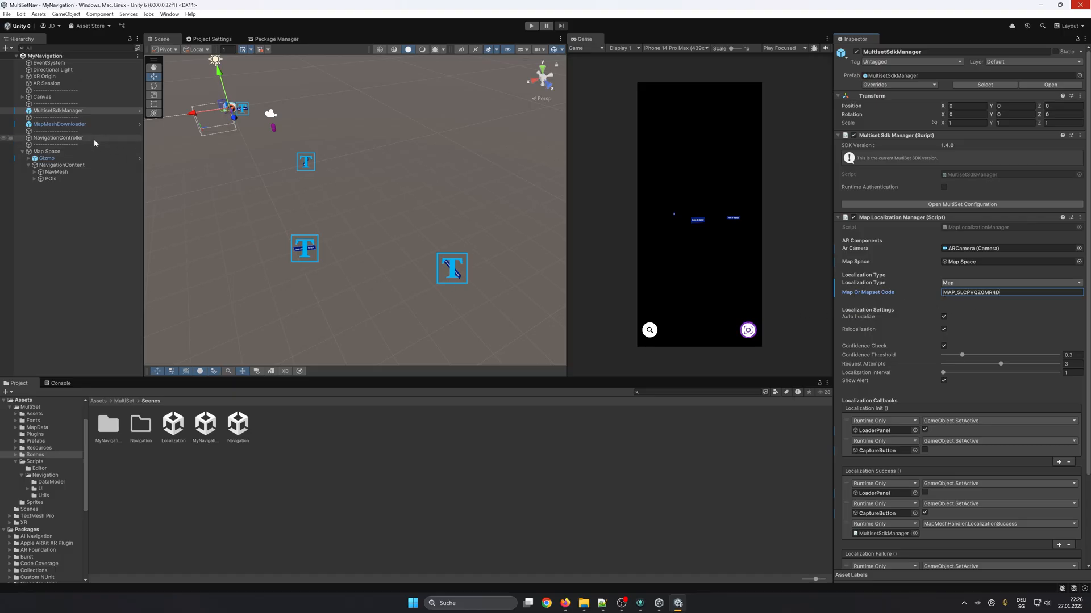
# - Download the lab's scanned mesh into the scene via MapMeshDownloader
pyautogui.click(59, 124)
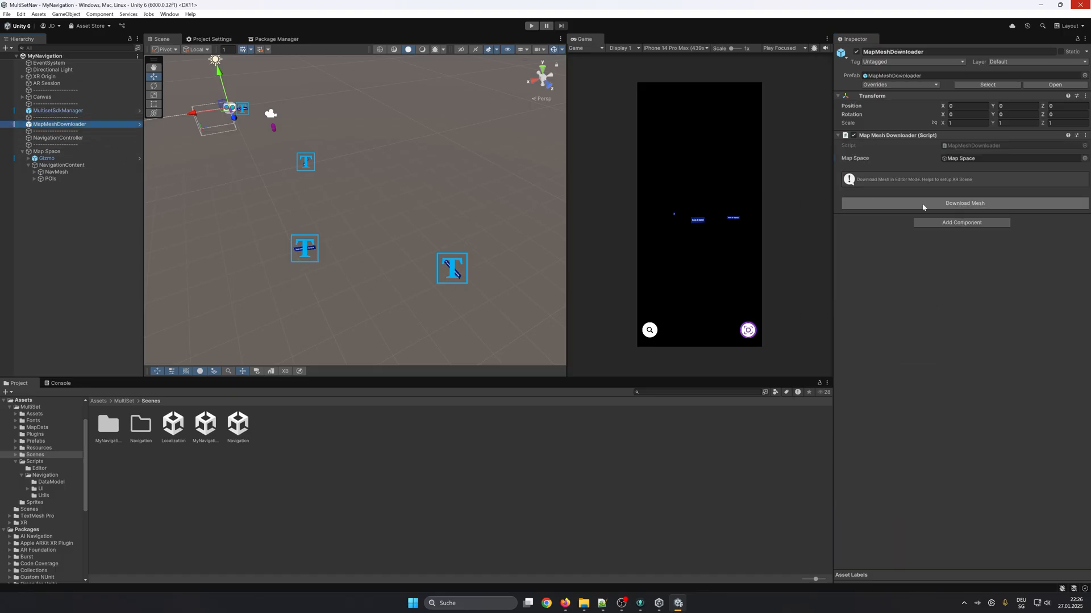
pyautogui.click(963, 202)
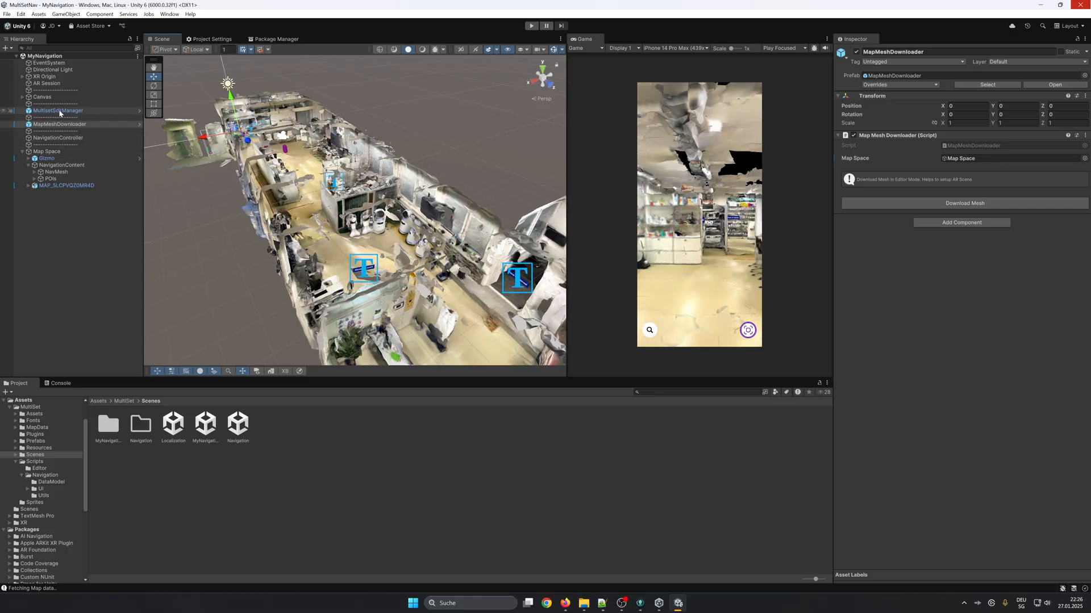
pyautogui.click(58, 110)
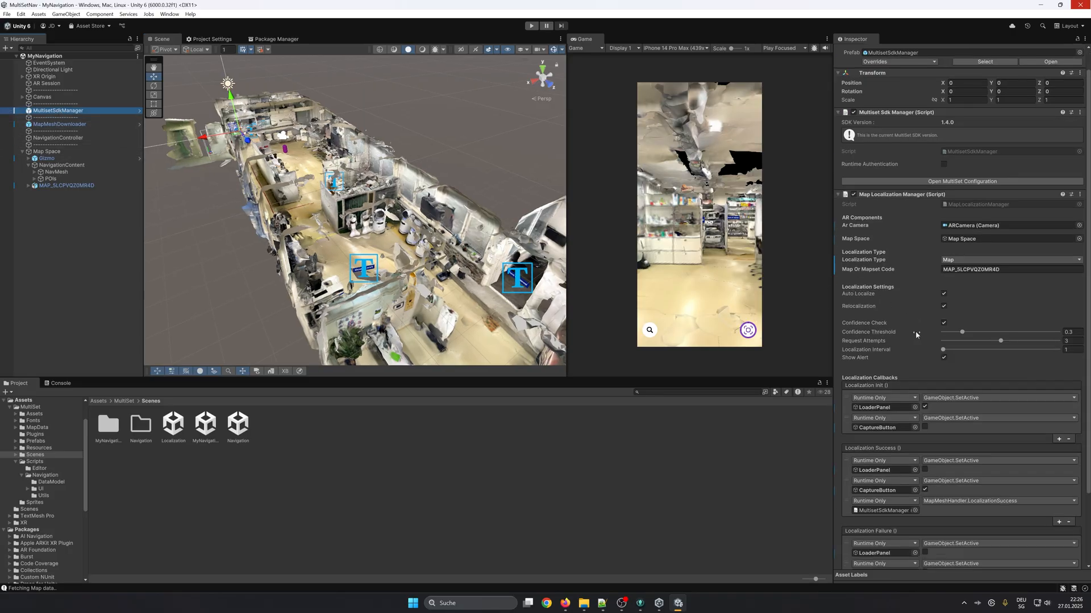
# - Keep Mesh Visualization Option on Enable Occlusion, then select the NavMesh object
pyautogui.scroll(-3)
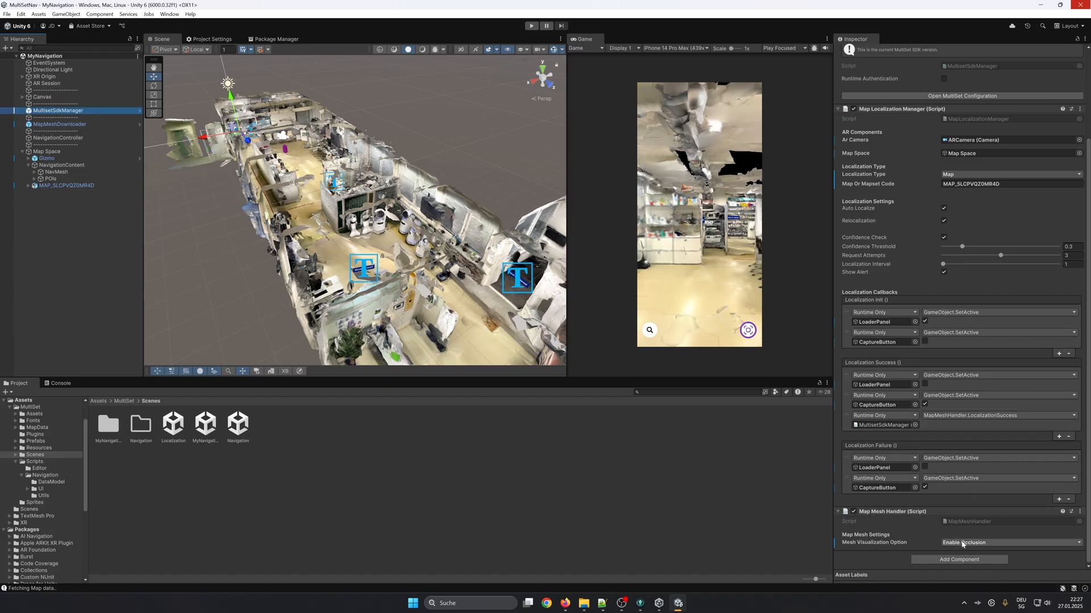
pyautogui.click(1010, 543)
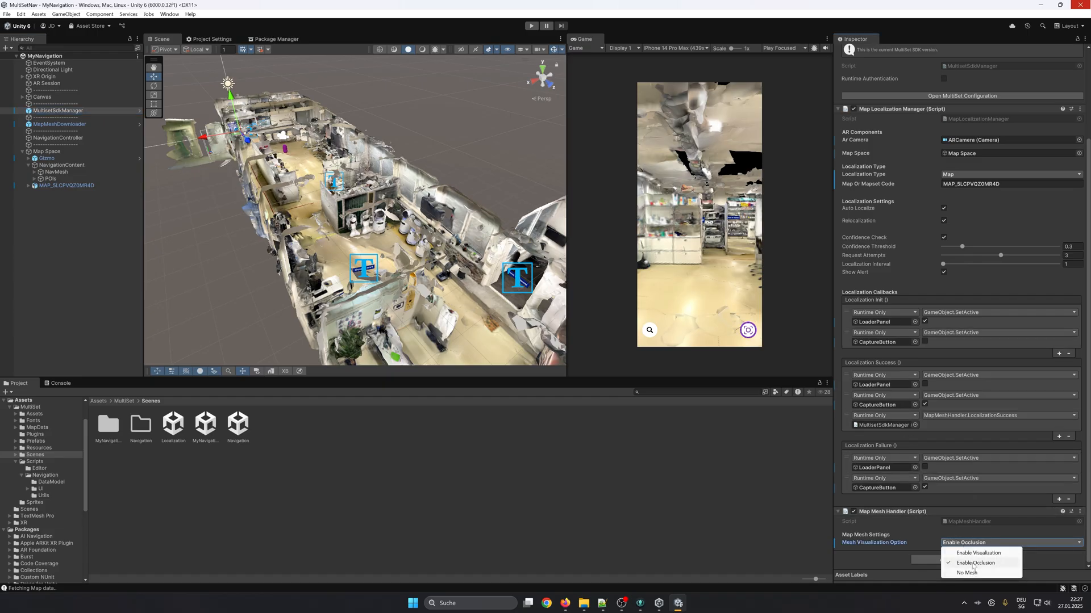
pyautogui.click(977, 562)
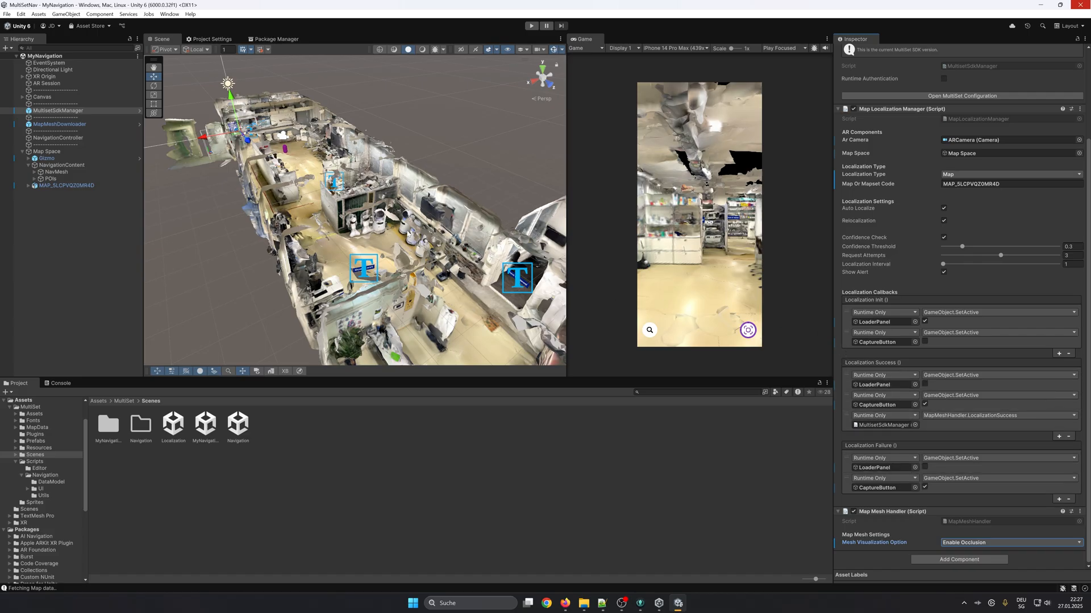
pyautogui.click(56, 172)
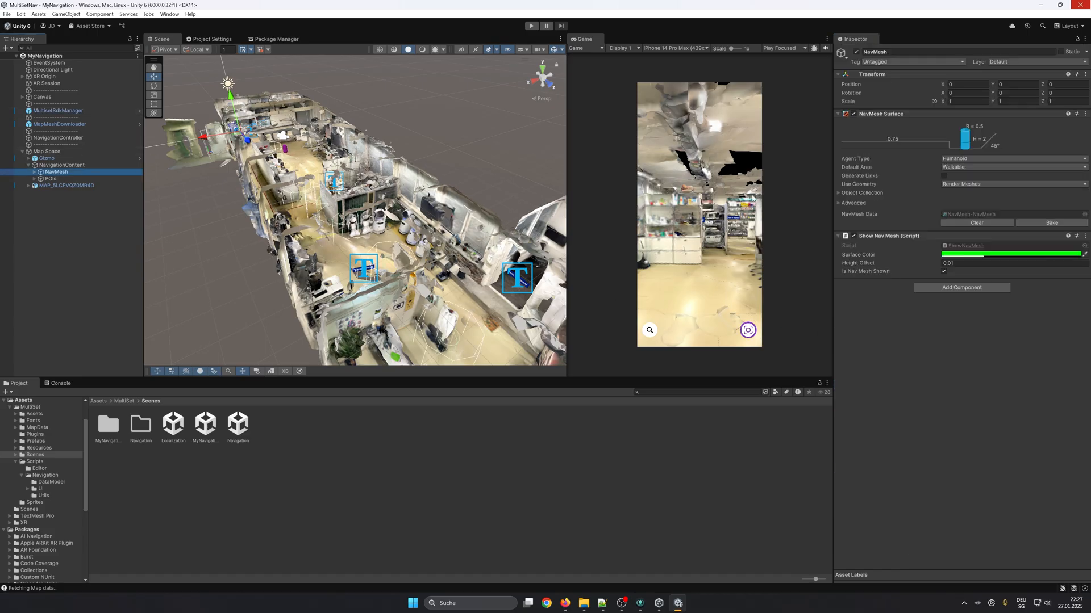
# - Bake the NavMesh Surface and view the walkable area in the Scene view
pyautogui.click(1051, 222)
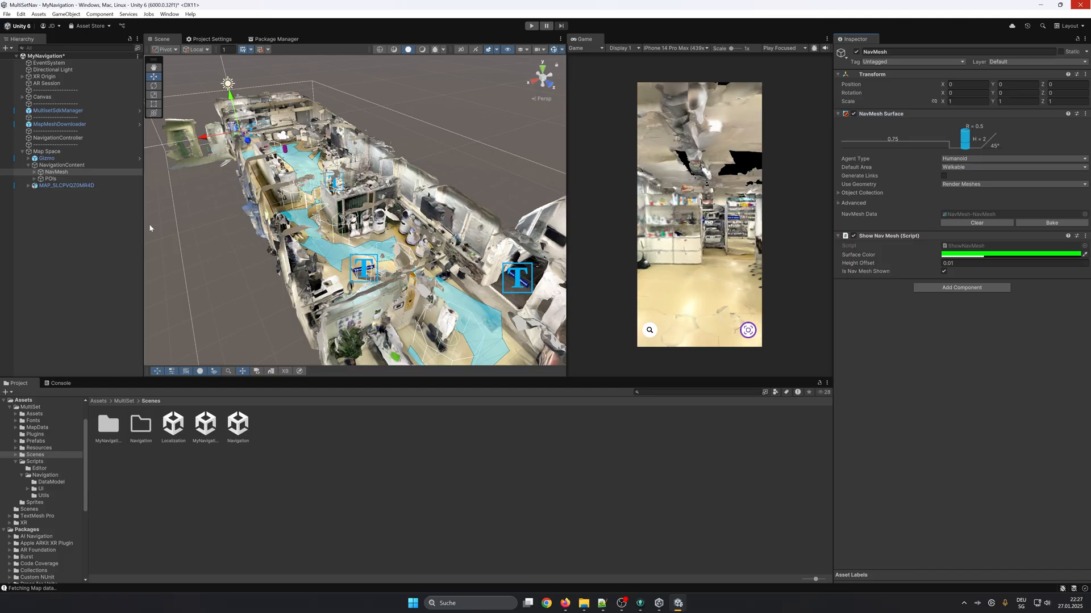
pyautogui.click(154, 49)
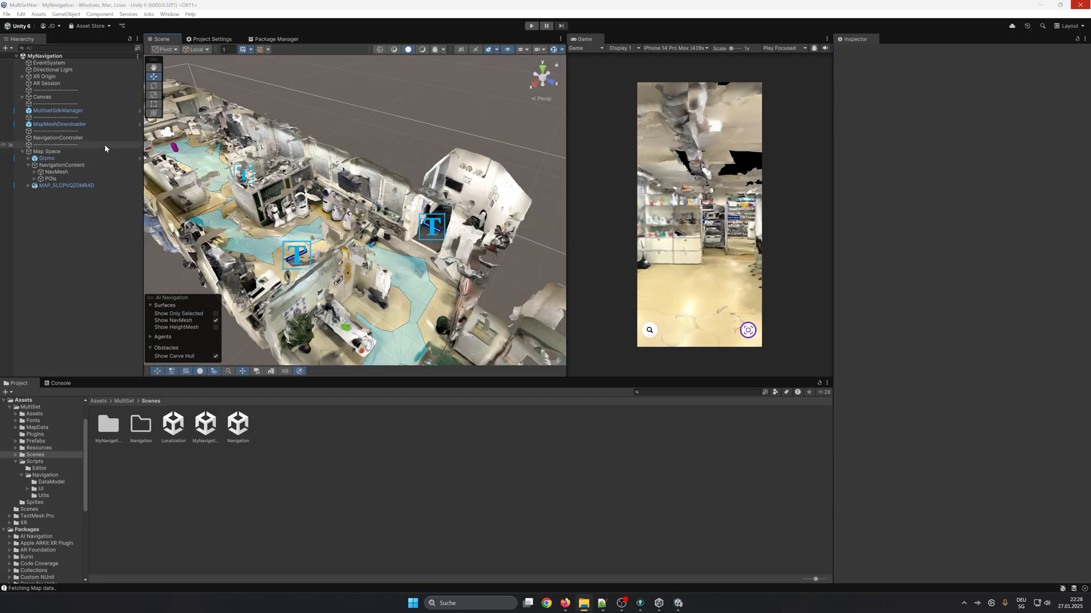
pyautogui.click(57, 172)
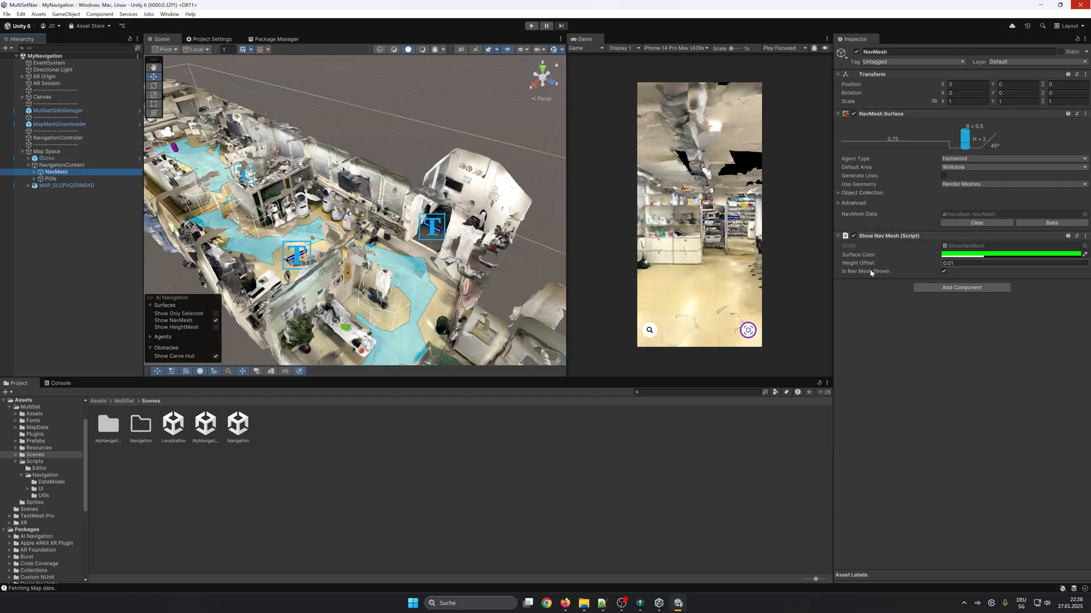
pyautogui.click(530, 26)
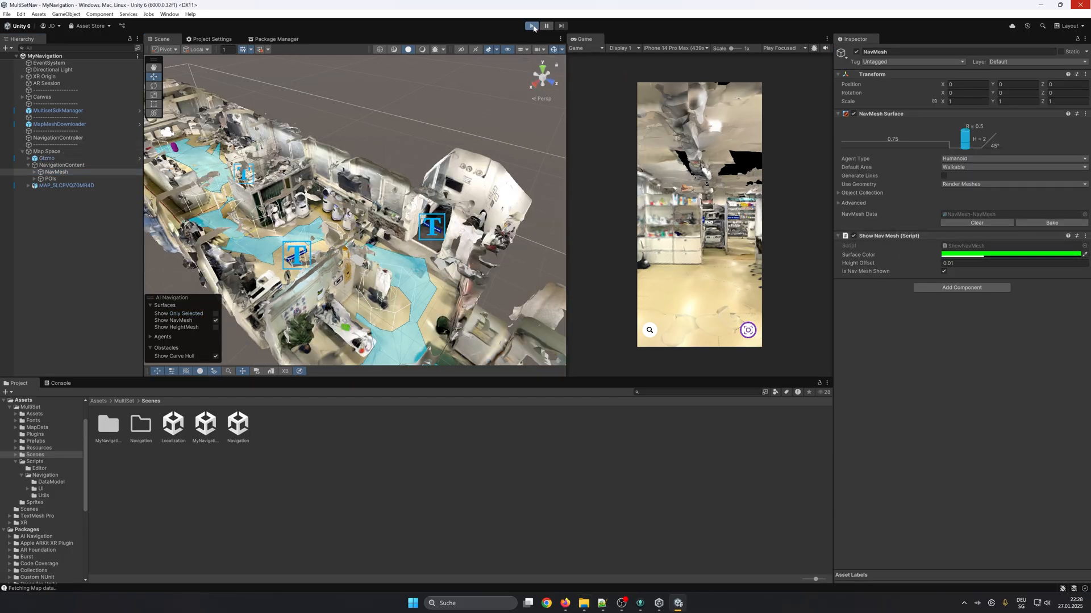
pyautogui.click(532, 26)
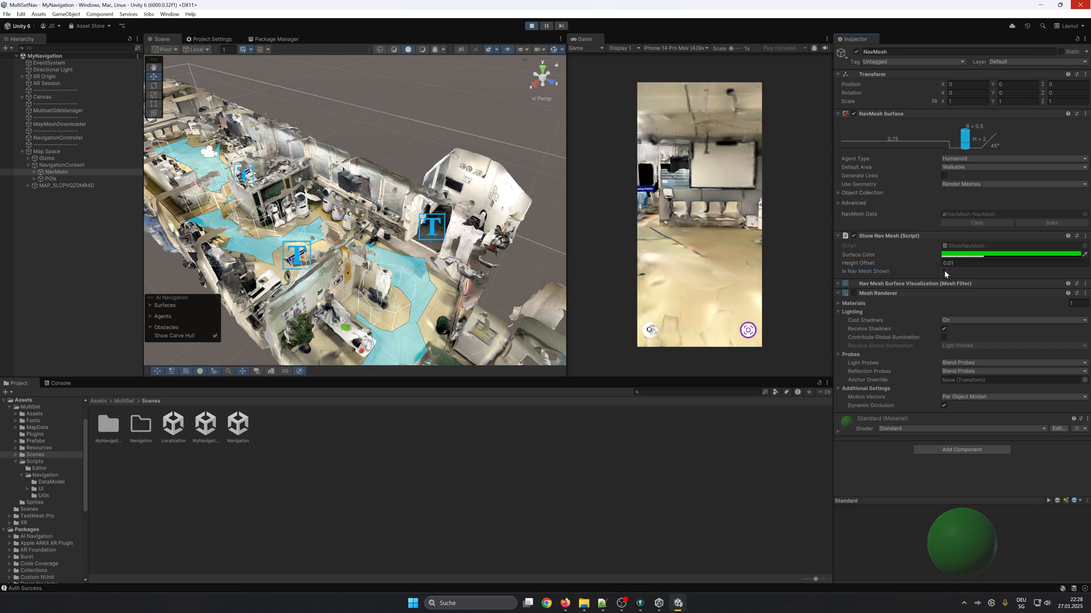
pyautogui.click(944, 271)
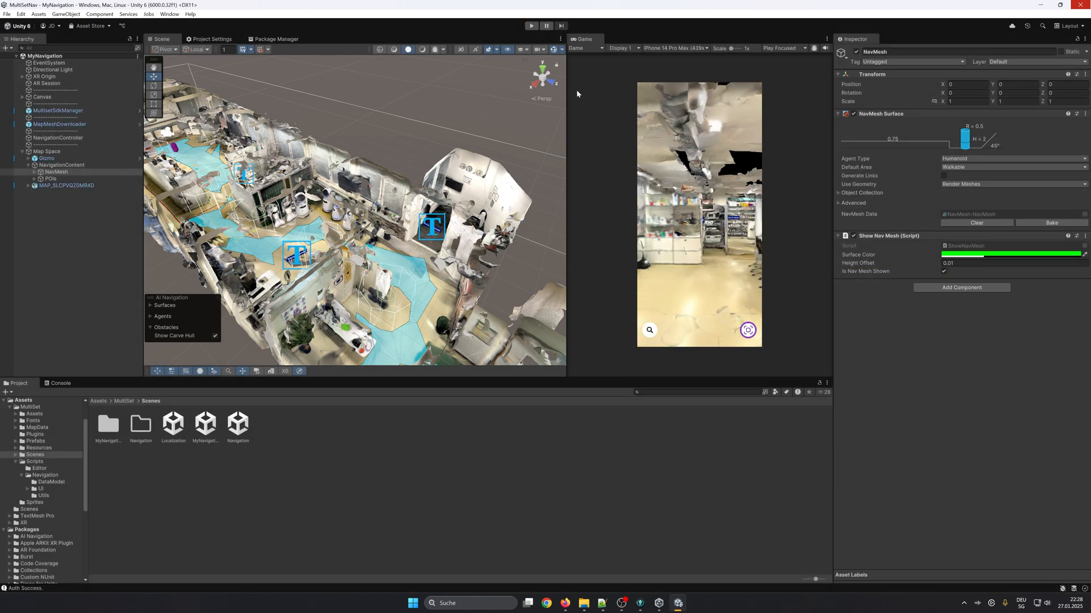
pyautogui.click(1013, 262)
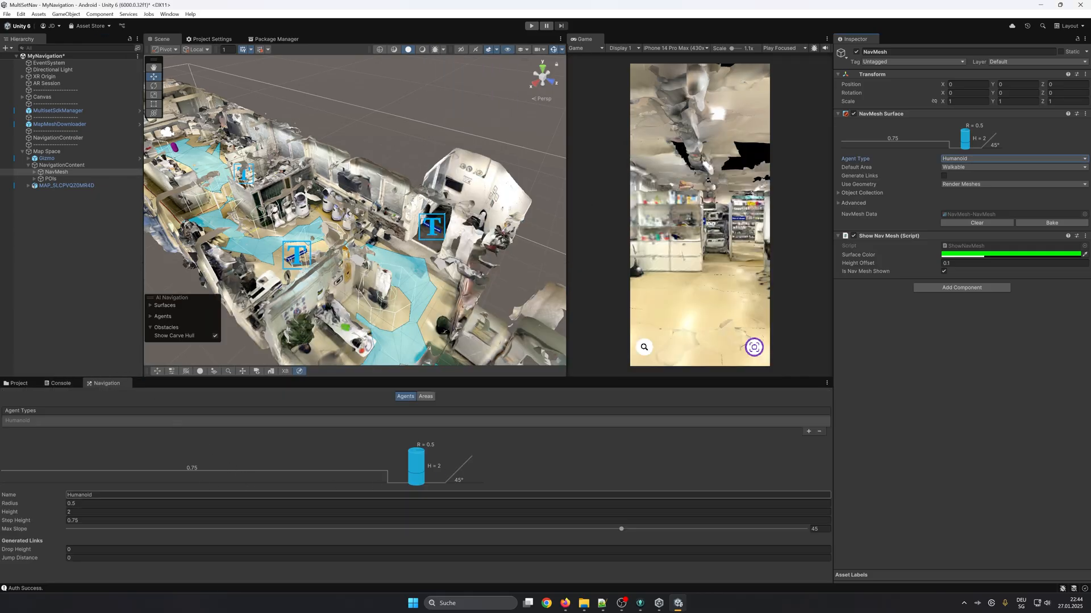
# - Drag the Humanoid agent's Max Slope down to about 29.6°
pyautogui.moveTo(348, 209); pyautogui.dragTo(354, 187)
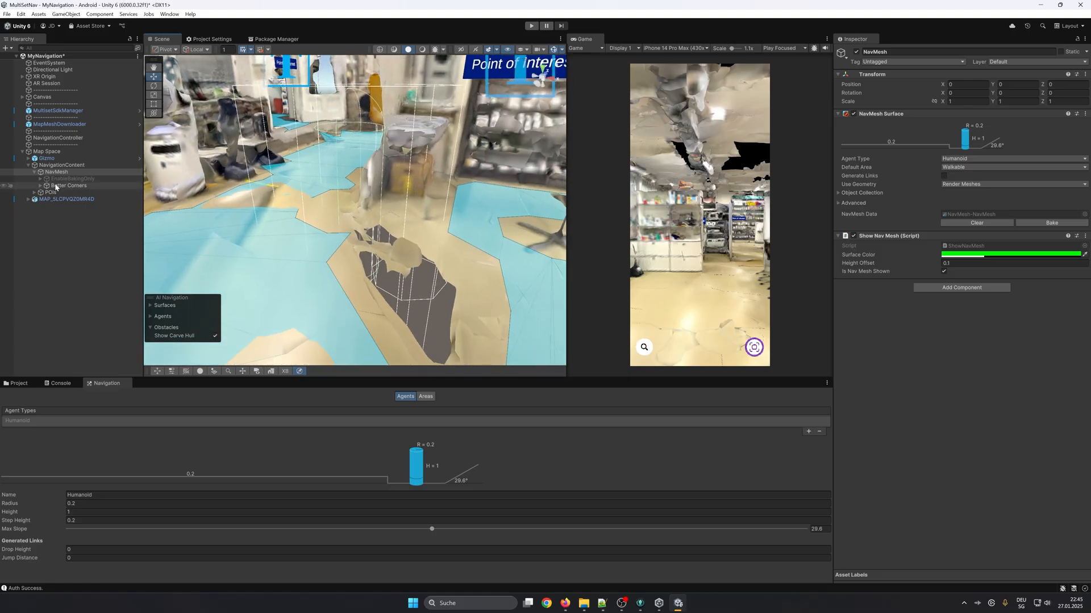
# - Expand EnableBakingOnly and inspect its Floor and Ramp helper objects
pyautogui.click(57, 171)
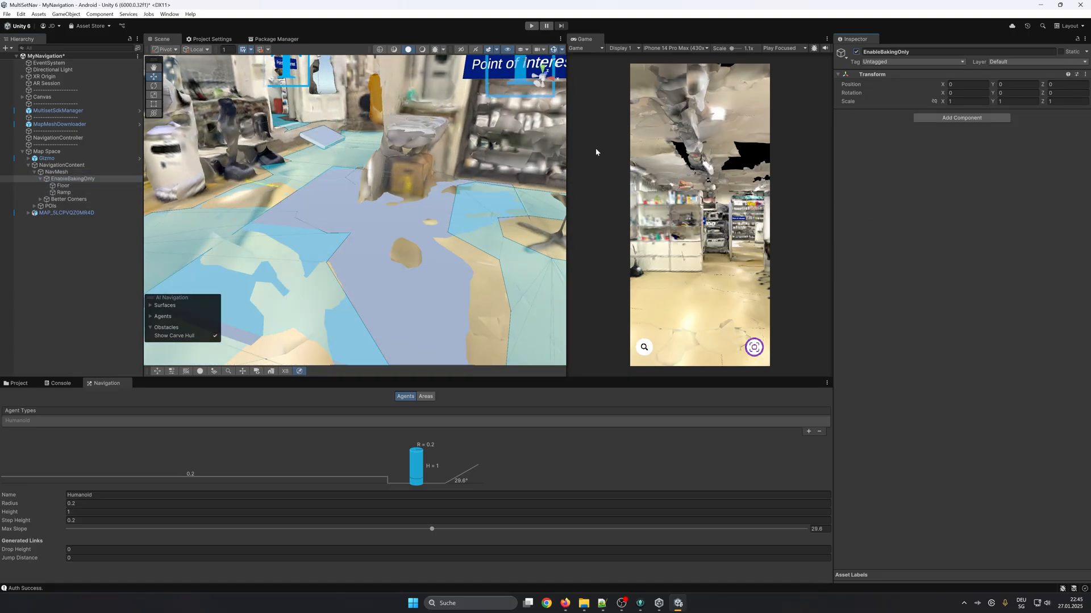
pyautogui.click(61, 185)
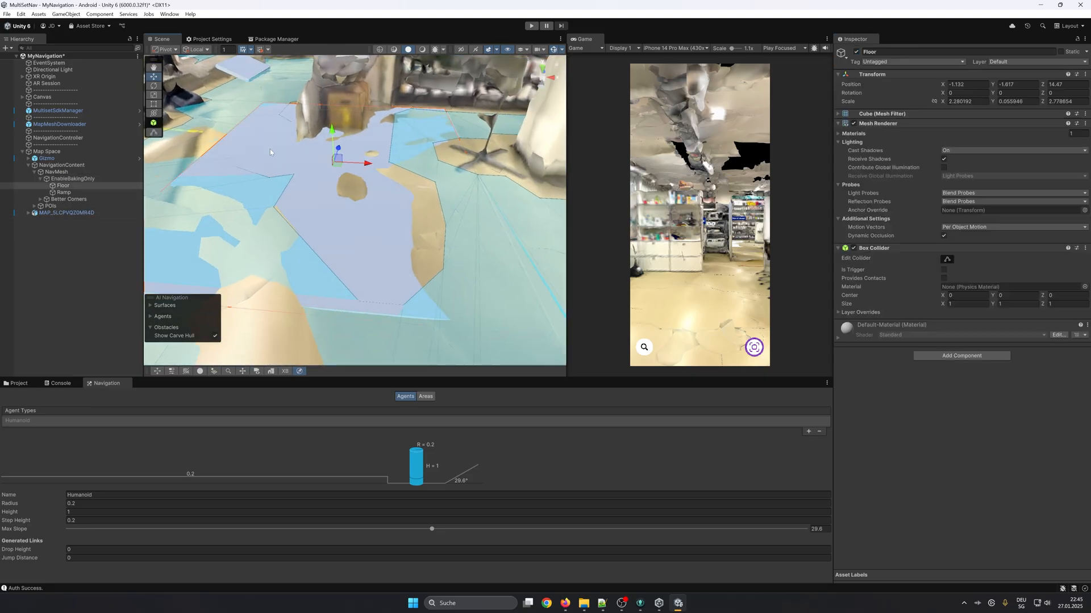
pyautogui.click(61, 185)
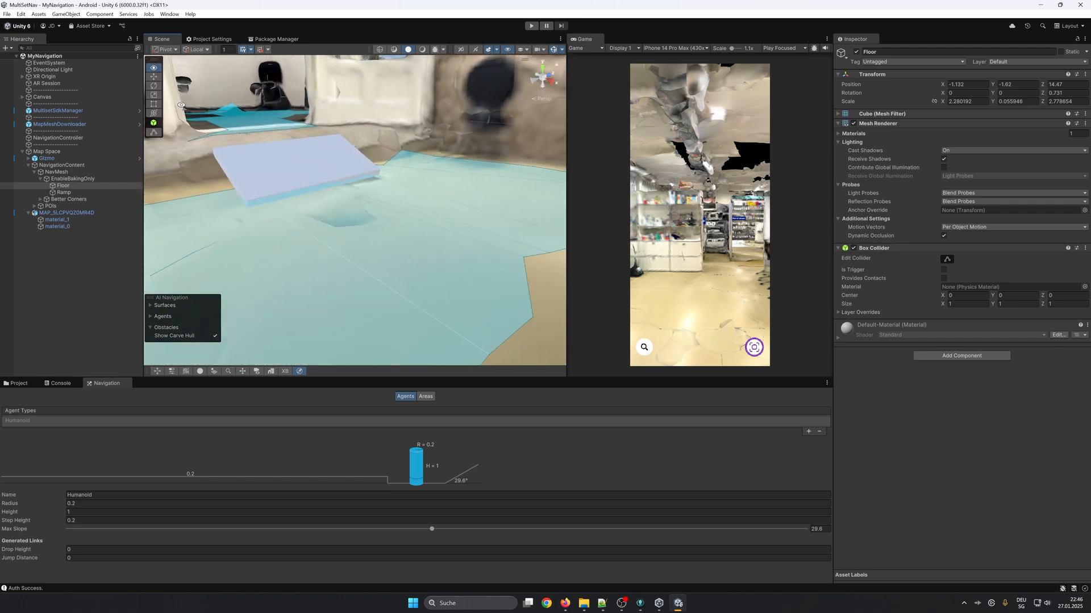
pyautogui.click(62, 191)
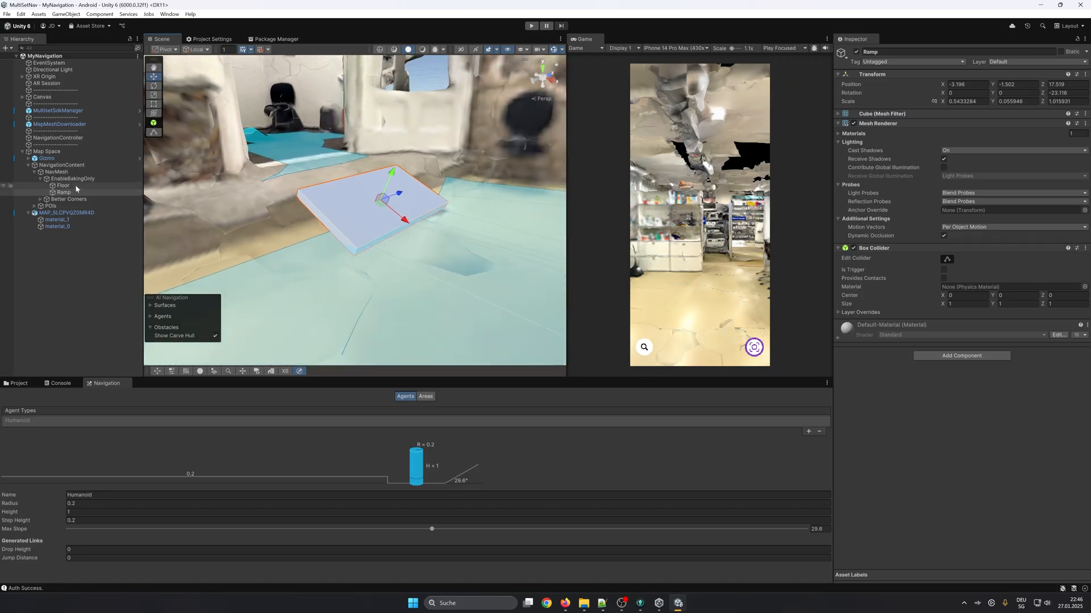
# - Untick the EnableBakingOnly group's active checkbox to switch the helpers off
pyautogui.click(1049, 223)
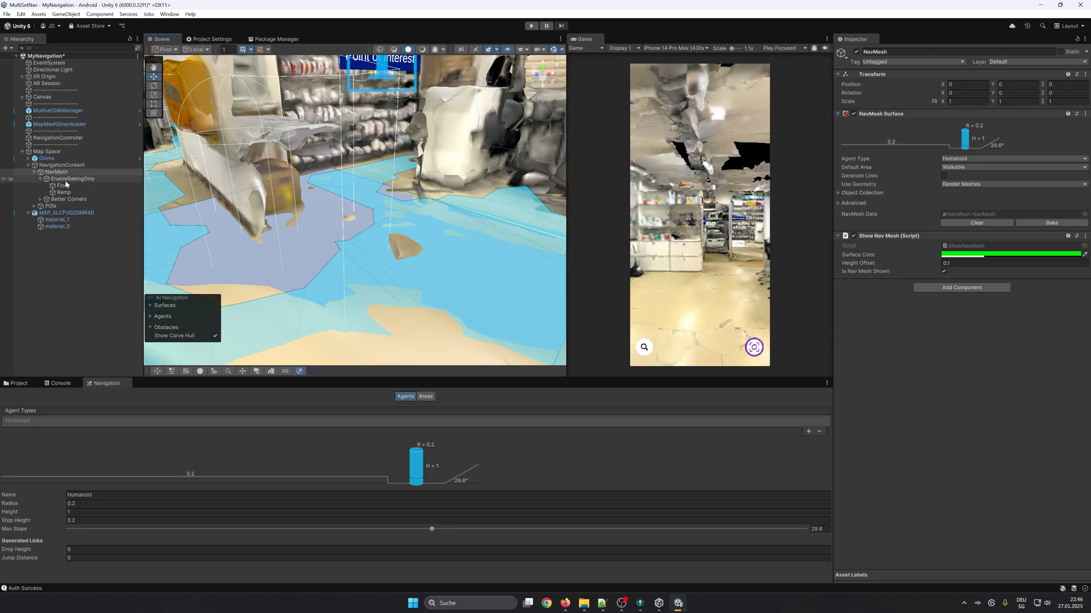
pyautogui.click(73, 178)
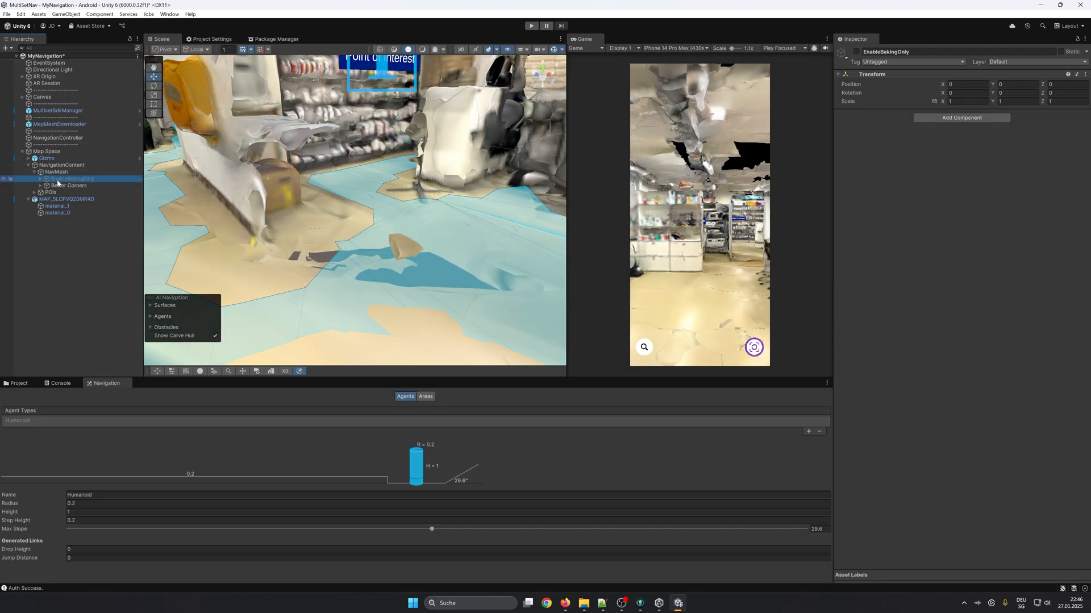
# - Select NavMeshObstacle (5) under Better Corners, shift it slightly along the floor and keep Carve enabled
pyautogui.click(68, 185)
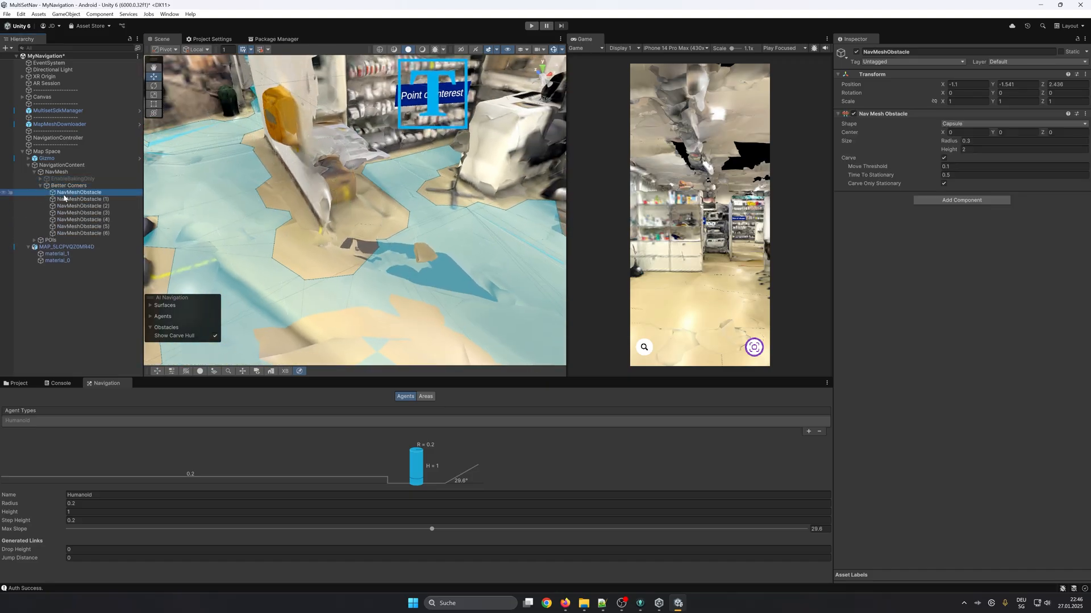
pyautogui.click(66, 246)
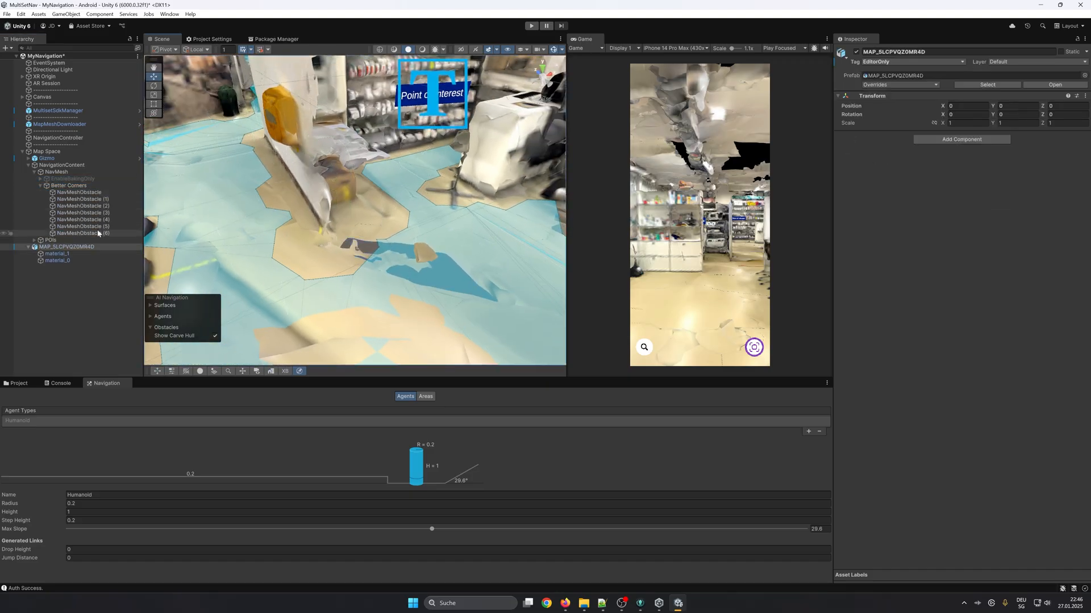
pyautogui.click(83, 199)
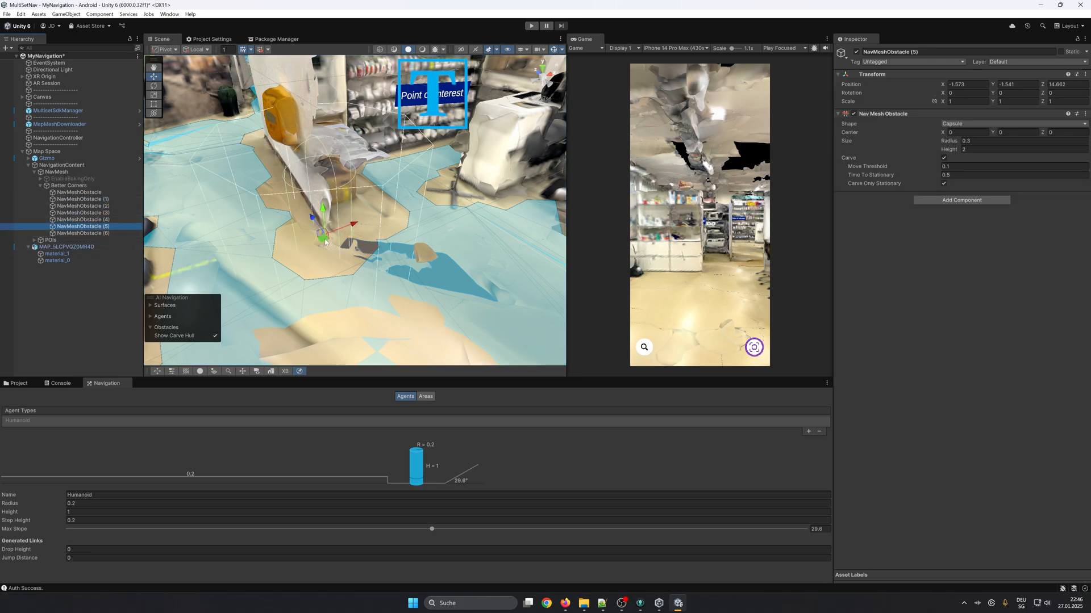
pyautogui.moveTo(324, 222); pyautogui.dragTo(324, 233)
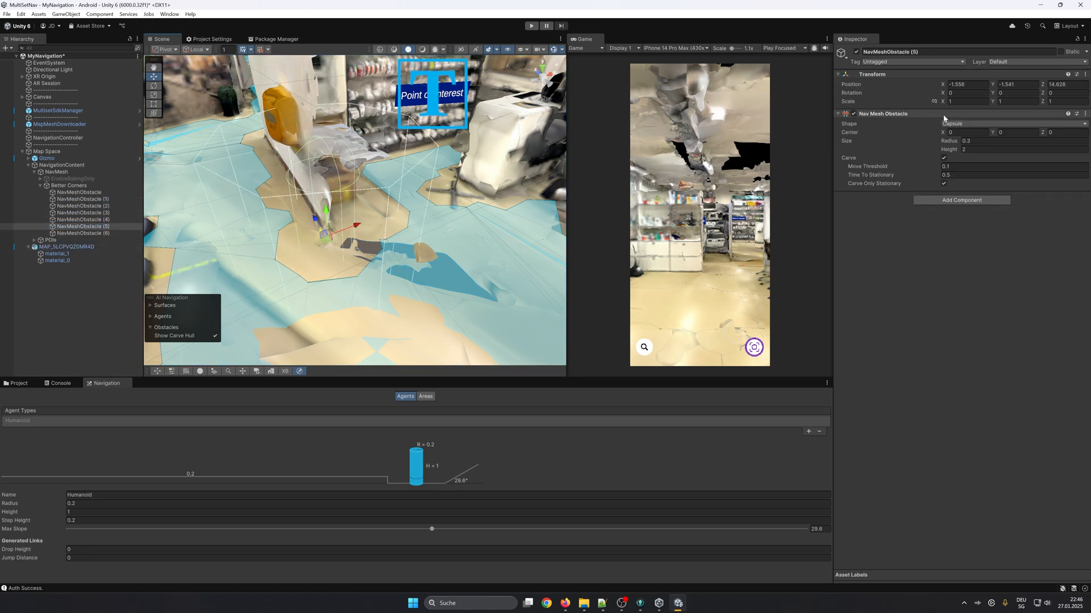
pyautogui.click(944, 158)
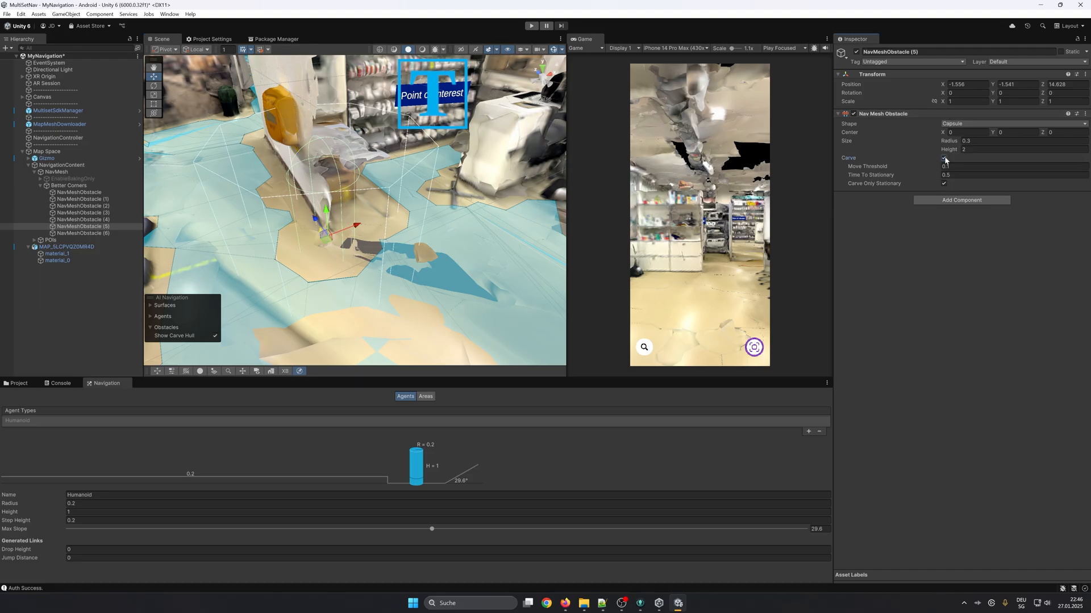
pyautogui.click(944, 158)
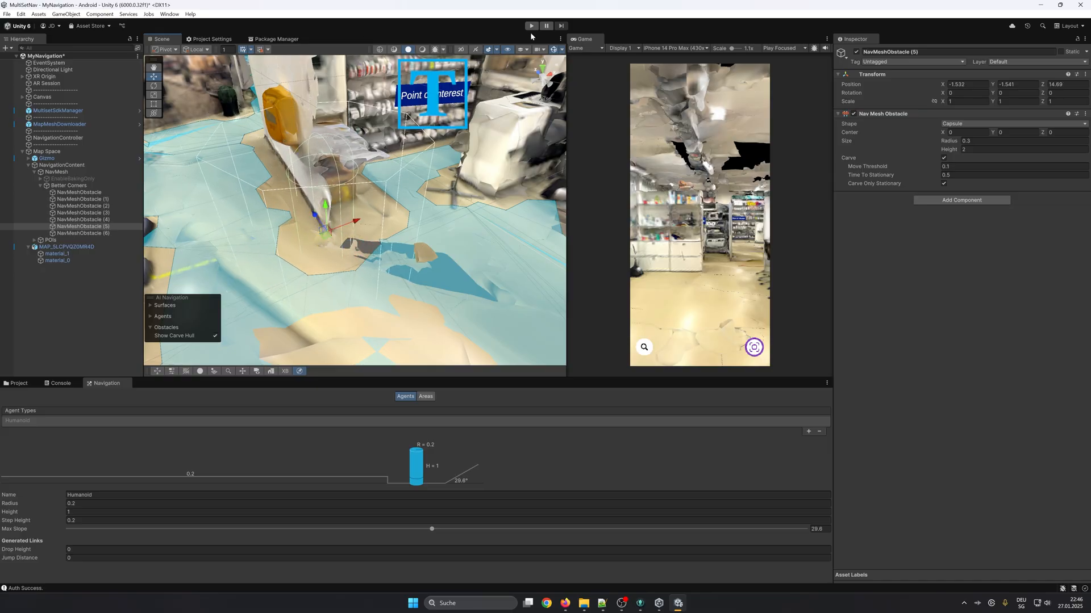
# - Enter Play mode, nudge NavMeshObstacle (4) beside the purple route, then stop and expand XR Origin
pyautogui.click(530, 26)
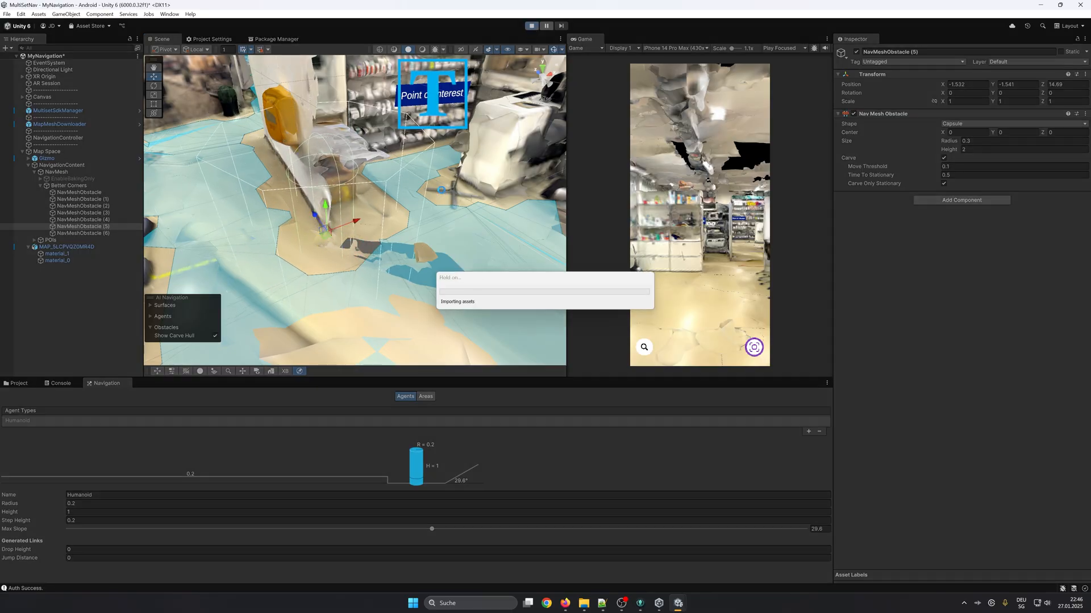
pyautogui.moveTo(429, 218)
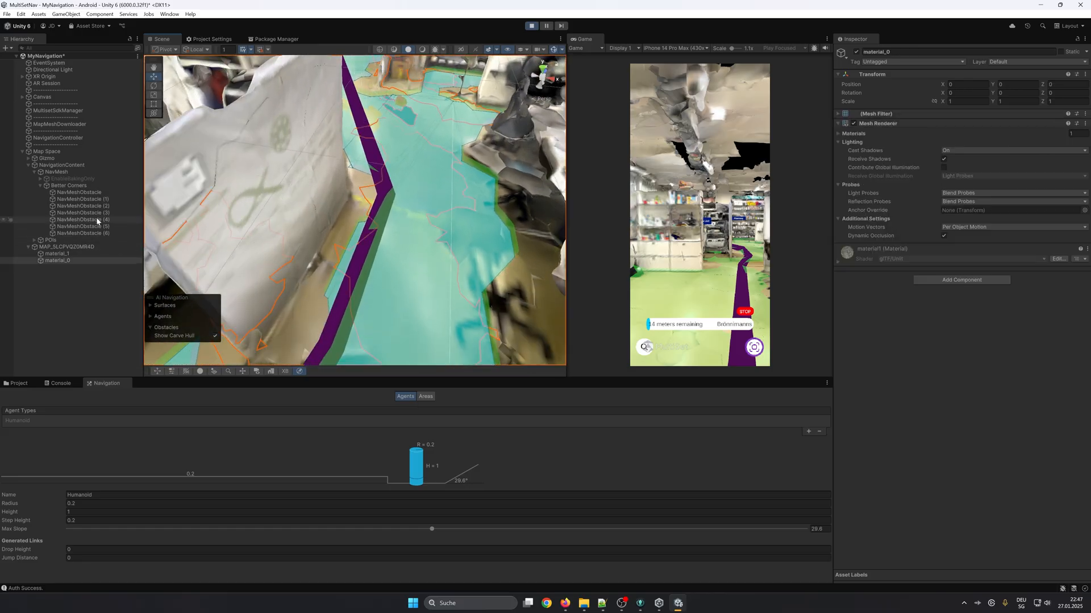
pyautogui.click(83, 219)
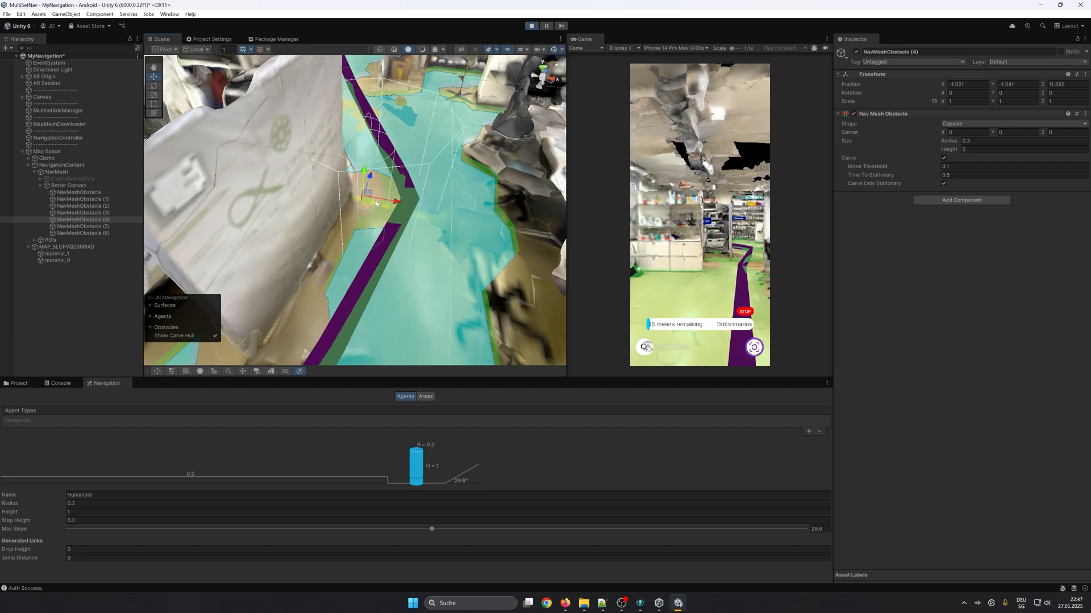
pyautogui.moveTo(373, 191); pyautogui.dragTo(369, 187)
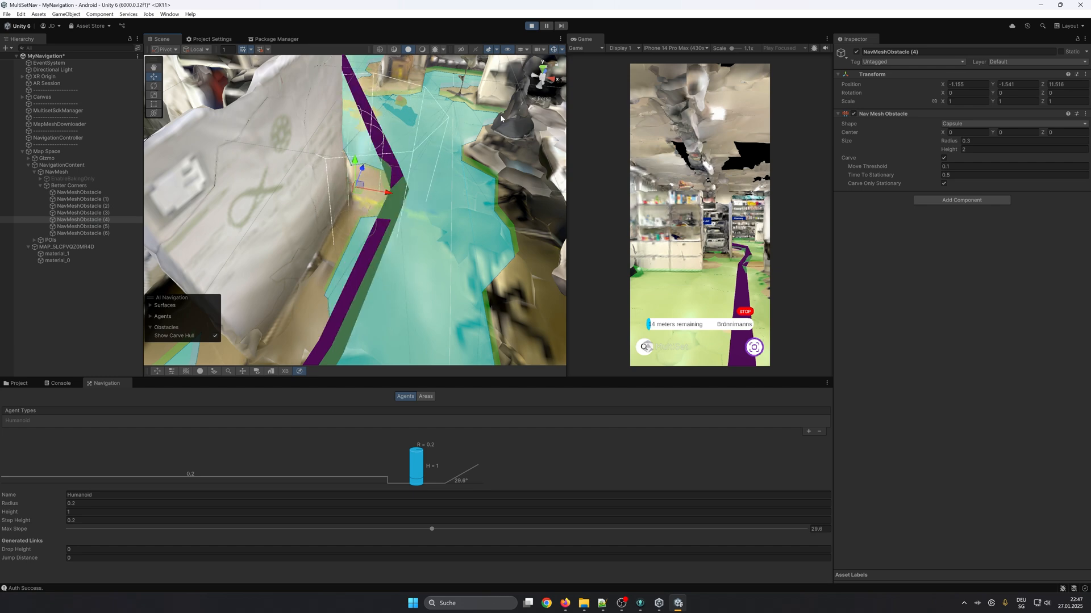
pyautogui.click(531, 25)
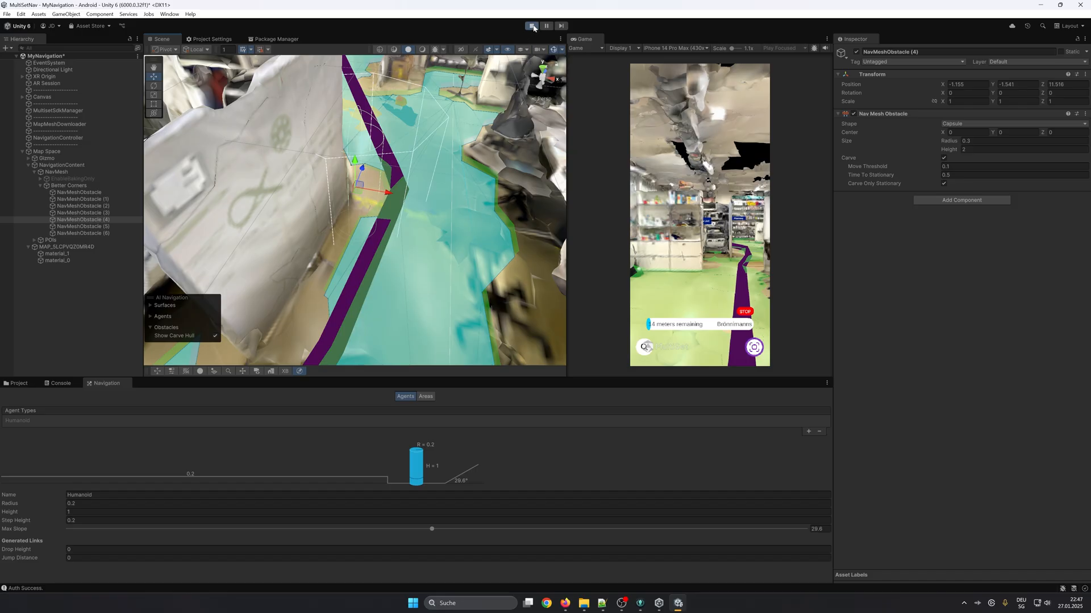
pyautogui.moveTo(527, 38)
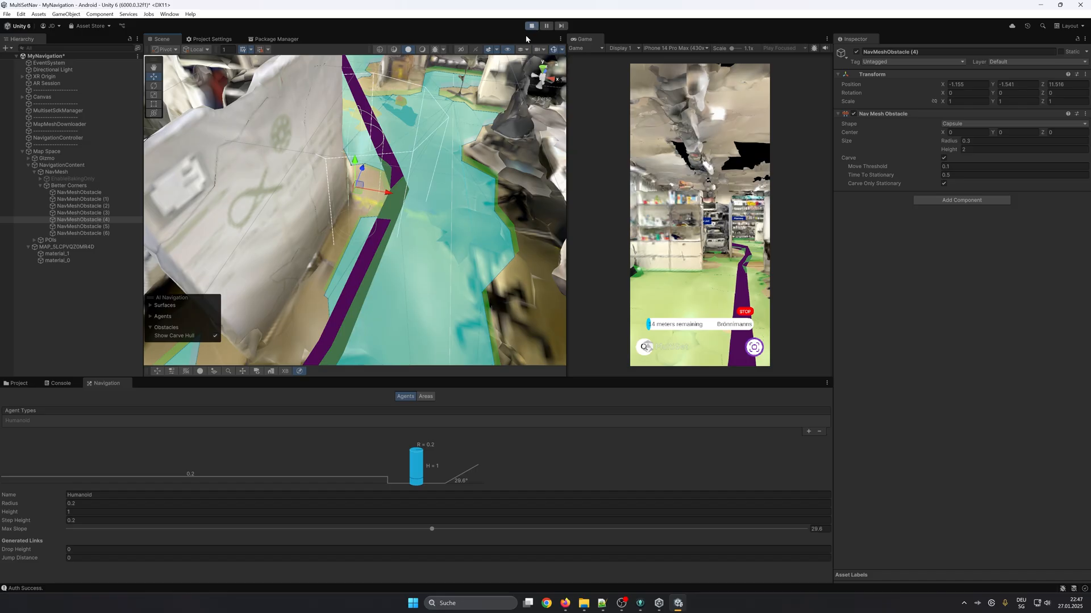
pyautogui.click(22, 76)
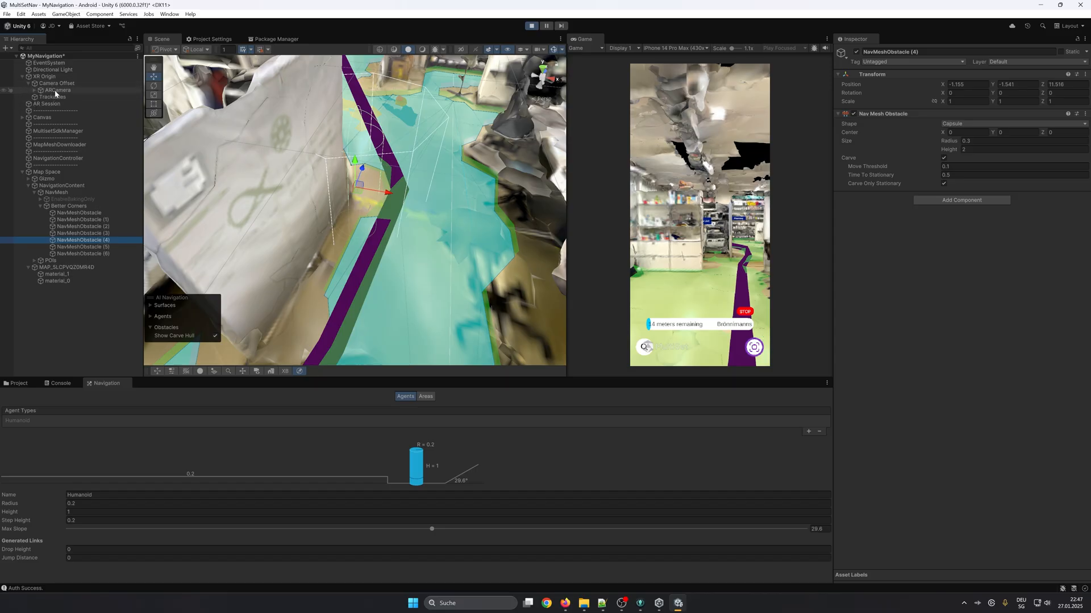
# - On NavigationController set Path Height Above Ground to 1 (after trying 0.5 and 0.3) and enable Is Corners Visible
pyautogui.click(58, 164)
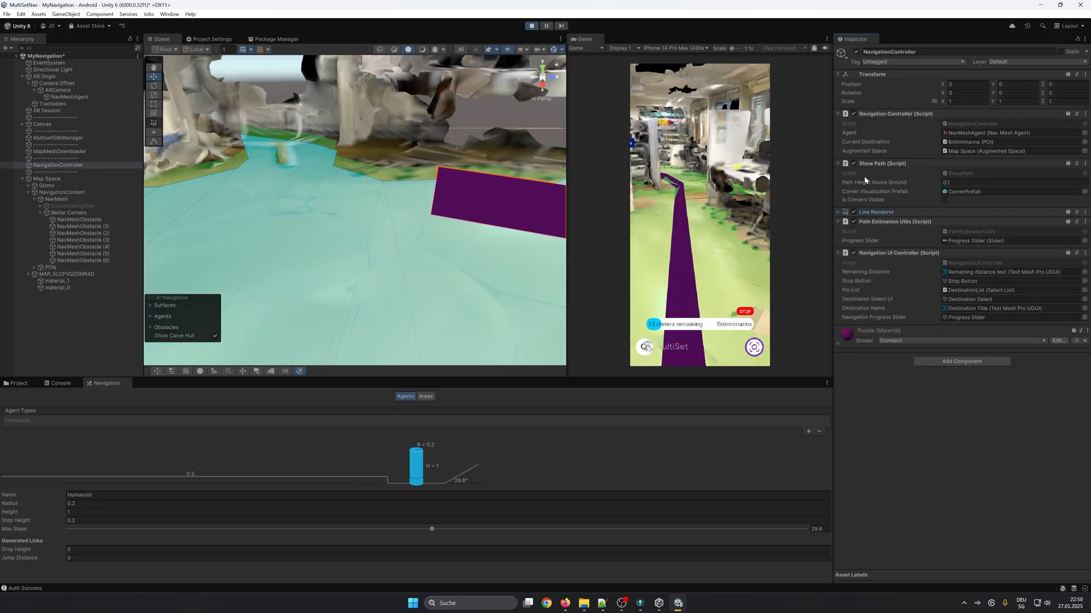
pyautogui.click(1012, 182)
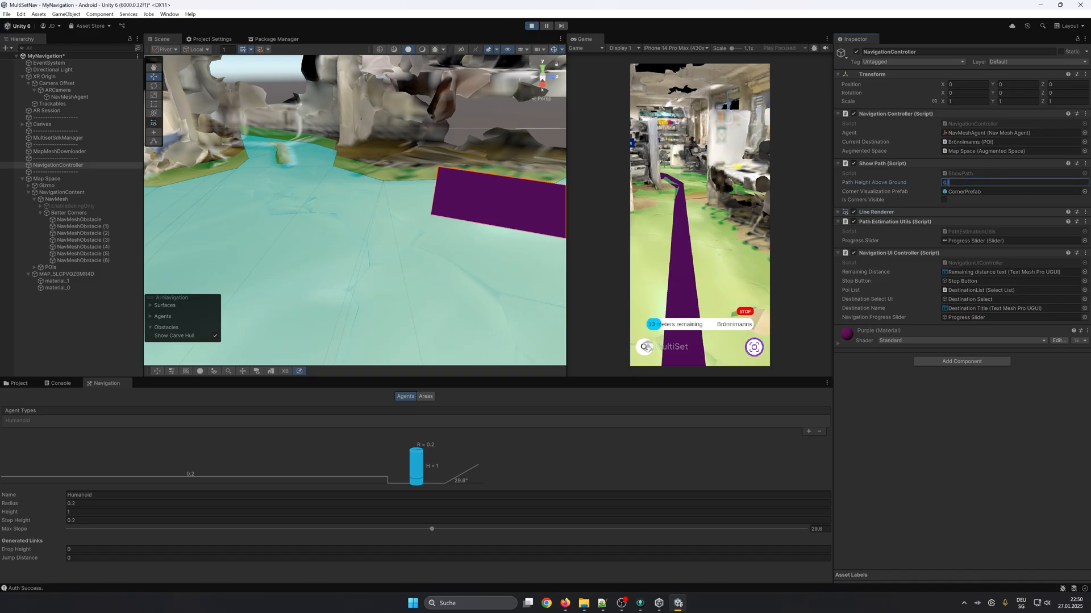
pyautogui.write('0.5')
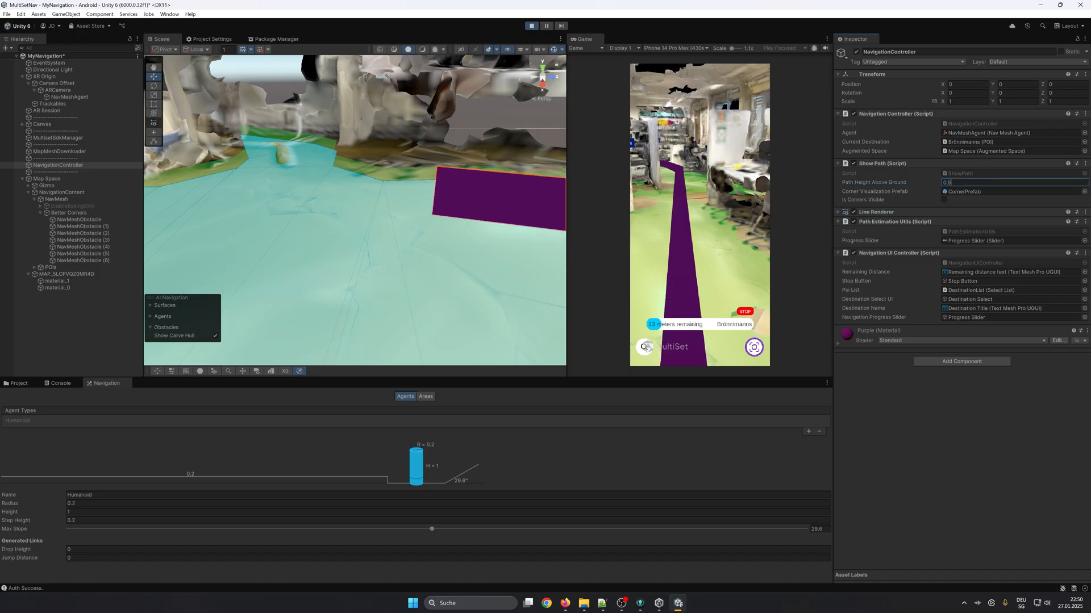
pyautogui.write('0.3')
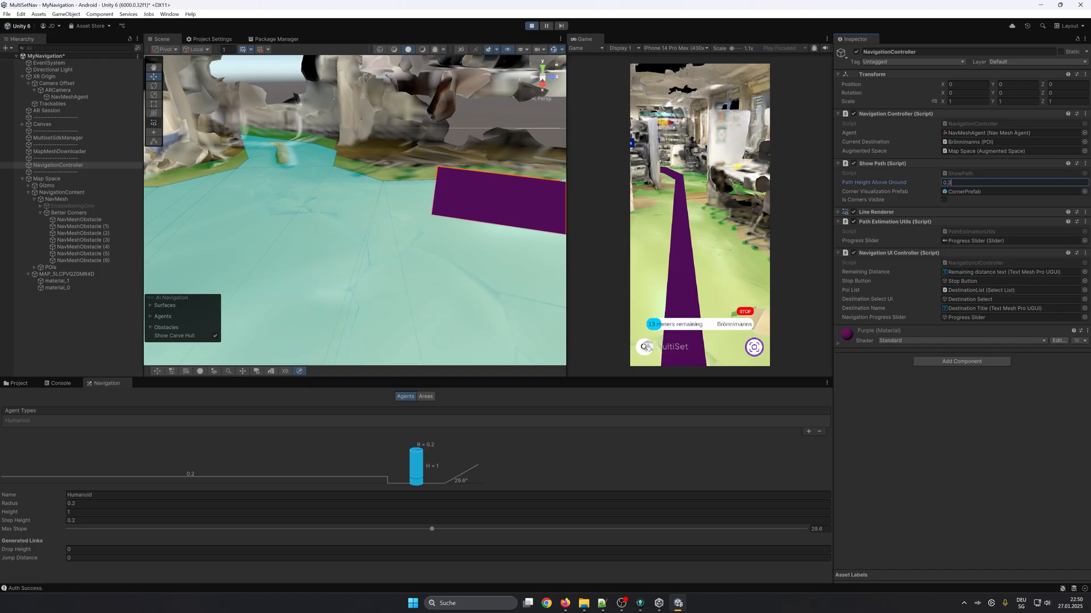
pyautogui.write('1')
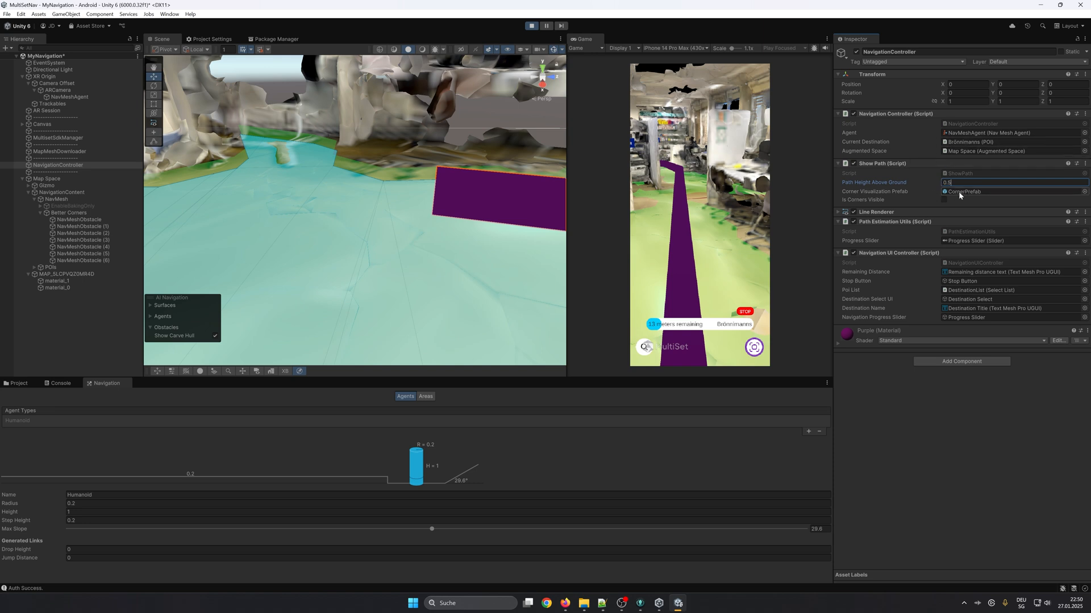
pyautogui.click(944, 200)
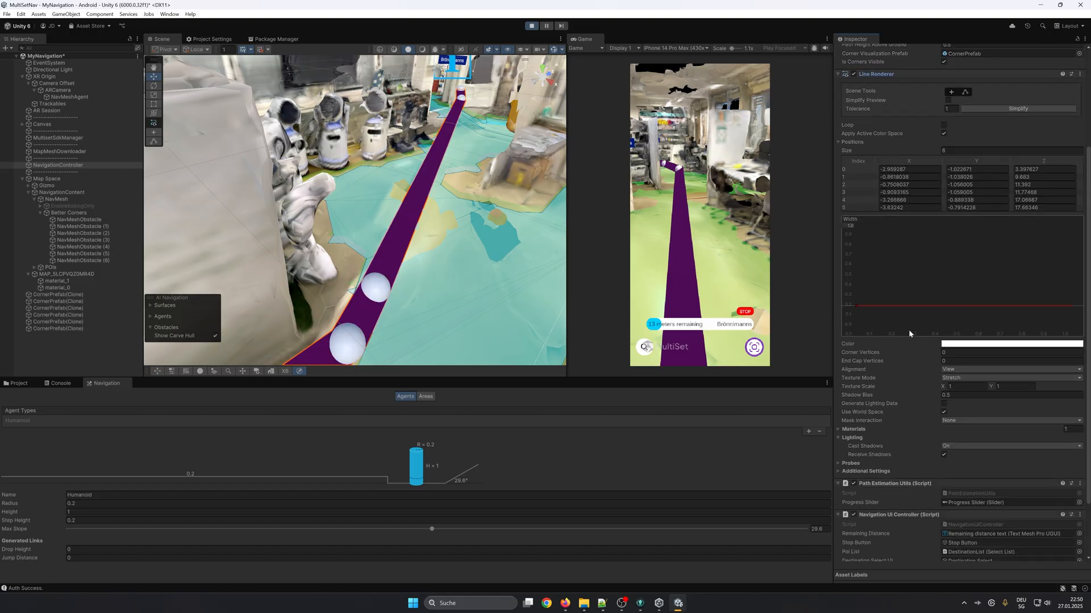
pyautogui.scroll(-3)
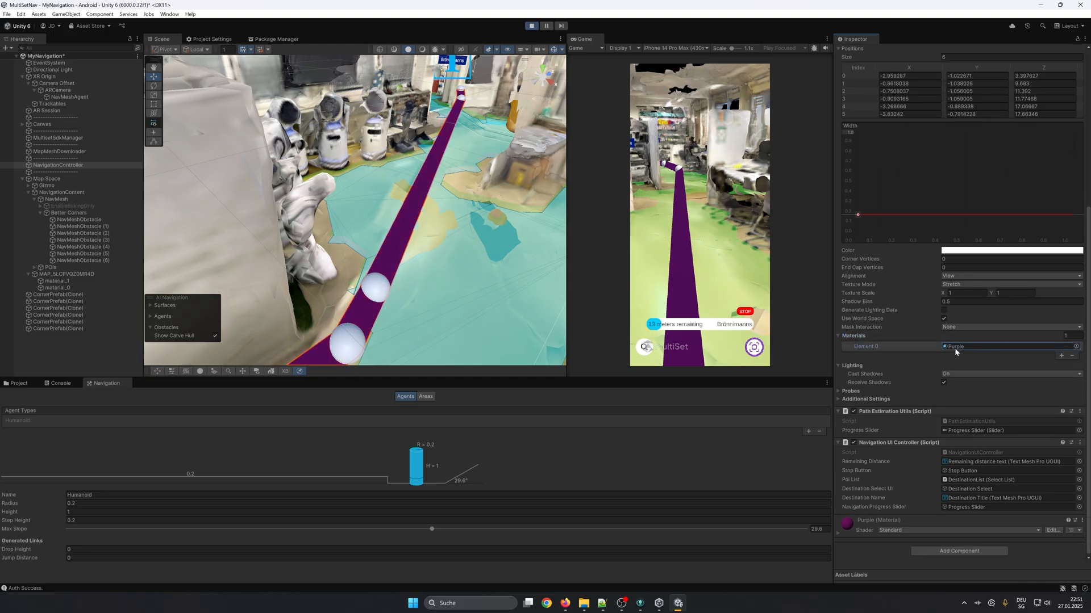
pyautogui.moveTo(932, 340)
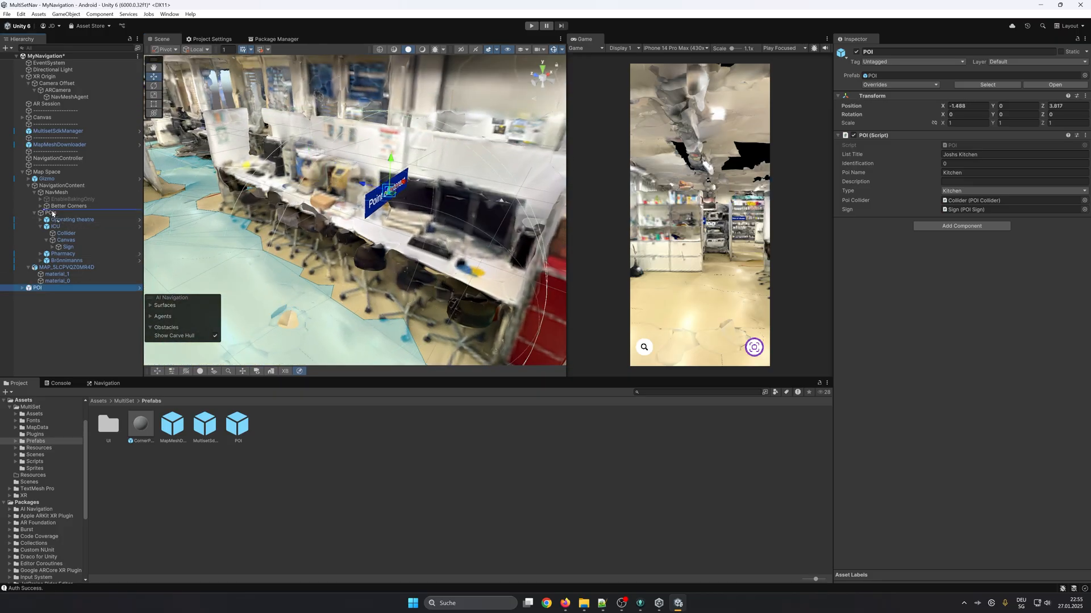
# - Select the new POI under POIs and set its List Title and Poi Name to Radiology
pyautogui.click(54, 226)
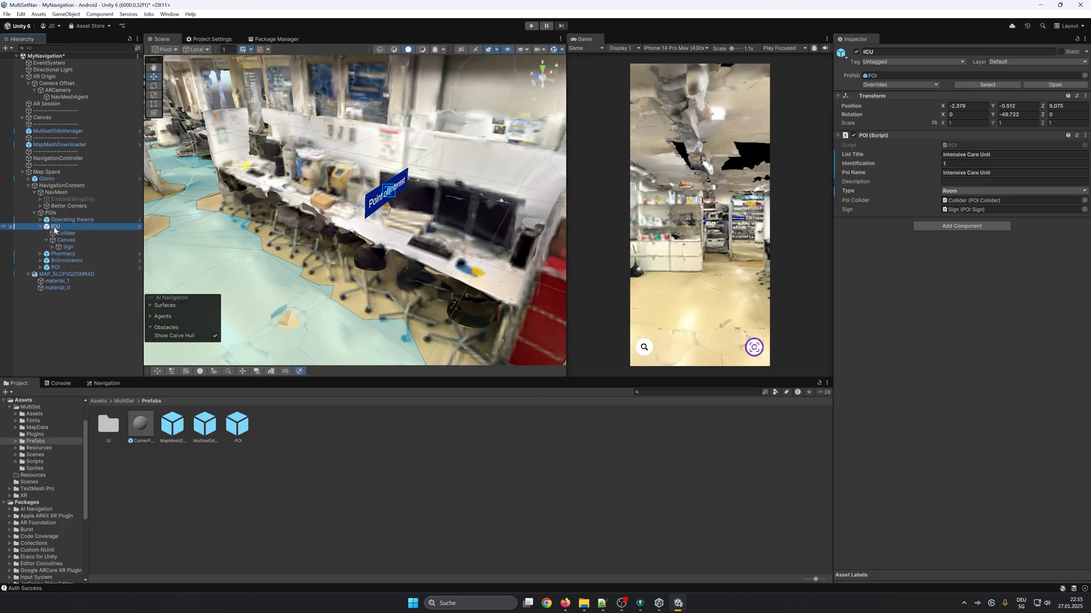
pyautogui.click(56, 267)
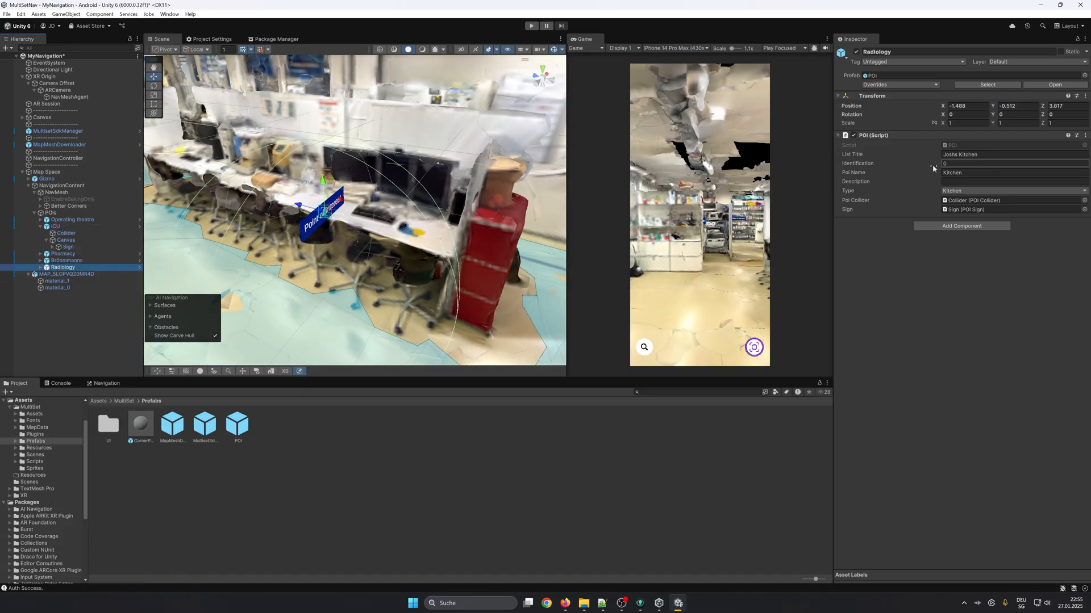
pyautogui.click(1012, 154)
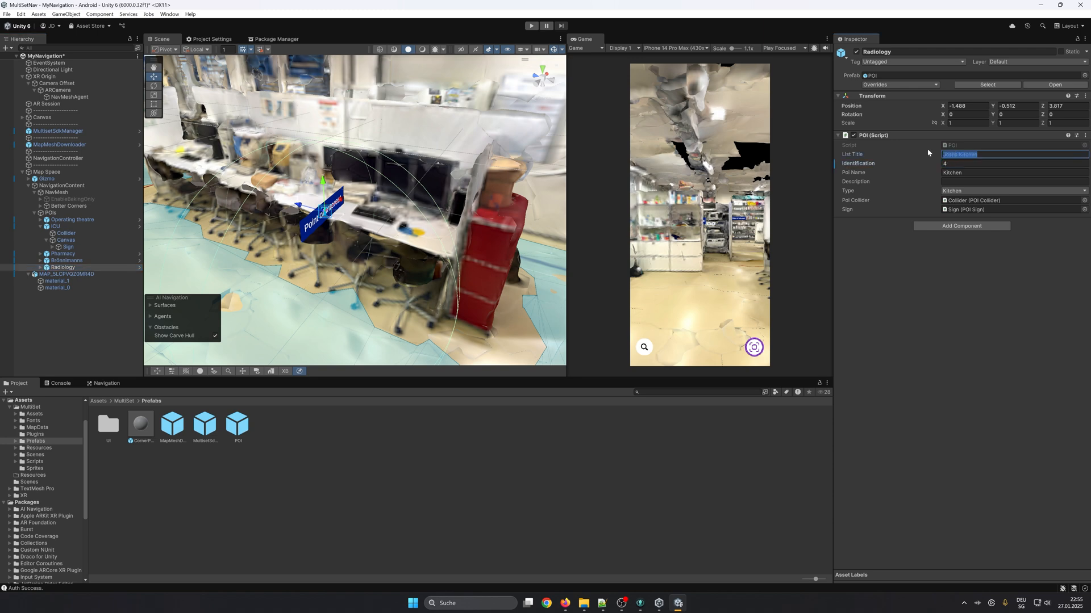
pyautogui.write('Radiology')
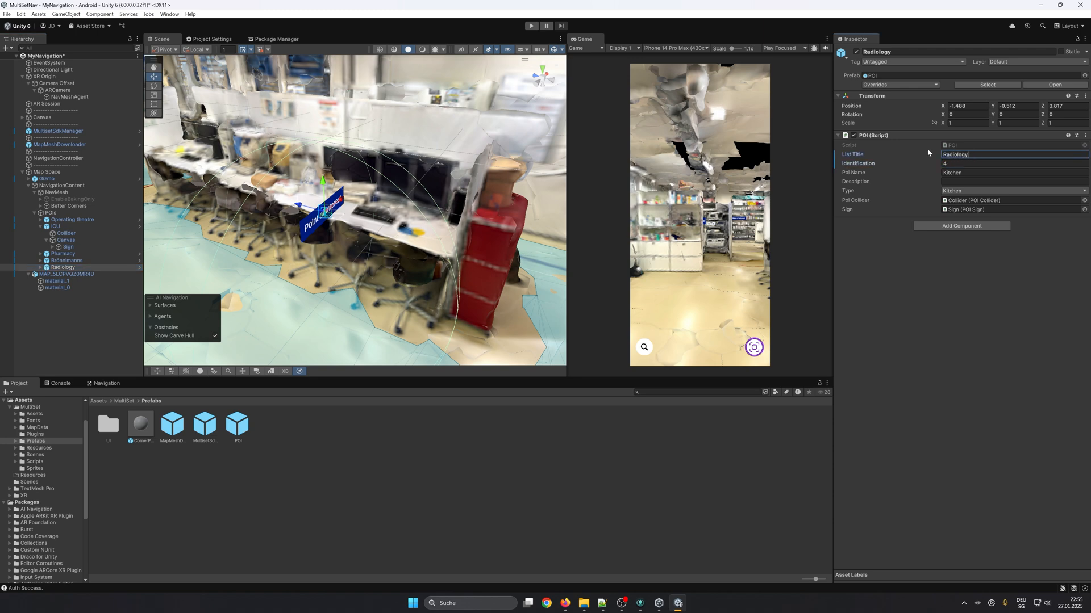
pyautogui.click(1013, 172)
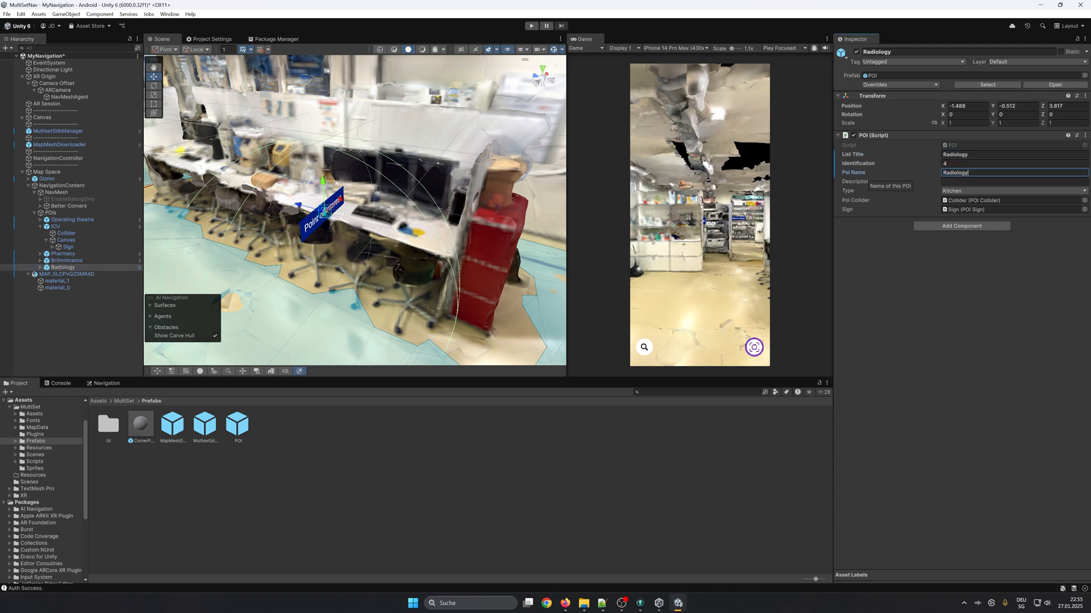
pyautogui.click(1009, 191)
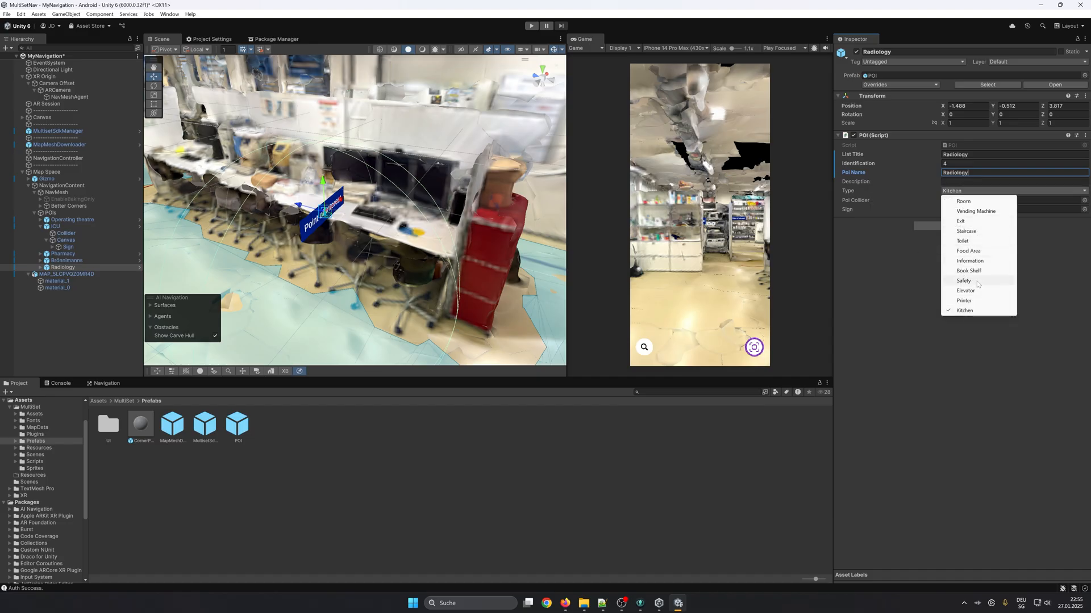
pyautogui.moveTo(968, 250)
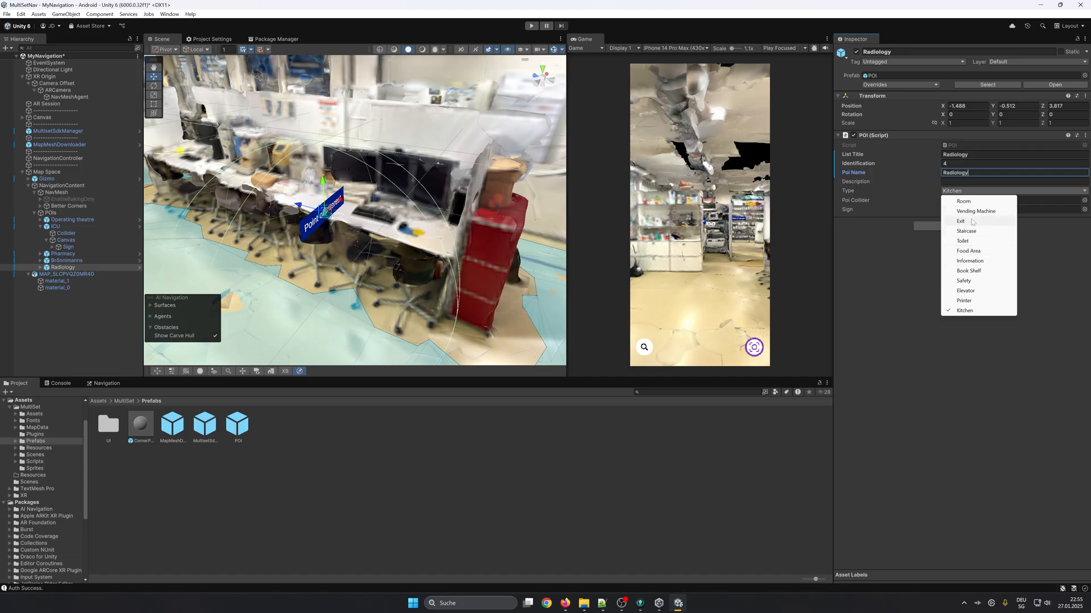
# - Set the Radiology POI Type to Room and select its Collider child
pyautogui.click(965, 201)
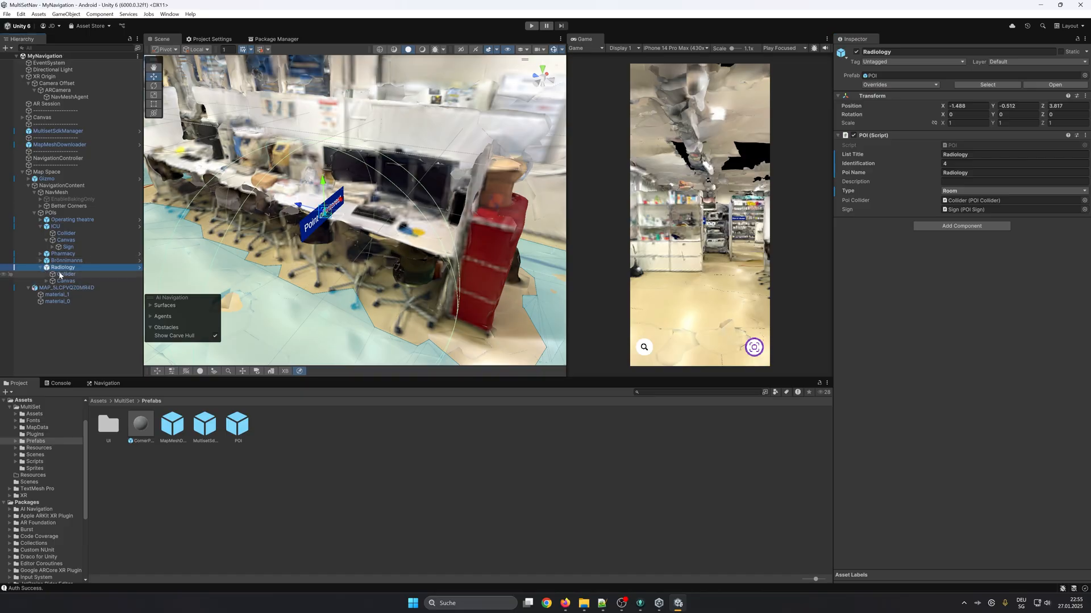
pyautogui.click(64, 274)
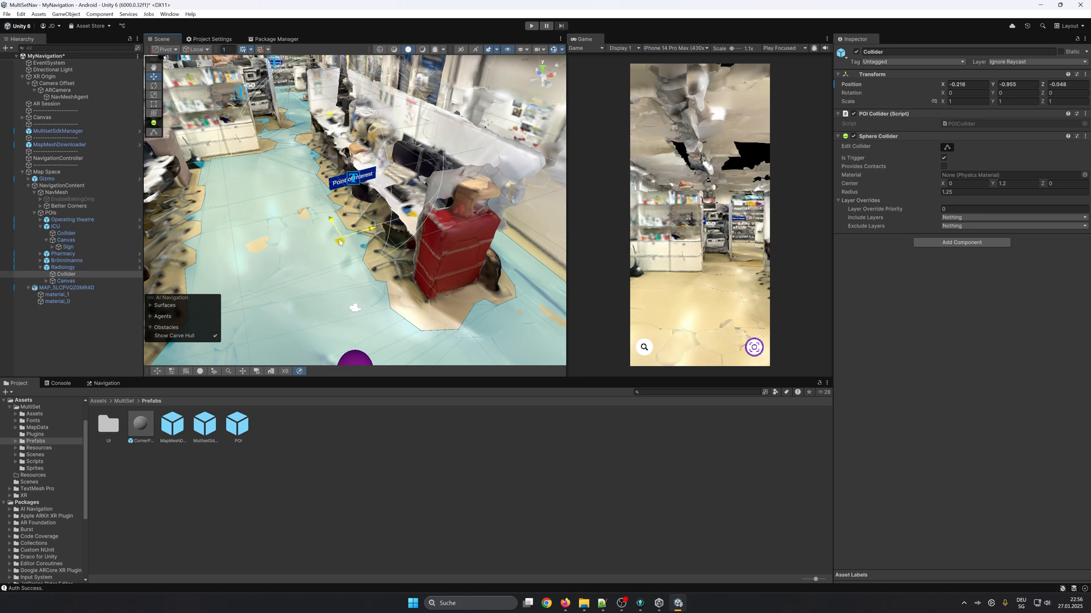
# - Move the Radiology Collider closer to the sign and set its Sphere Collider Radius to 1
pyautogui.moveTo(341, 222); pyautogui.dragTo(341, 209)
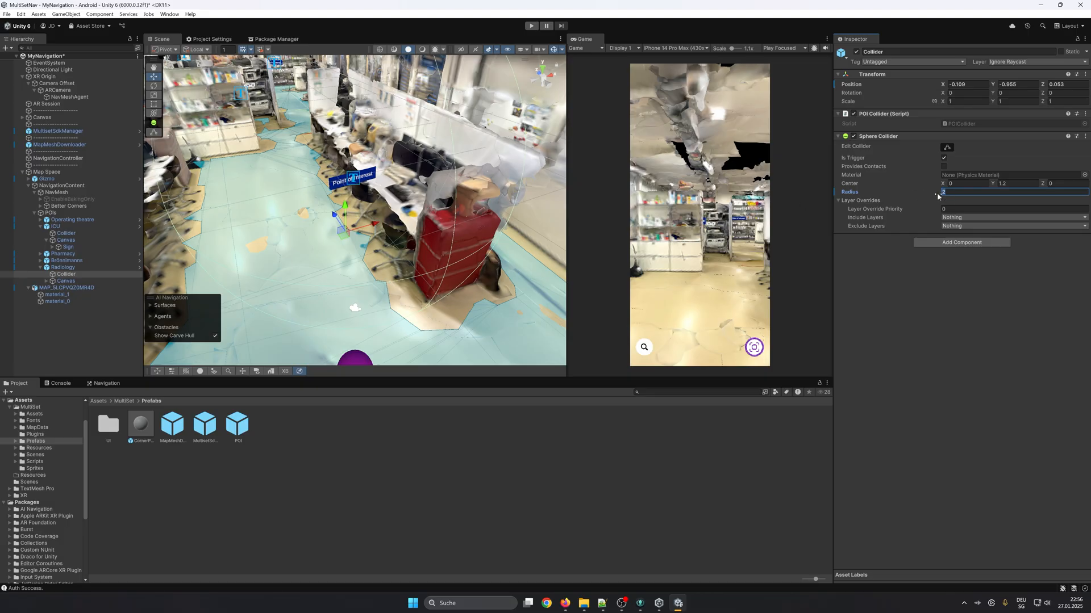
pyautogui.write('1')
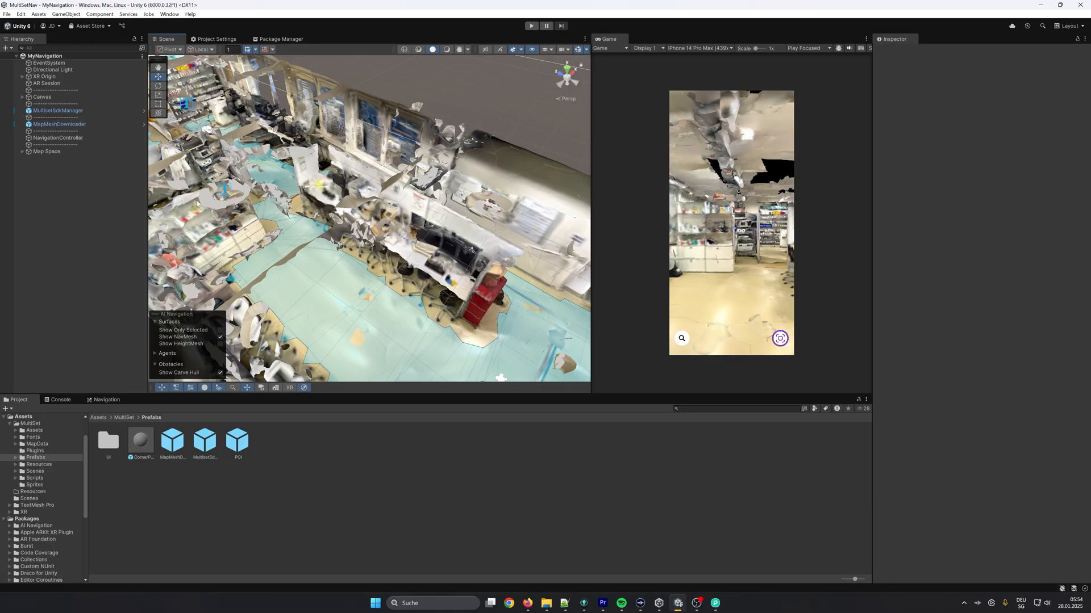
# - In Build Profiles switch the active platform to Android and add the open MyNavigation scene to the Scene List
pyautogui.click(6, 14)
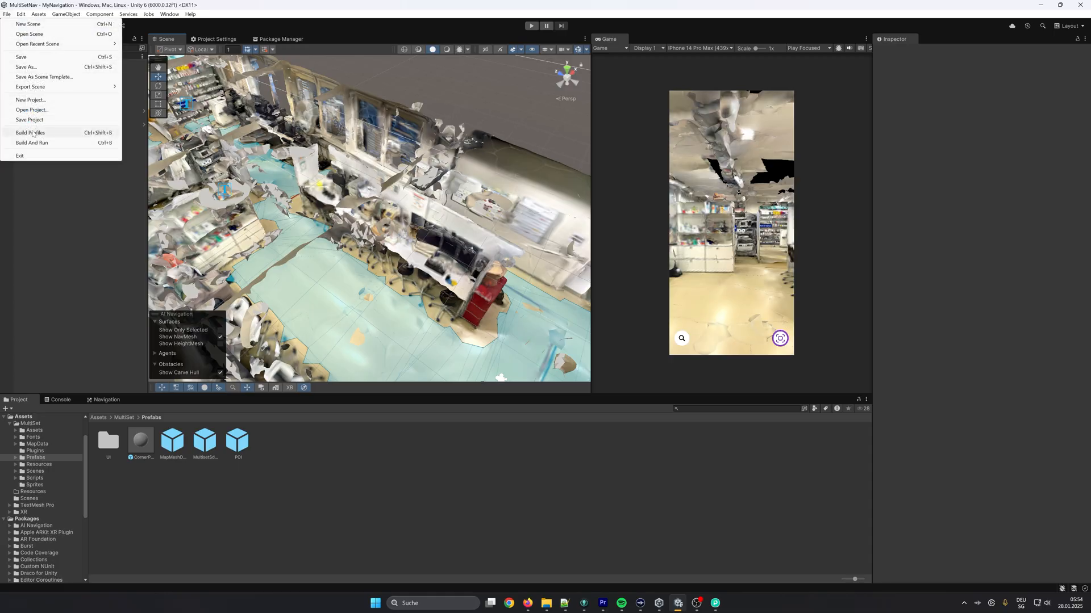
pyautogui.click(29, 133)
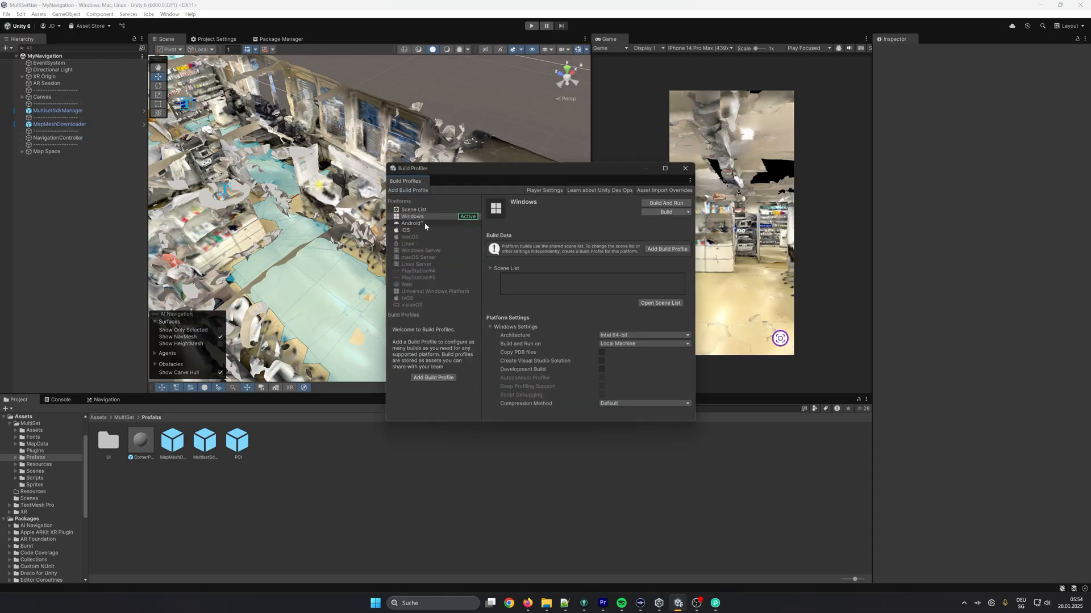
pyautogui.click(411, 222)
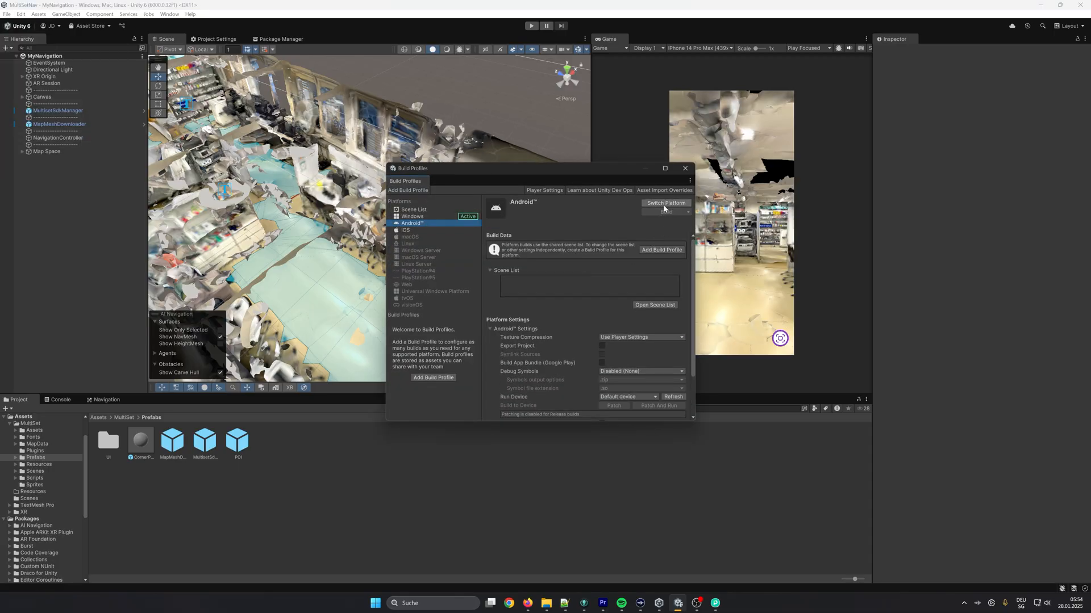
pyautogui.click(665, 203)
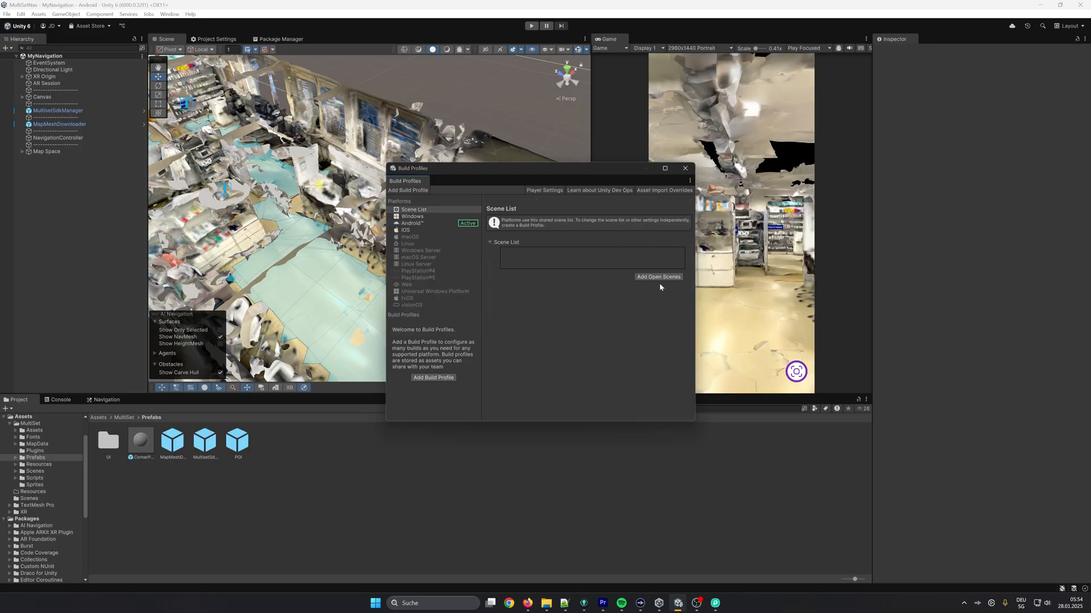
pyautogui.click(658, 277)
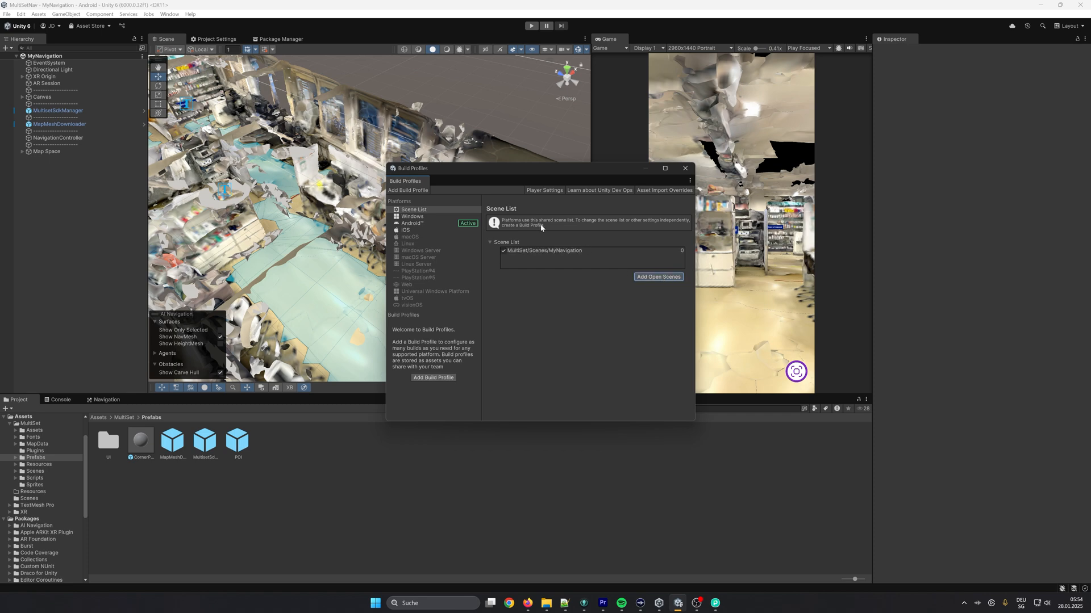
pyautogui.moveTo(534, 185)
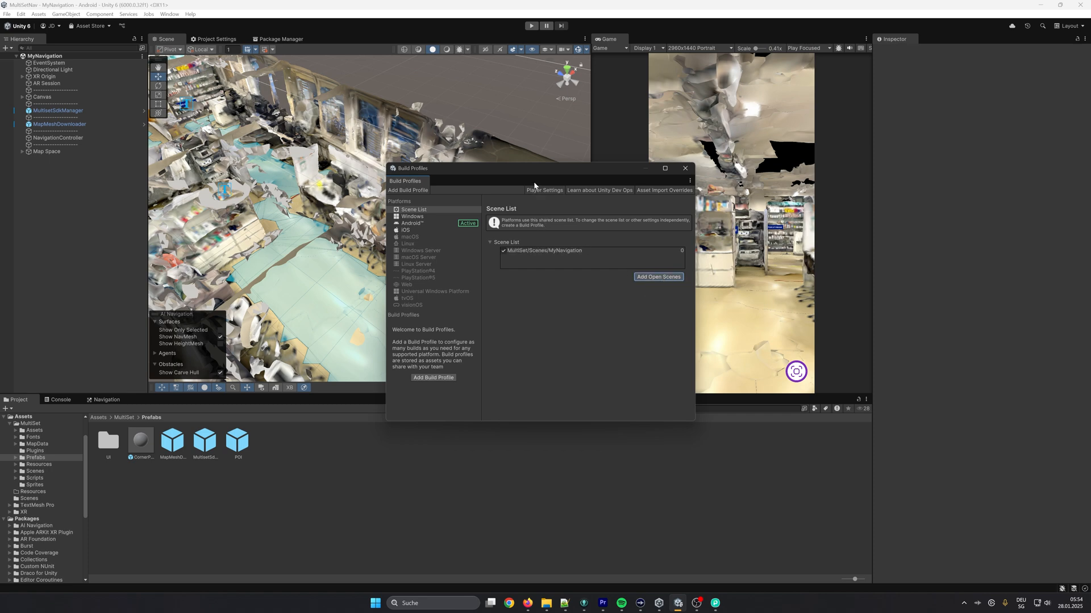
pyautogui.click(216, 38)
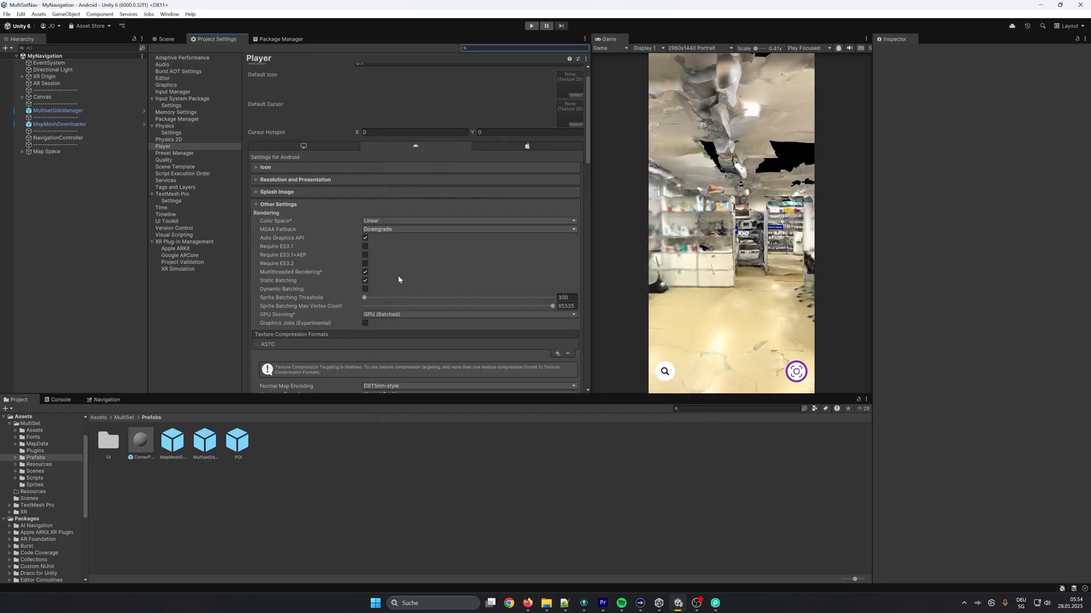
# - For Android, uncheck Auto Graphics API and remove Vulkan so only OpenGLES3 remains
pyautogui.click(364, 237)
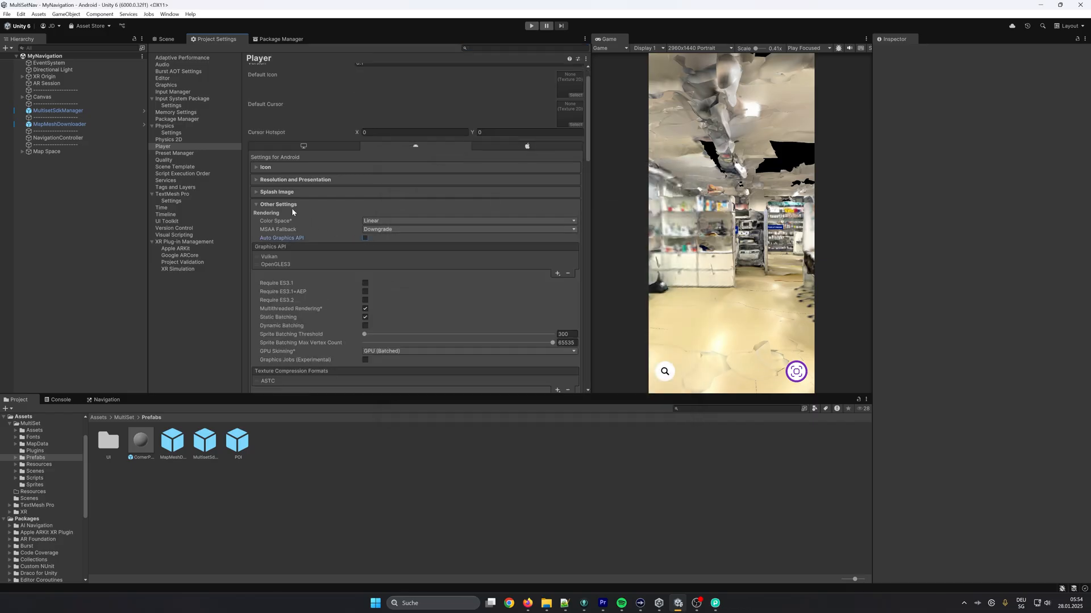
pyautogui.click(270, 256)
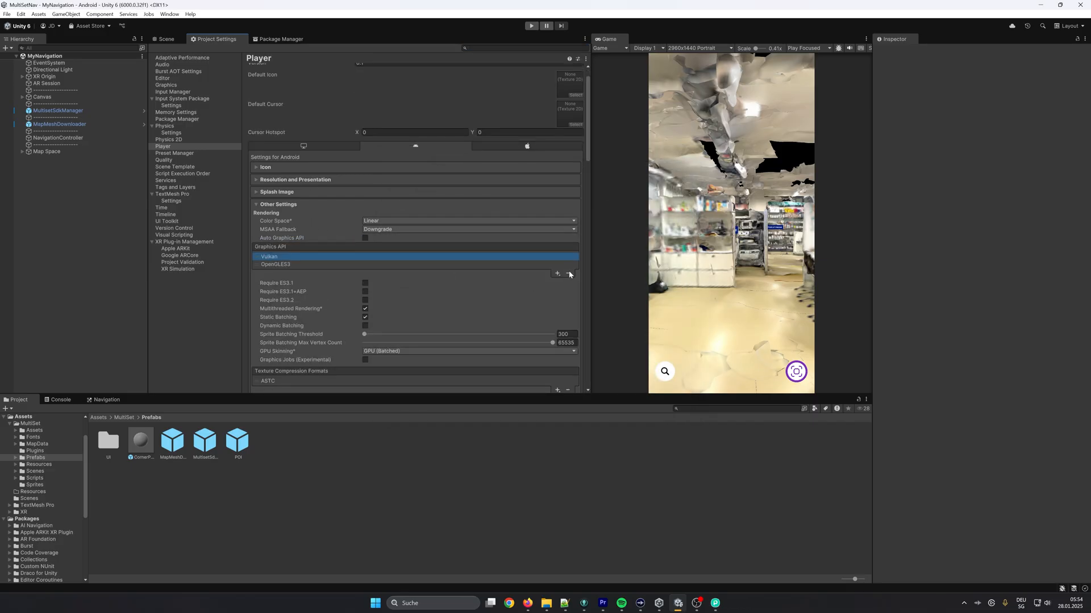
pyautogui.click(568, 273)
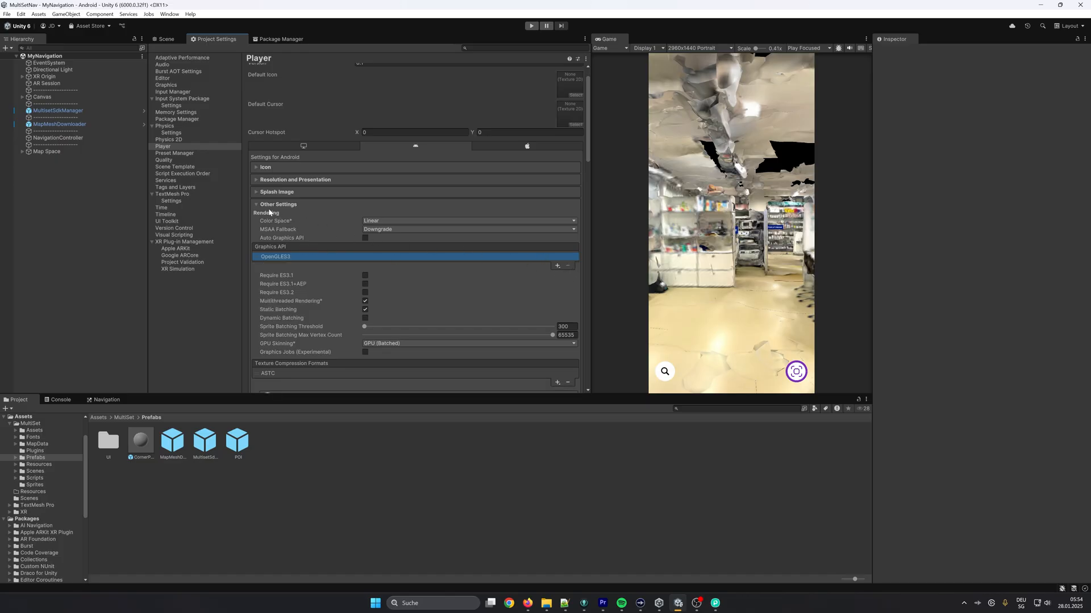
pyautogui.scroll(-3)
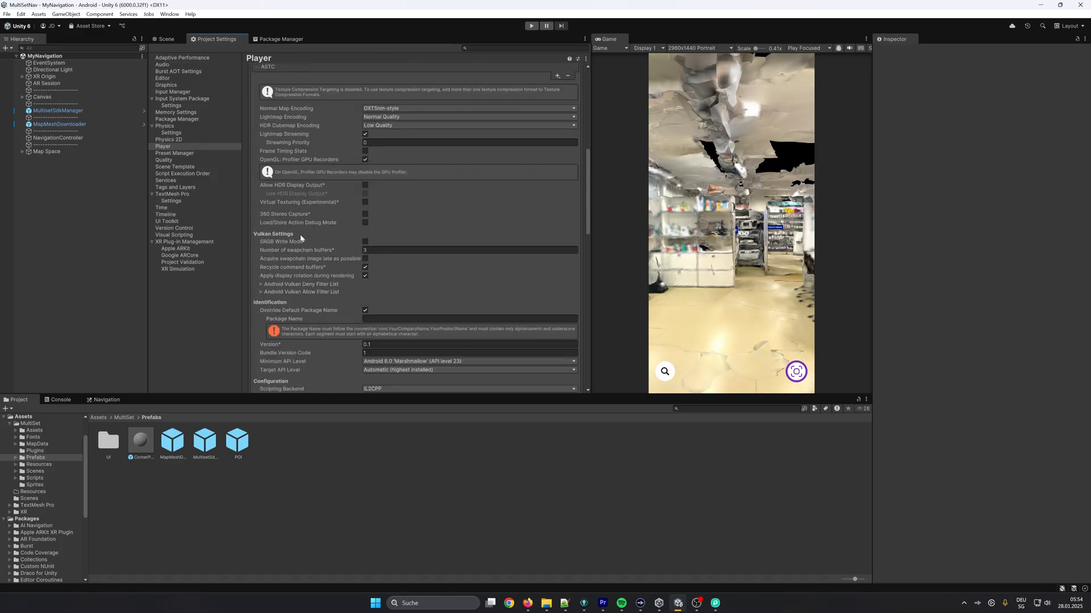
pyautogui.scroll(-3)
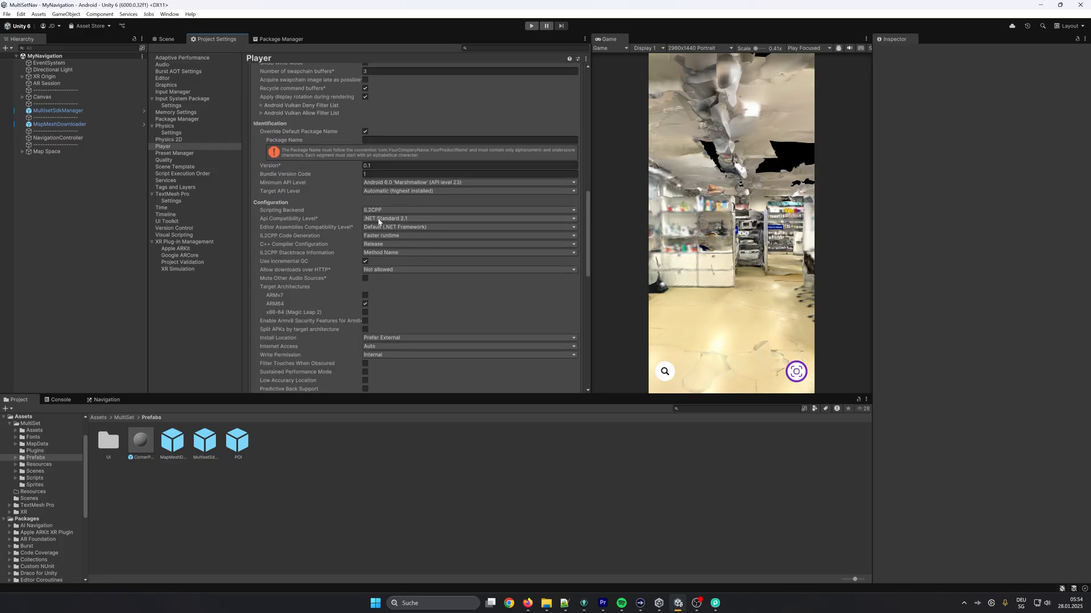
pyautogui.click(469, 181)
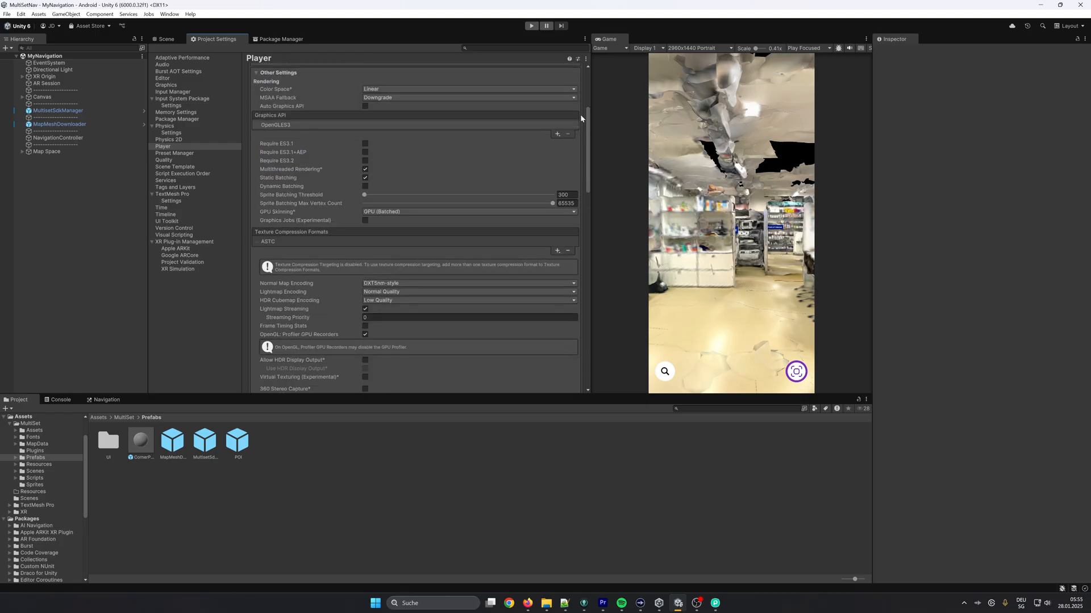
# - On the iOS Player settings enter Camera Usage Description 'Camera access is needed for' localization and review Active Input Handling
pyautogui.click(526, 150)
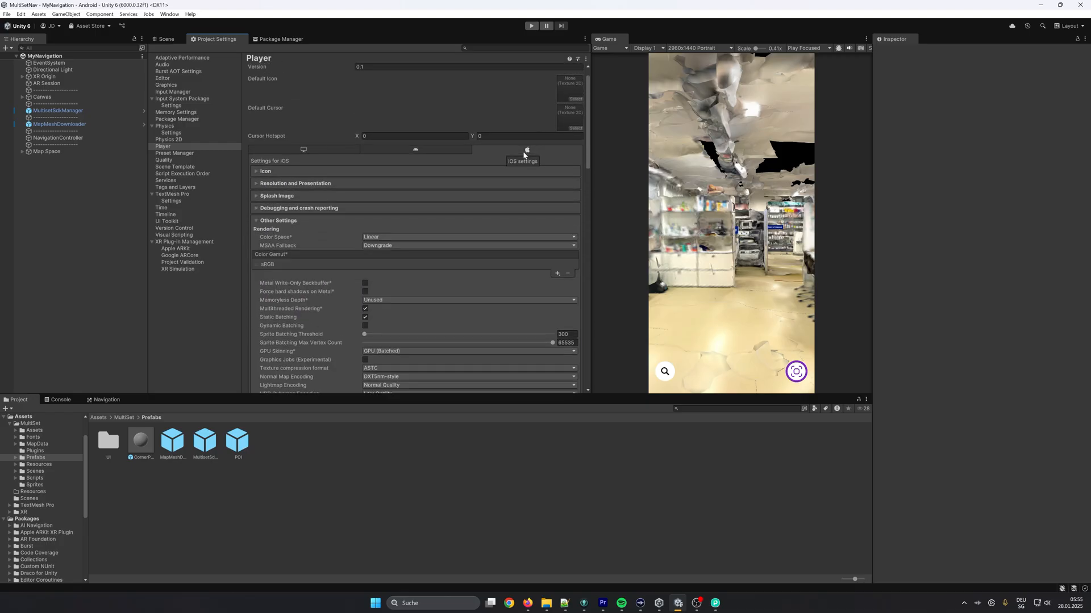
pyautogui.scroll(-3)
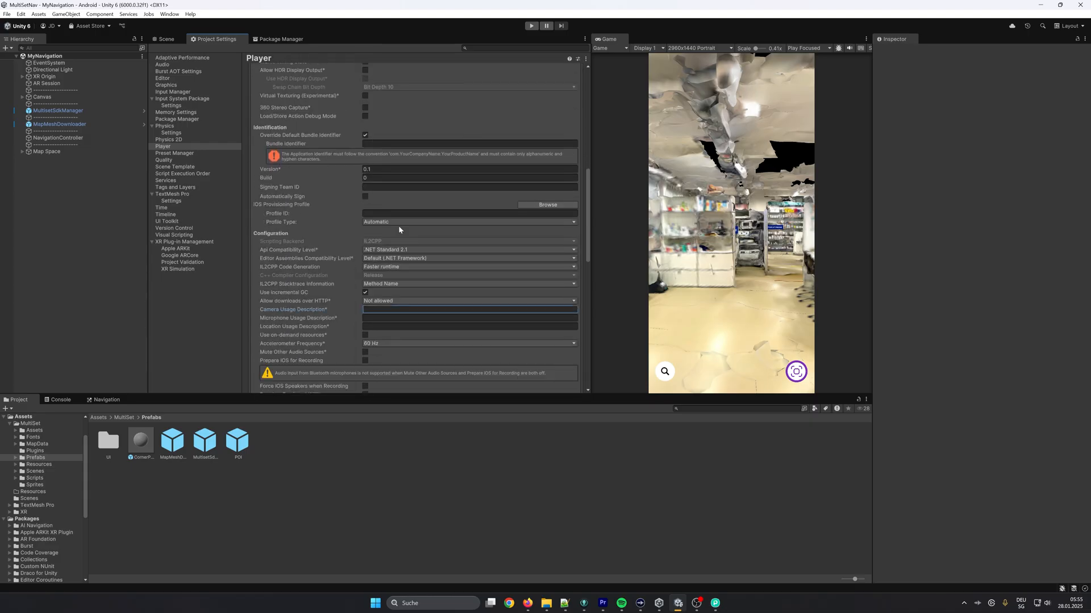
pyautogui.write('Camera access is needed for localiz')
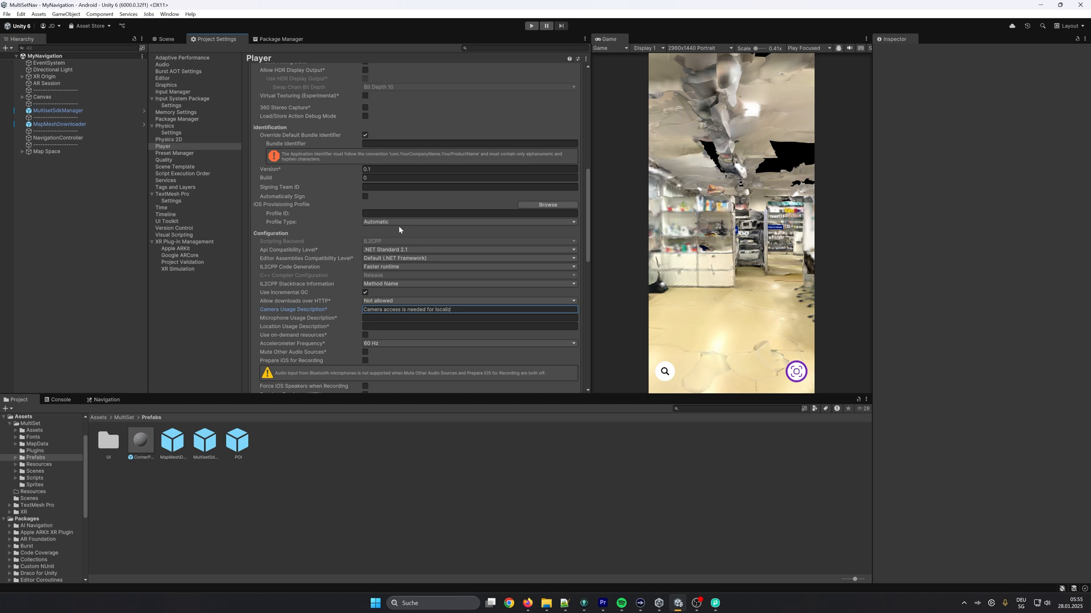
pyautogui.scroll(-3)
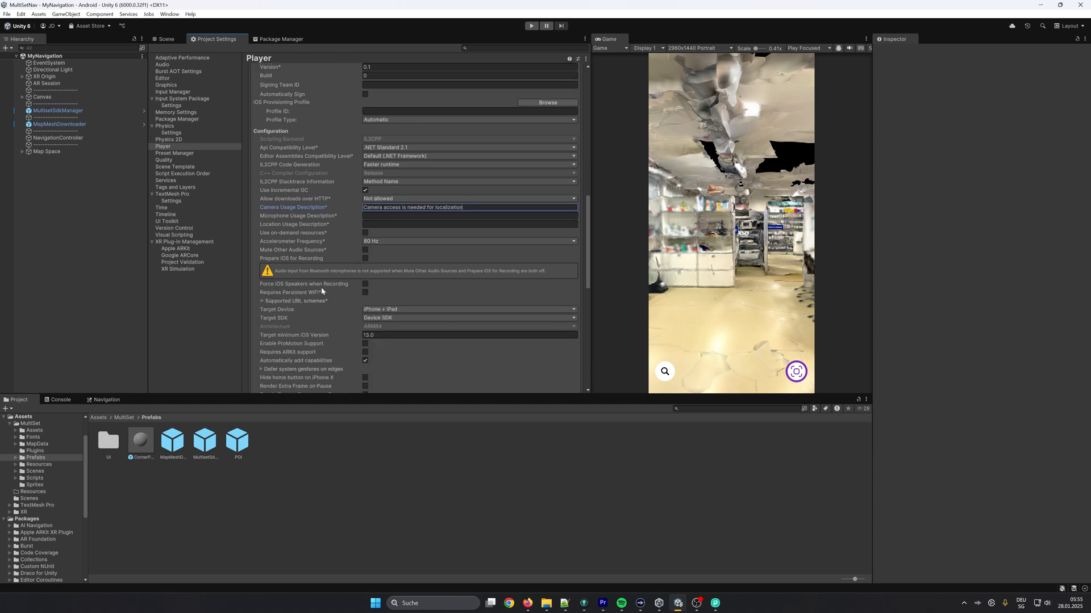
pyautogui.scroll(-3)
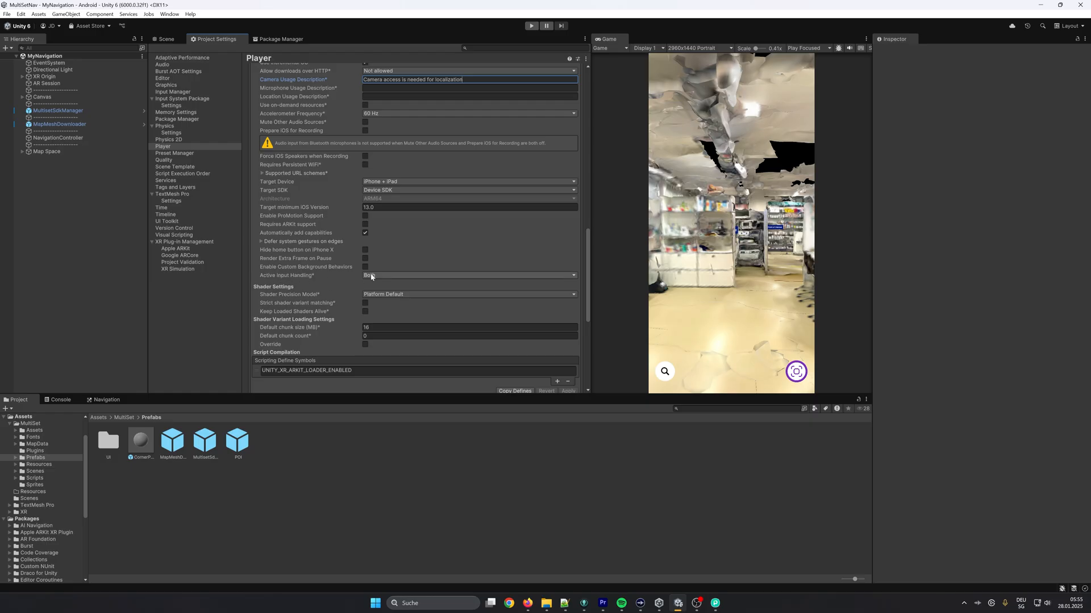
pyautogui.click(468, 275)
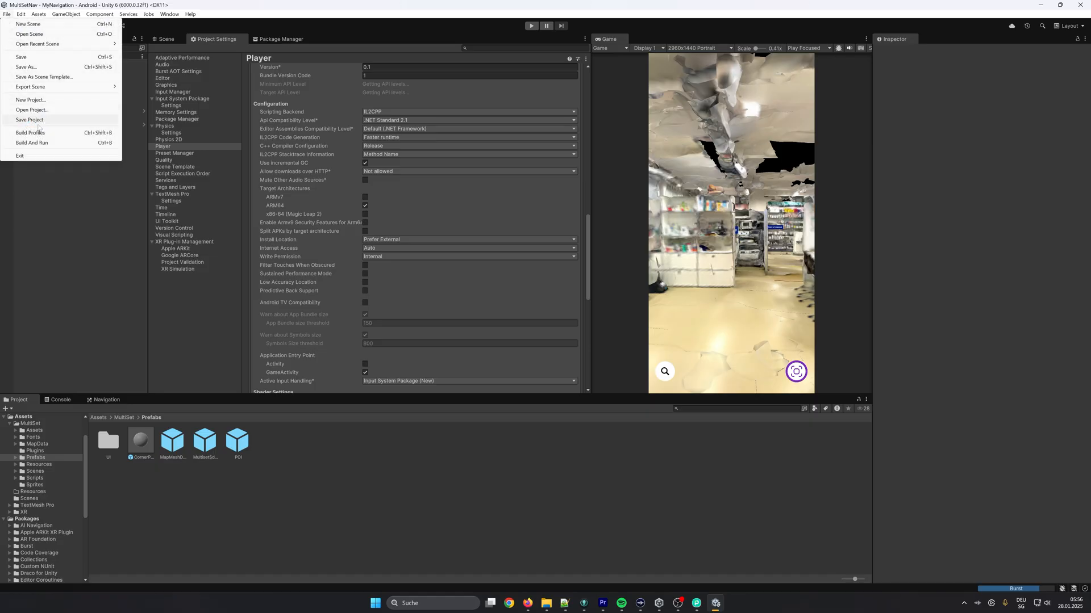
# - From Build Profiles, Build And Run the Android app on the connected device
pyautogui.click(30, 133)
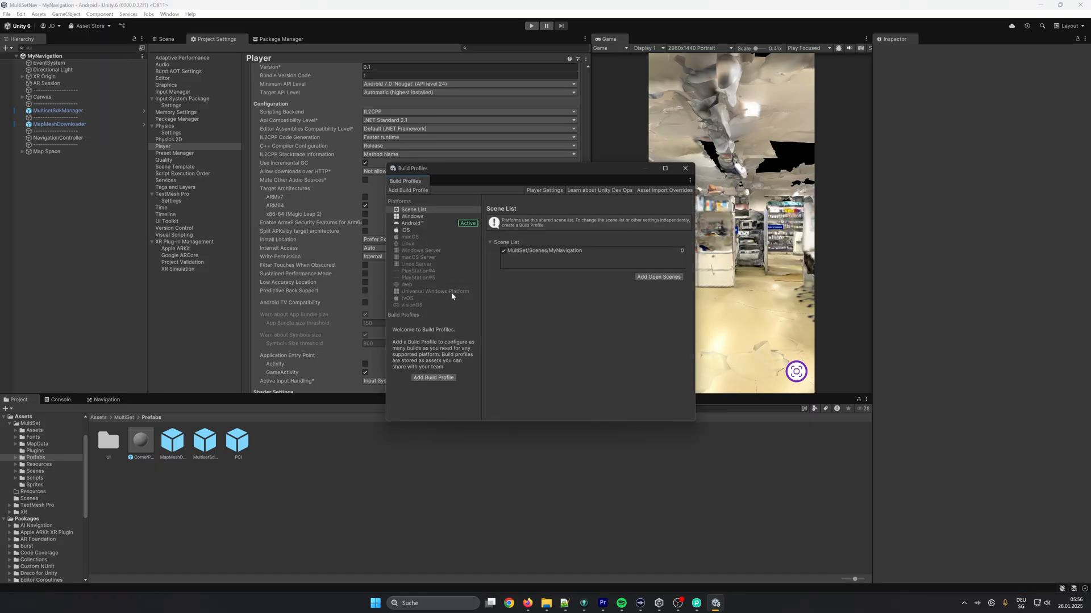
pyautogui.click(411, 223)
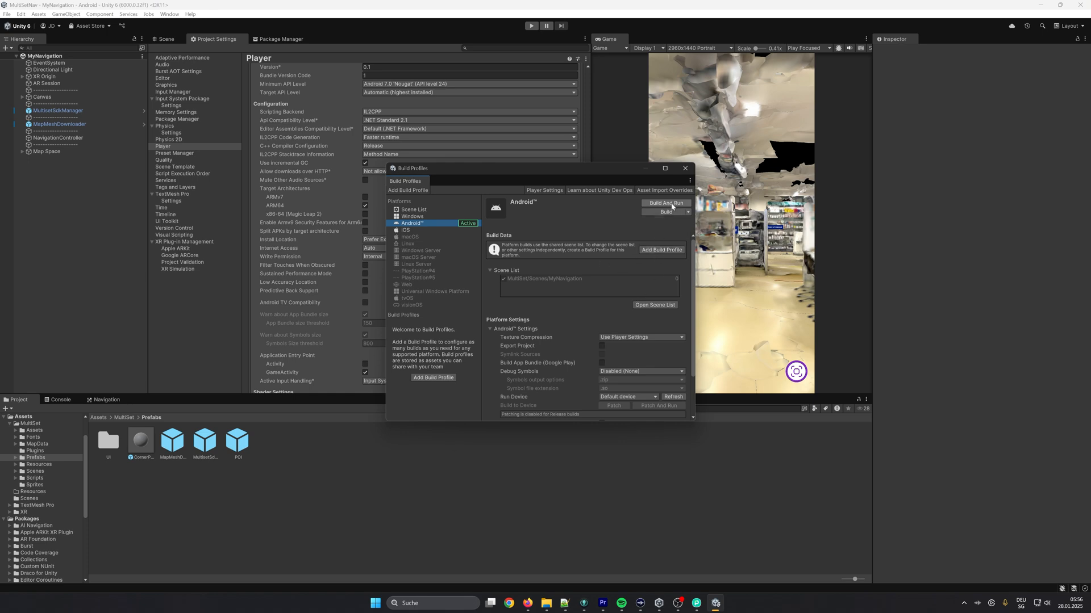
pyautogui.click(664, 212)
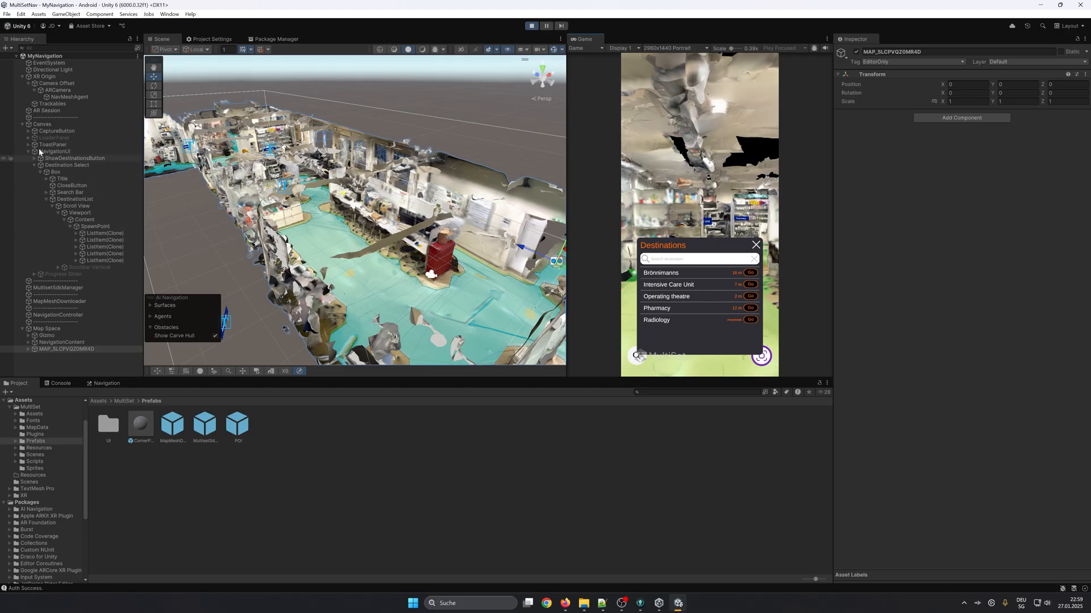
# - Collapse the Canvas navigation UI objects so the Destinations POI list stays visible in the Hierarchy
pyautogui.click(33, 151)
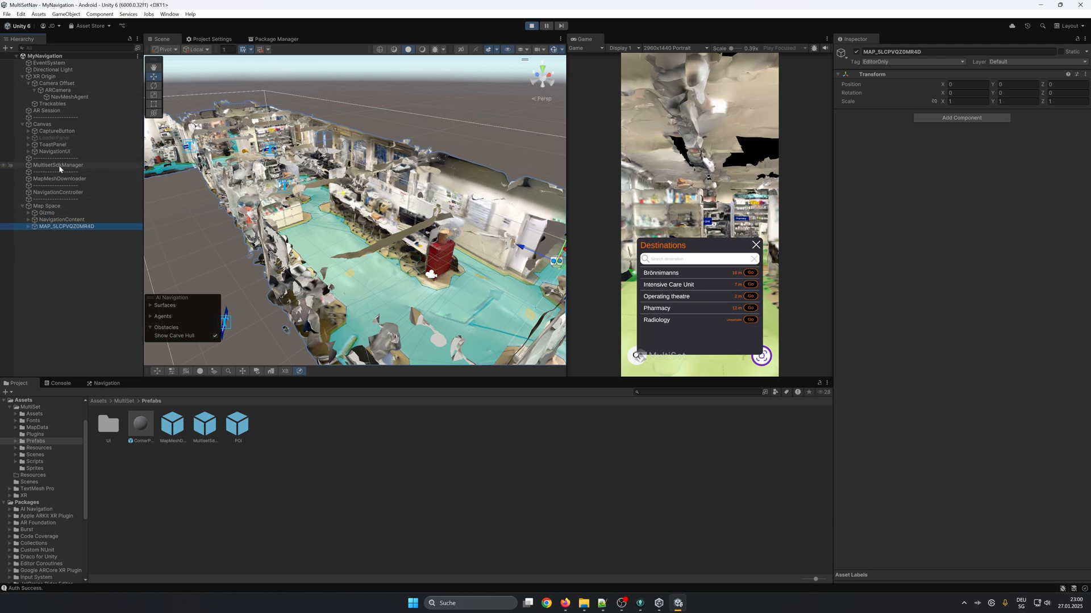
pyautogui.click(58, 165)
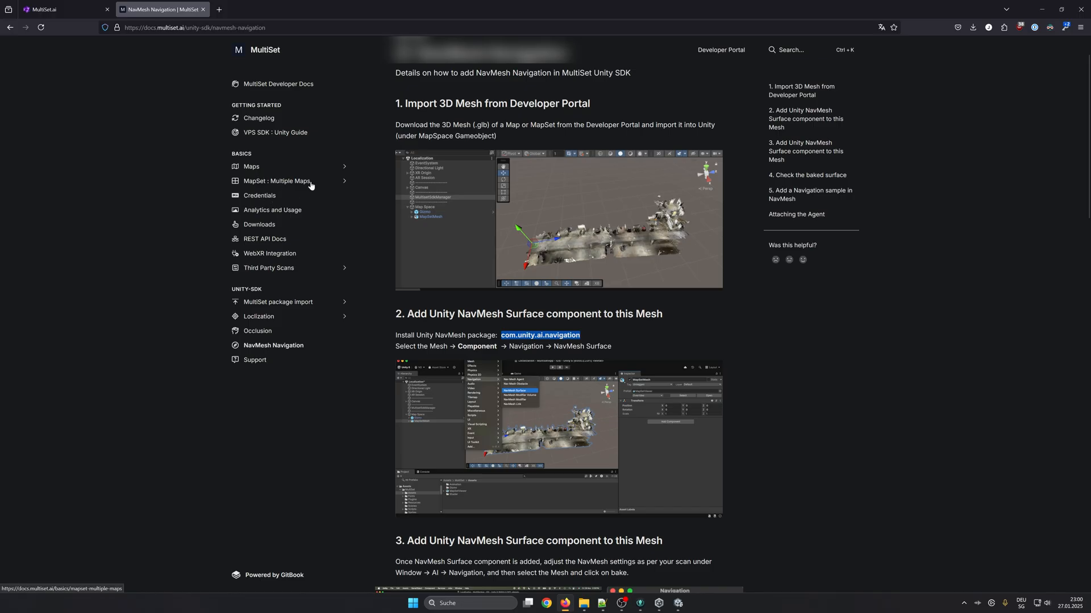
pyautogui.moveTo(270, 332)
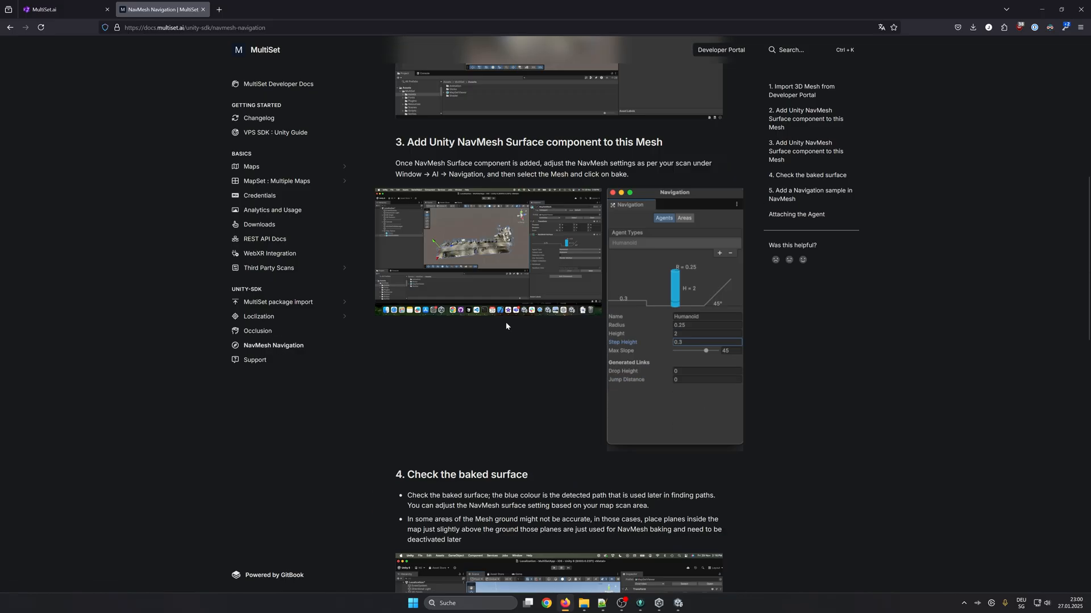
pyautogui.scroll(-3)
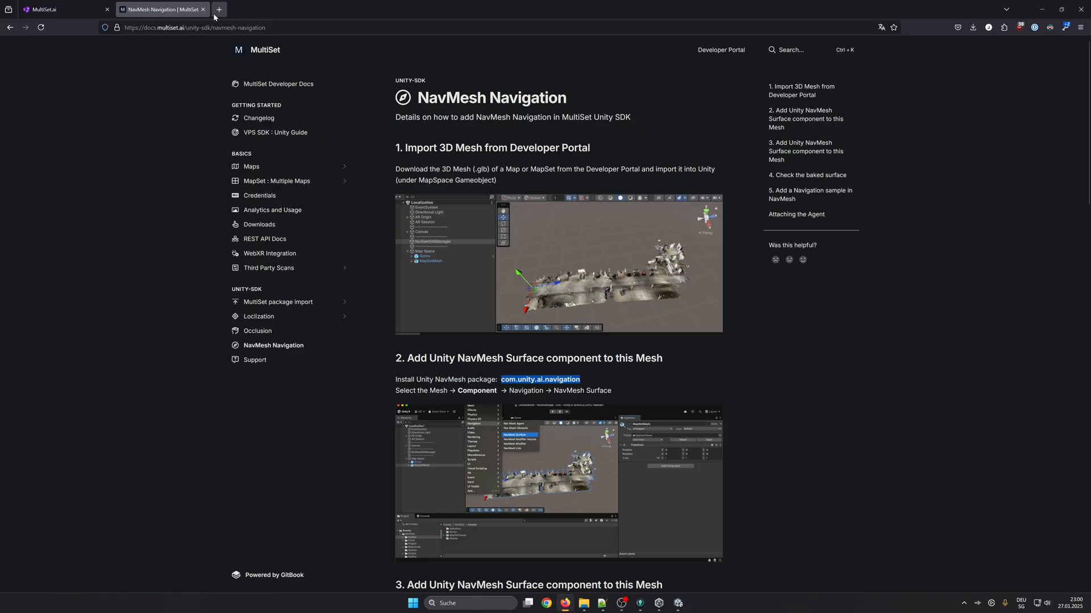
pyautogui.moveTo(190, 180)
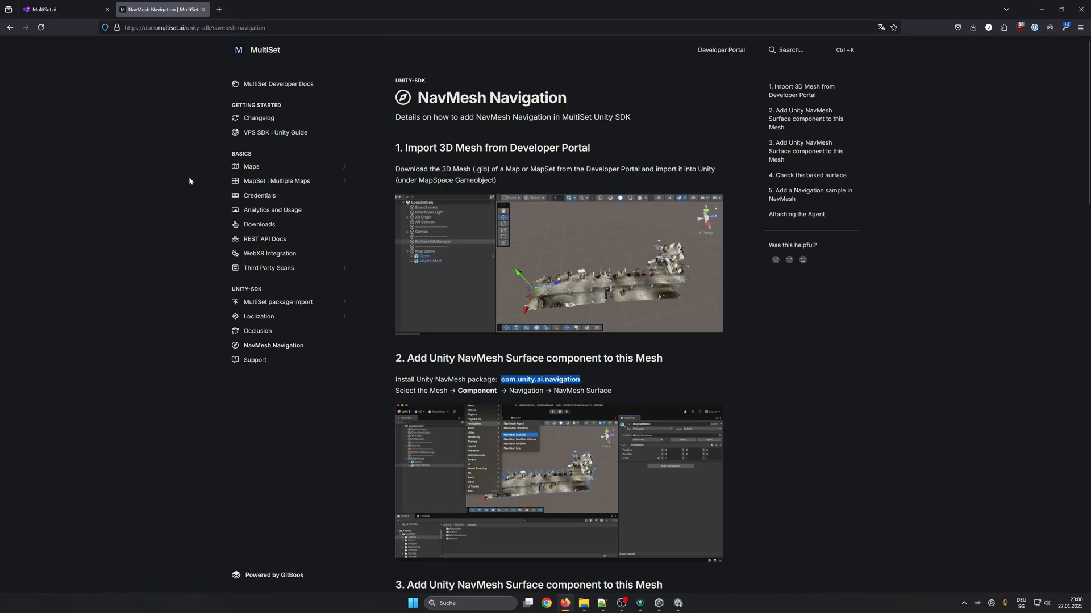
# - Show the MultiSet portal Support page and highlight the support email address next to the Discord invite
pyautogui.click(59, 9)
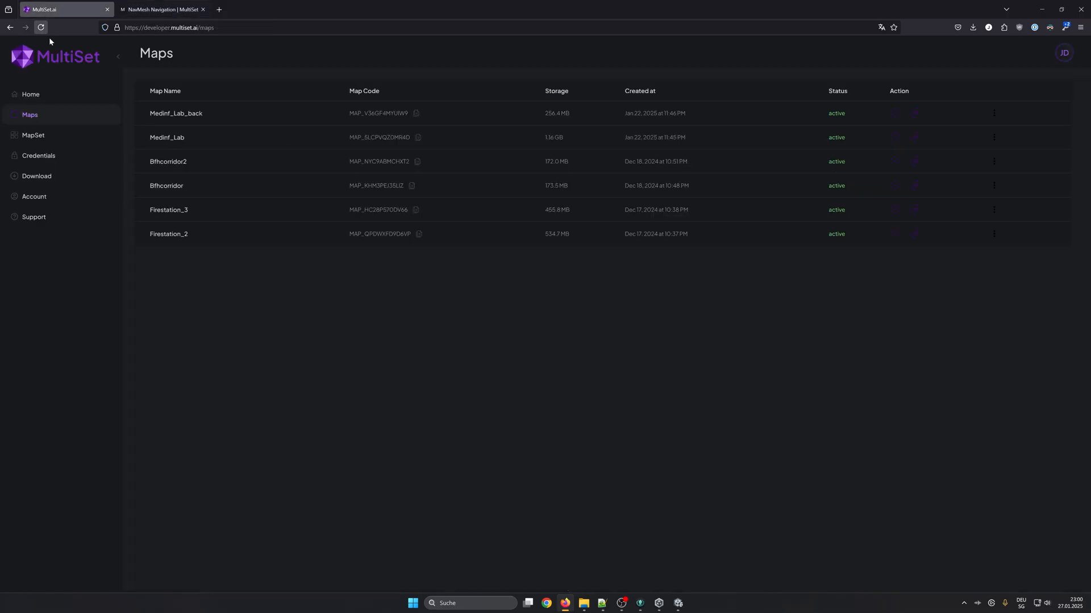
pyautogui.click(33, 216)
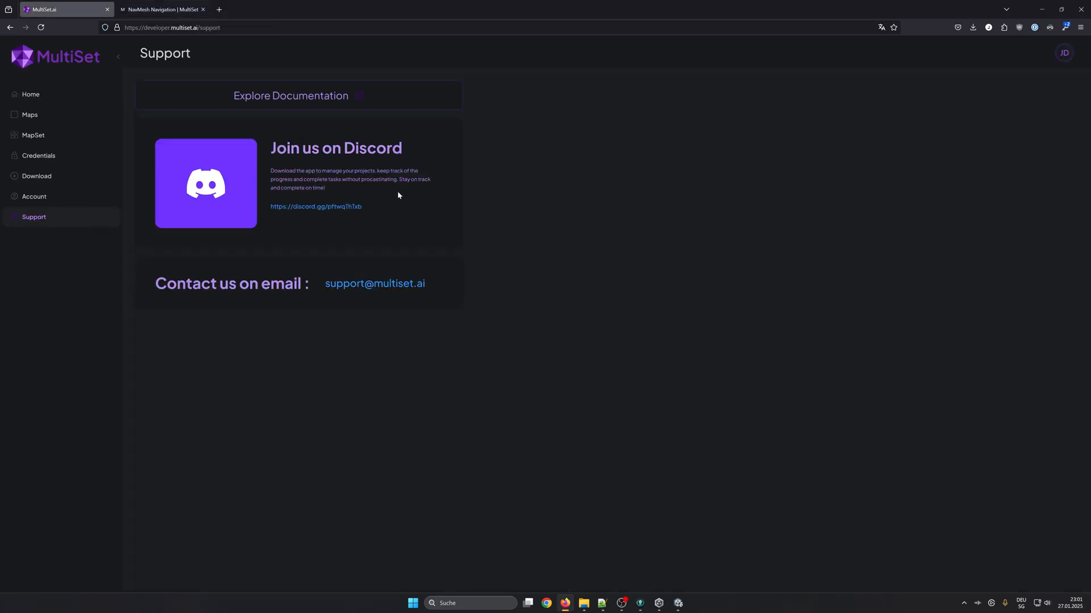
pyautogui.doubleClick(374, 282)
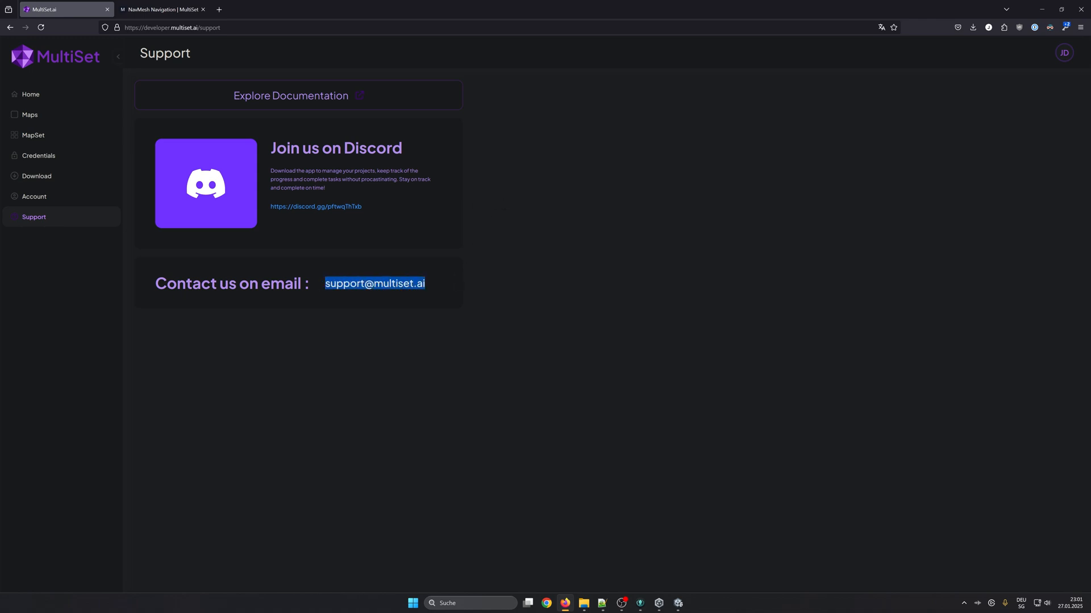
pyautogui.click(518, 266)
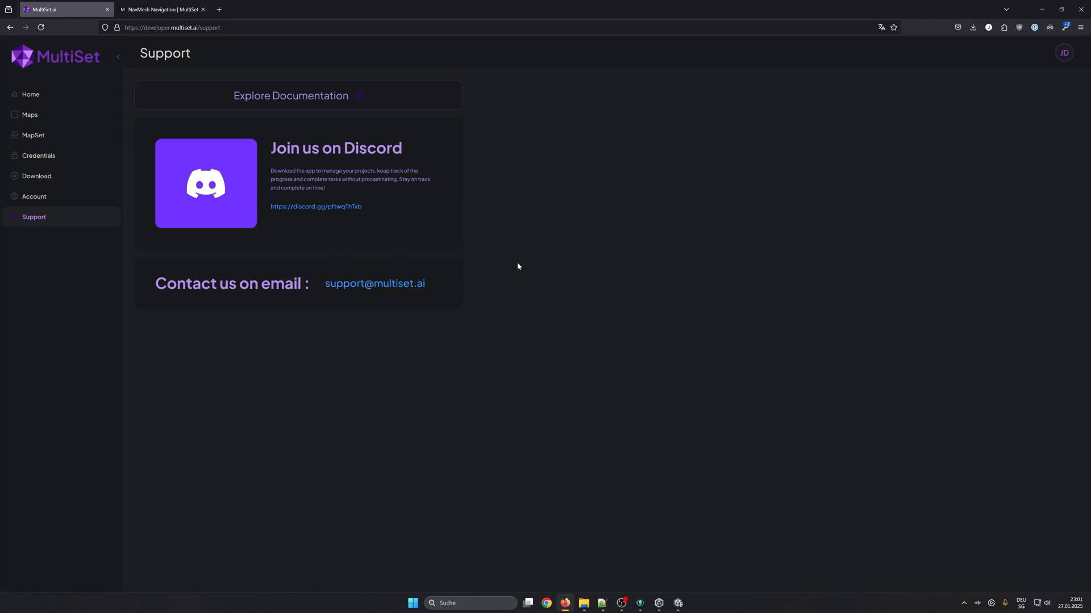
pyautogui.moveTo(564, 270)
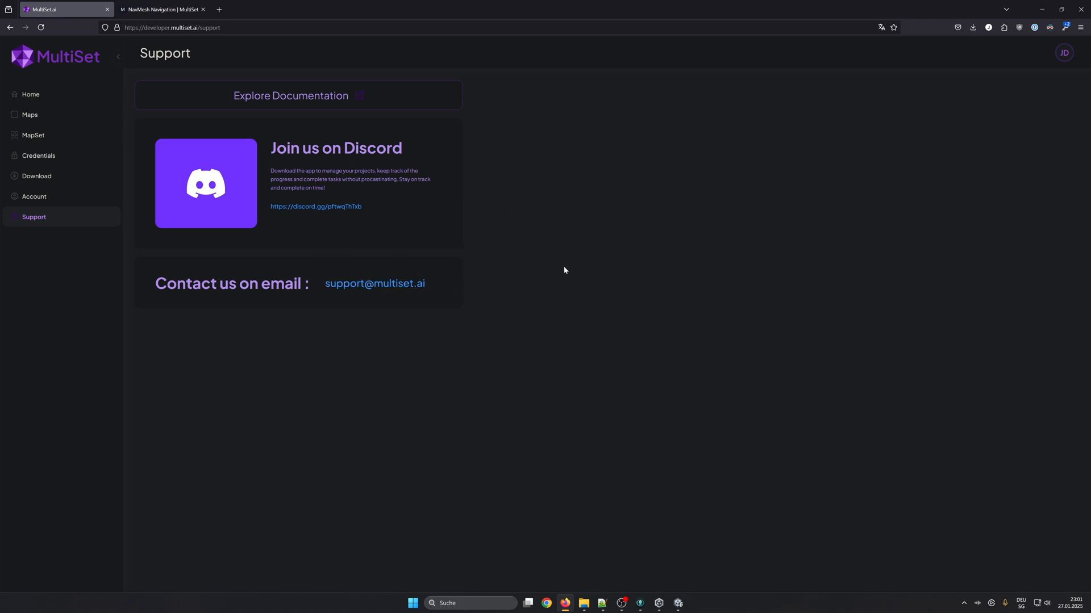